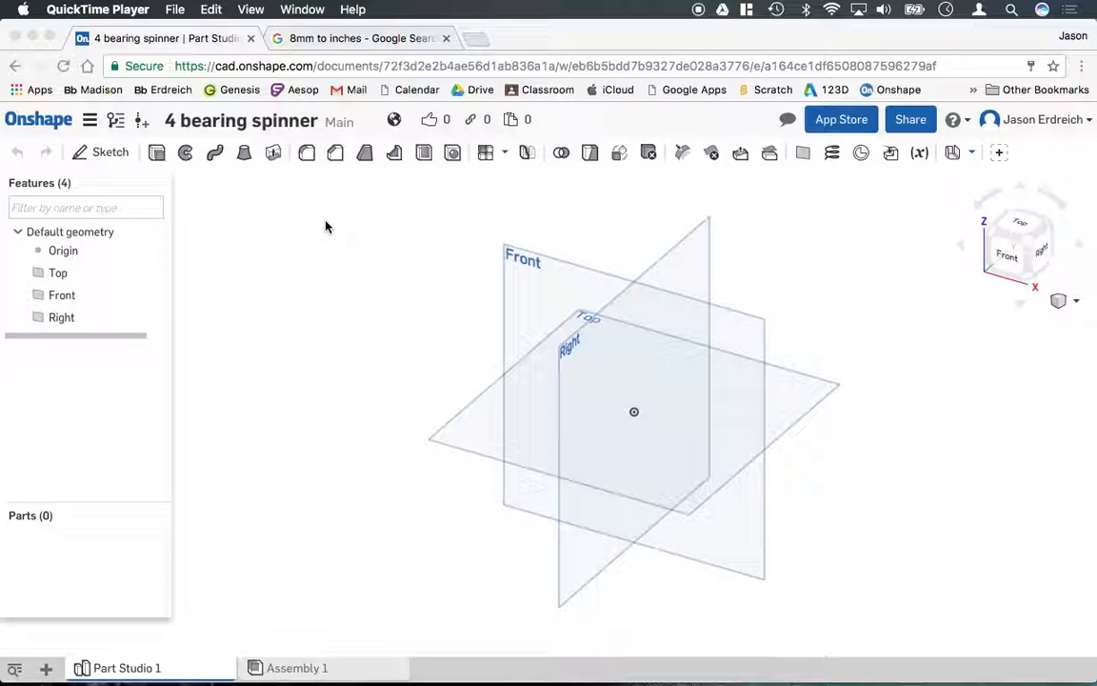
pyautogui.moveTo(381, 240)
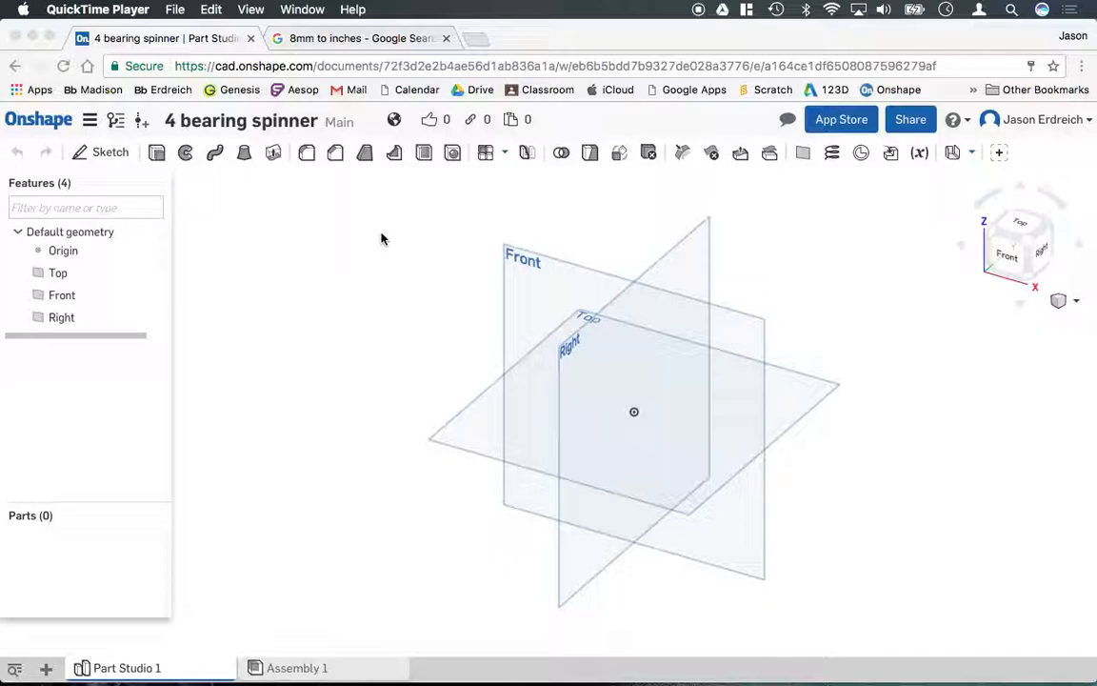
pyautogui.moveTo(480, 430)
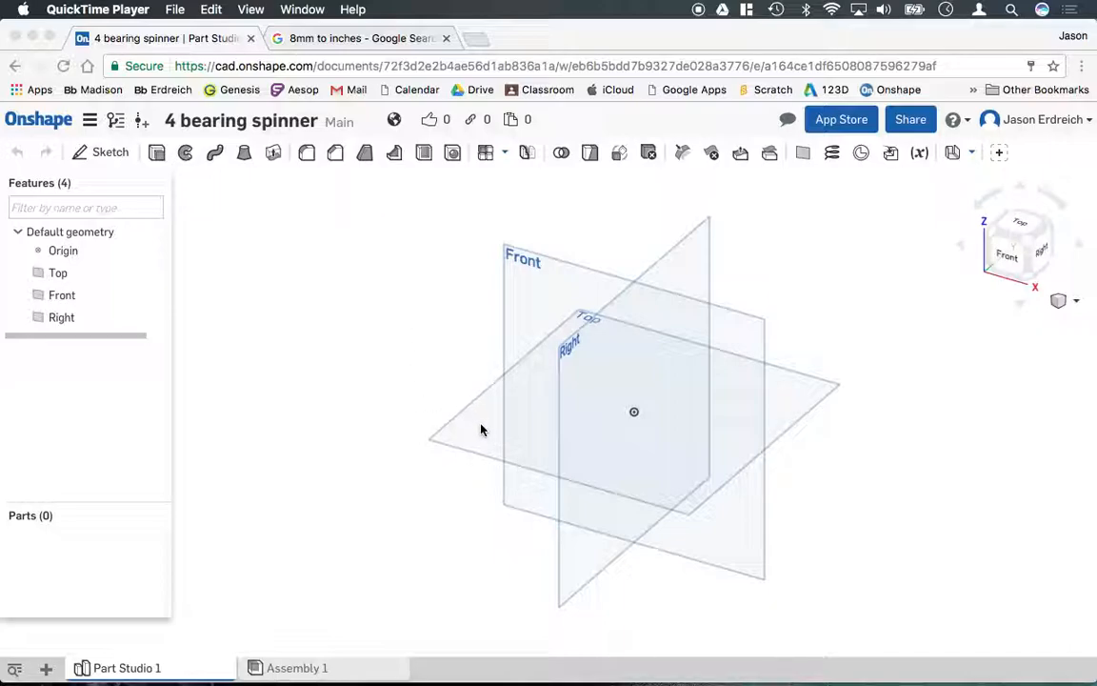
# - Begin a sketch on the Top plane and name it 'spinner body'
pyautogui.click(57, 272)
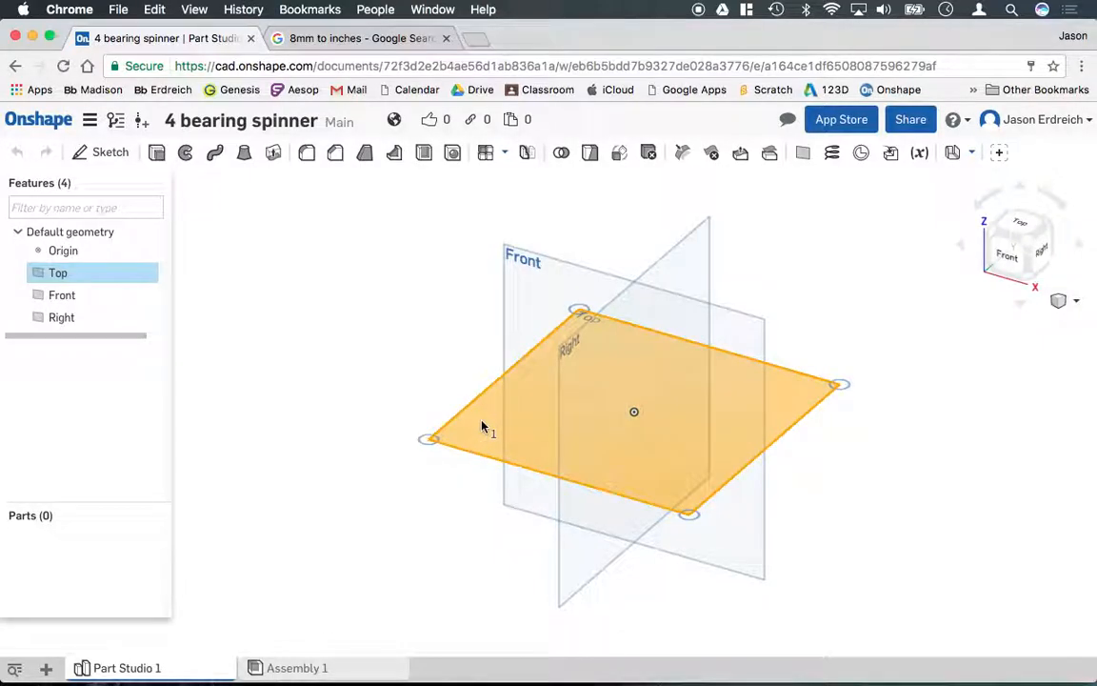
pyautogui.rightClick(492, 431)
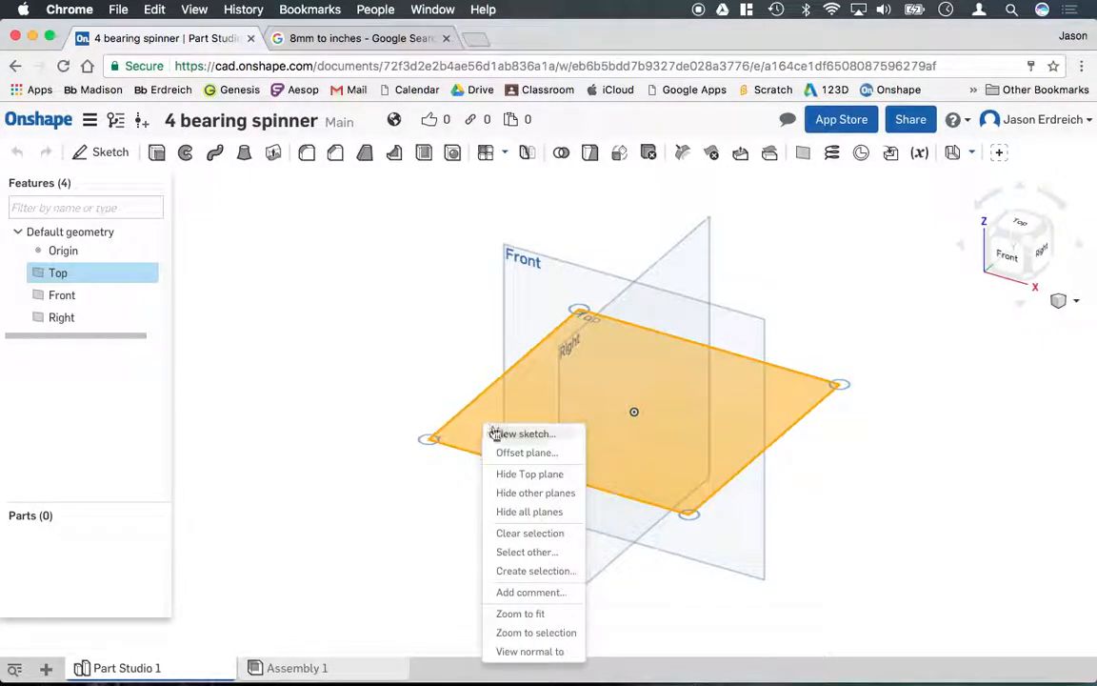
pyautogui.click(529, 434)
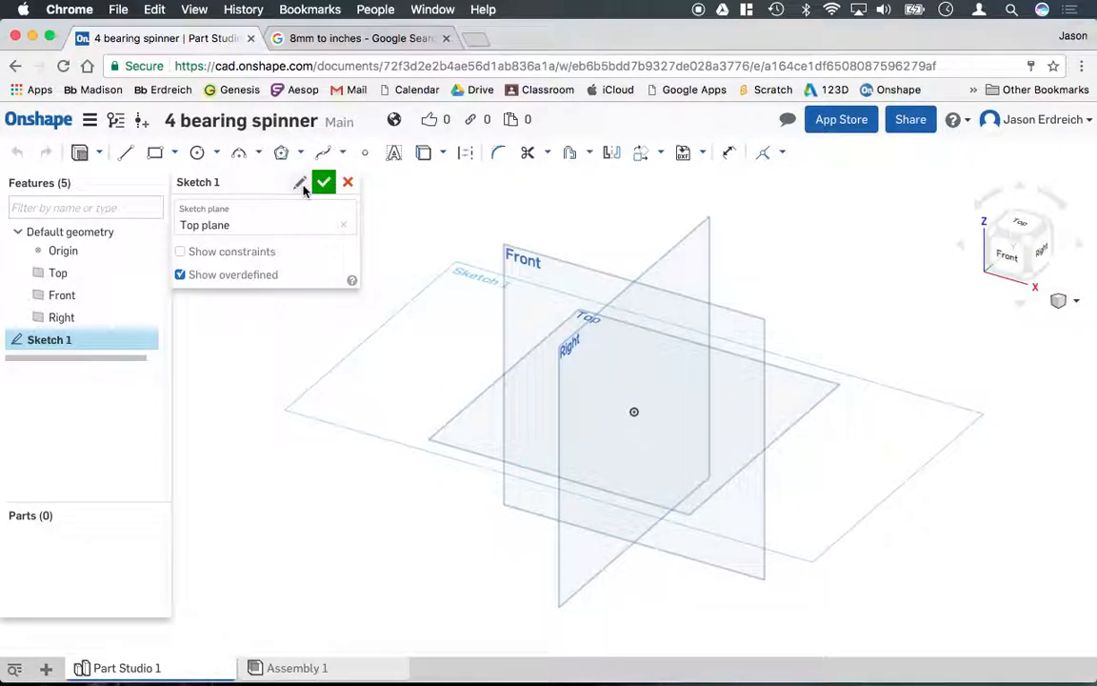
pyautogui.write('spinner body')
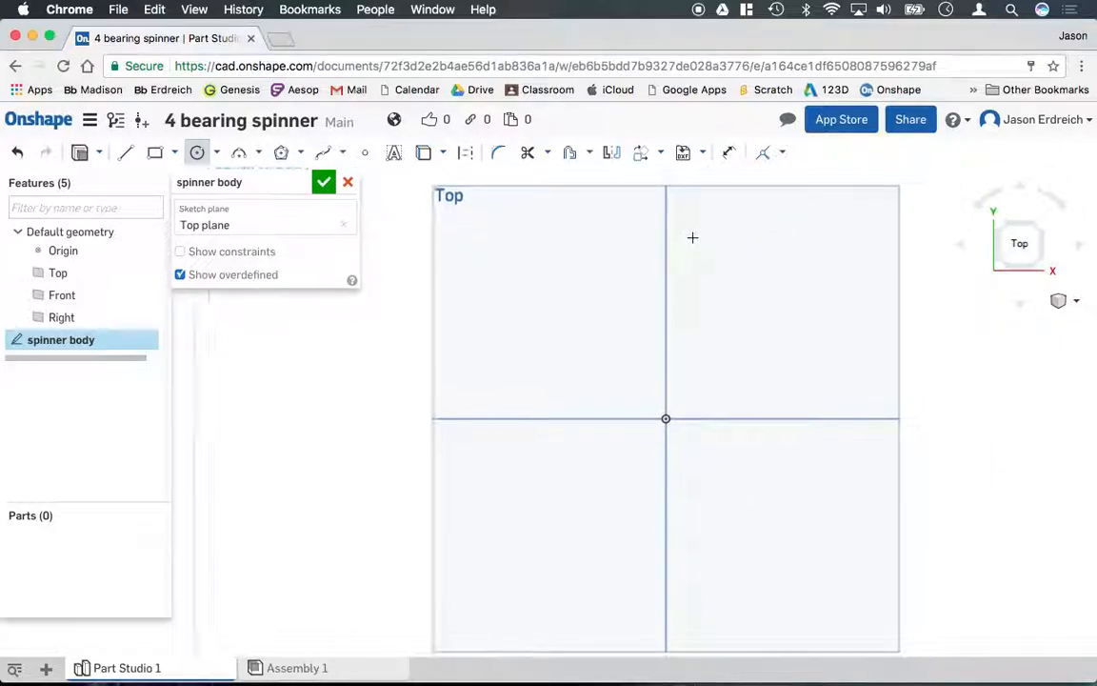
# - Draw a circle above the origin dimensioned to 0.87 diameter
pyautogui.click(667, 233)
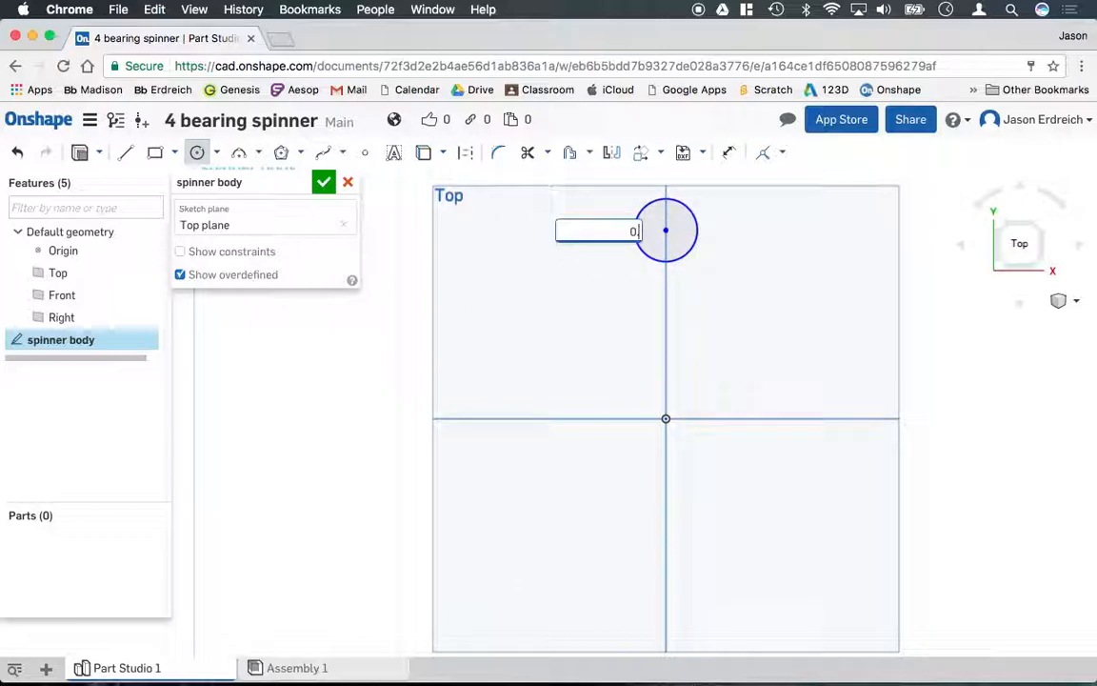
pyautogui.write('0.87')
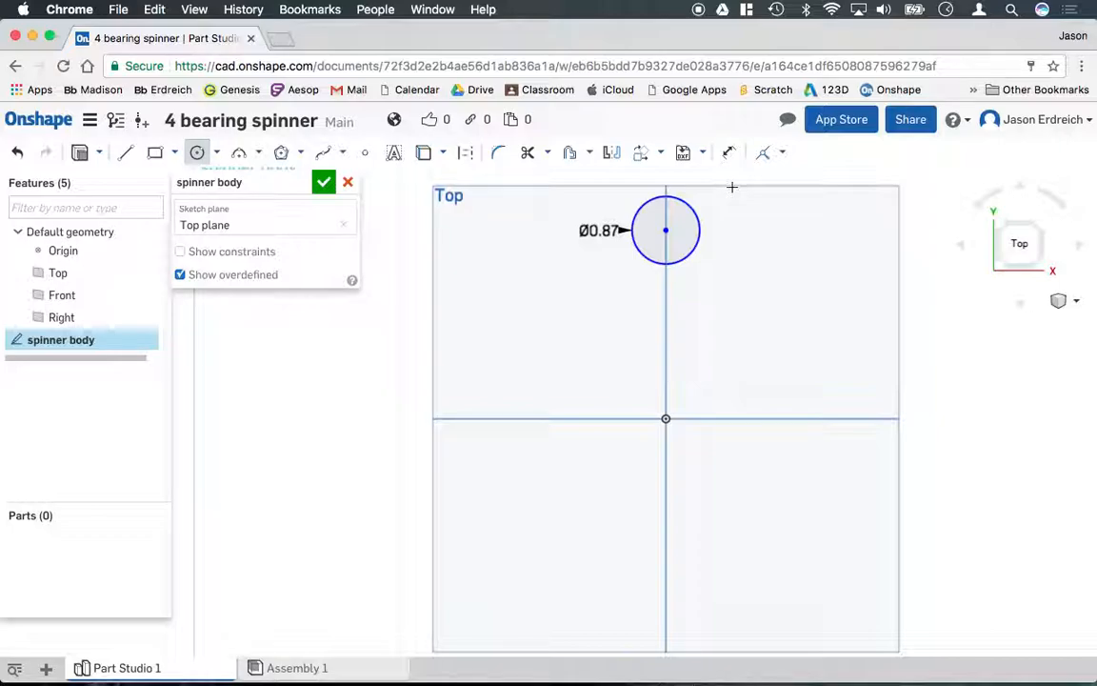
pyautogui.moveTo(750, 186)
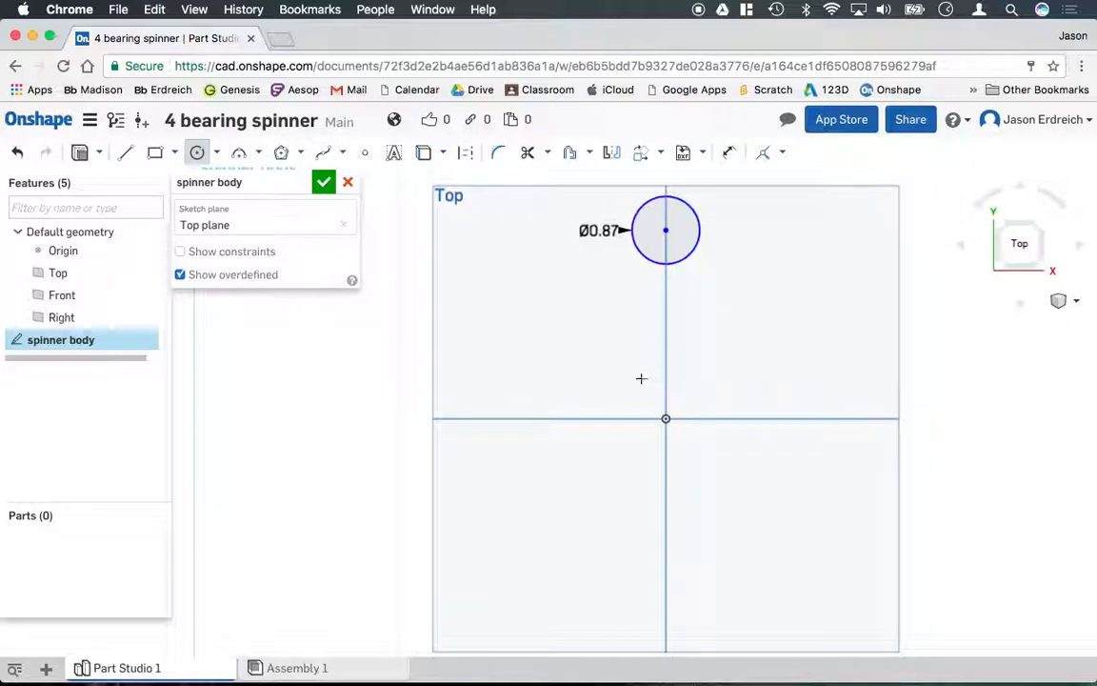
pyautogui.moveTo(624, 390)
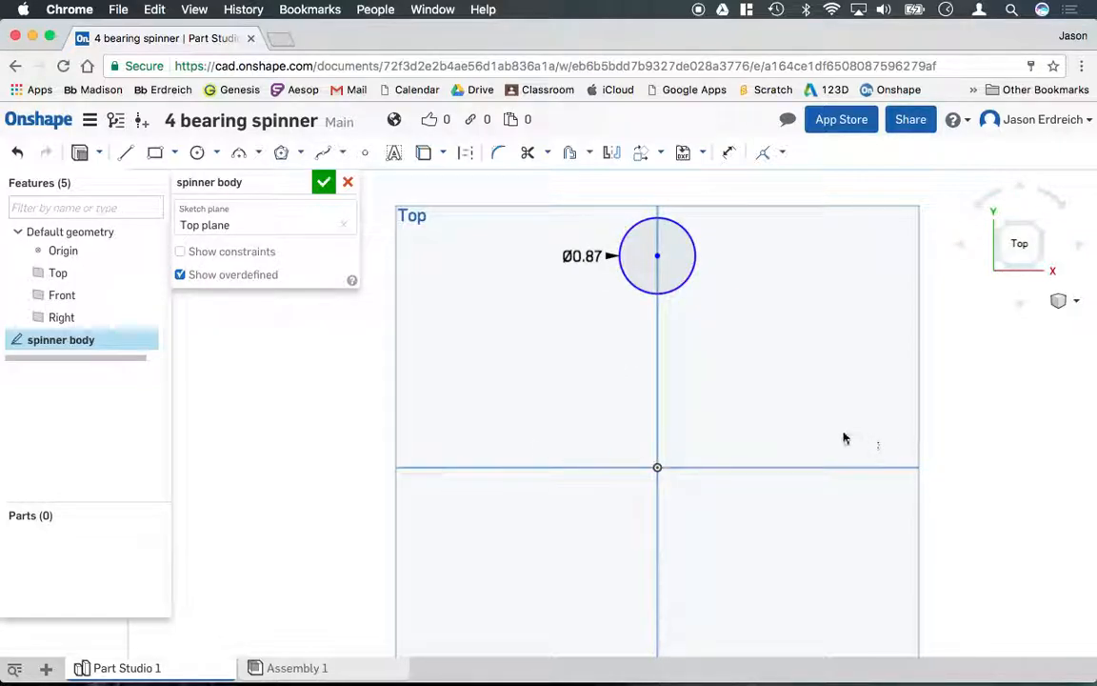
pyautogui.moveTo(632, 168)
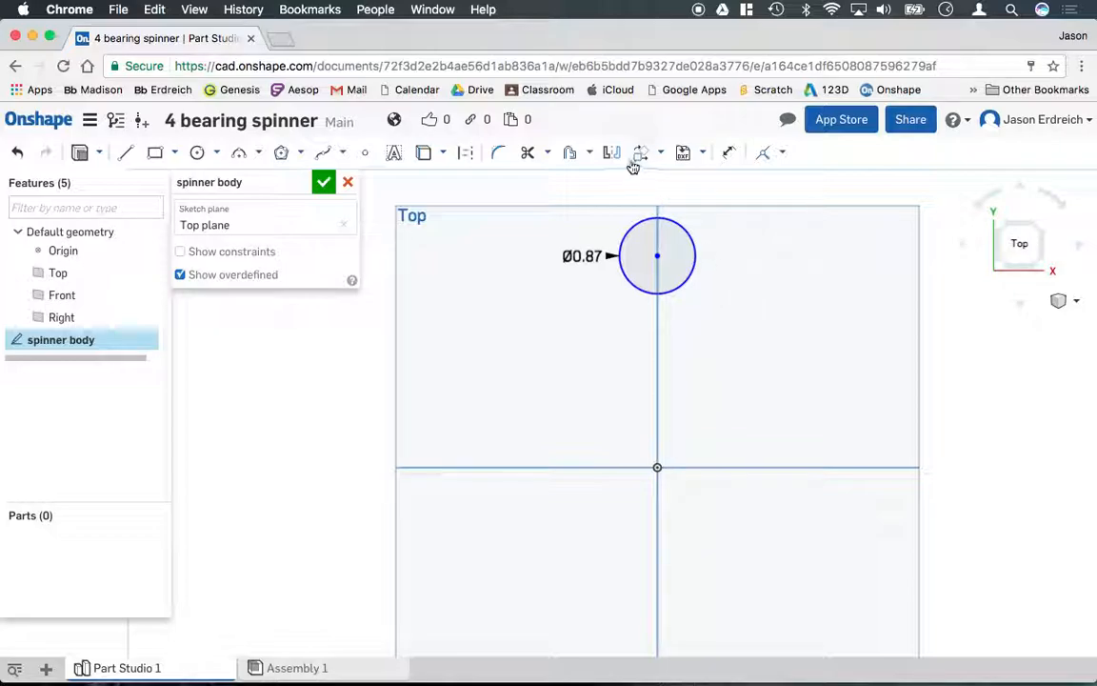
pyautogui.moveTo(663, 157)
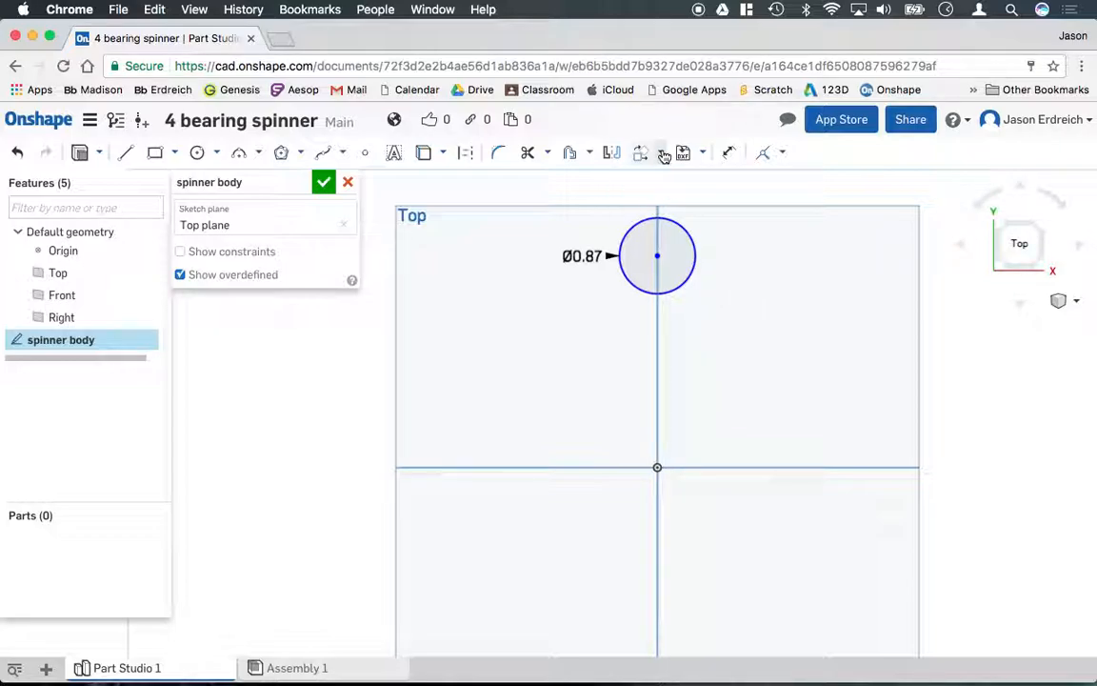
# - Circular-pattern the 0.87 circle three times around the centre point
pyautogui.click(653, 152)
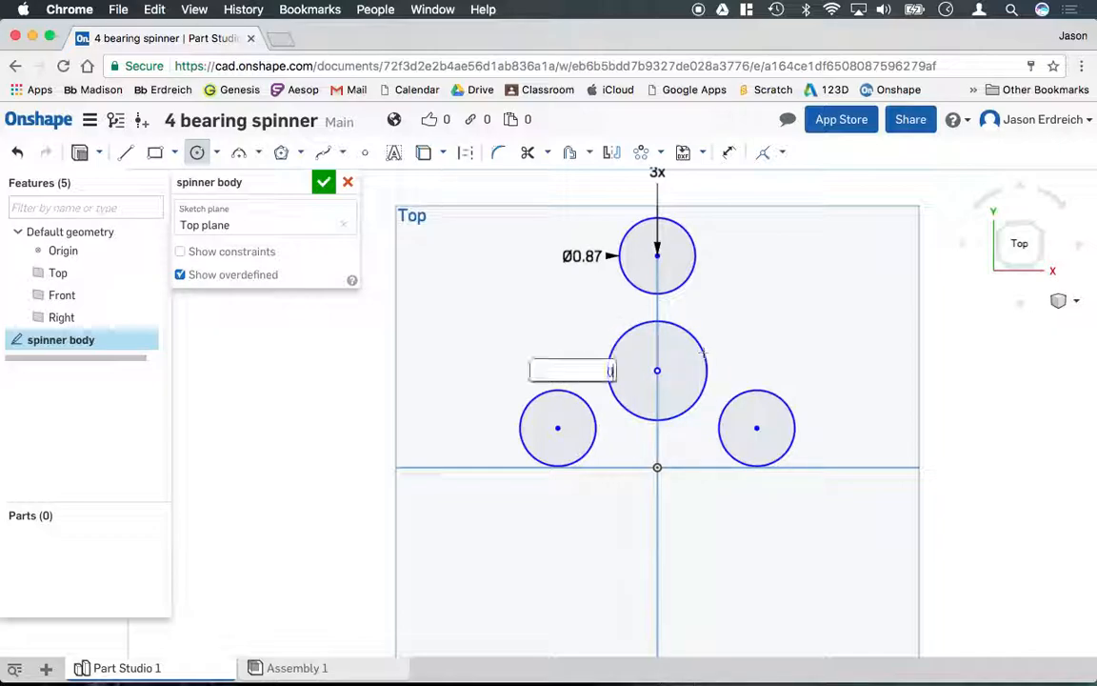
# - Dimension the centre circle 0.87 and the outer rings around the holes 1.25
pyautogui.write('0.87')
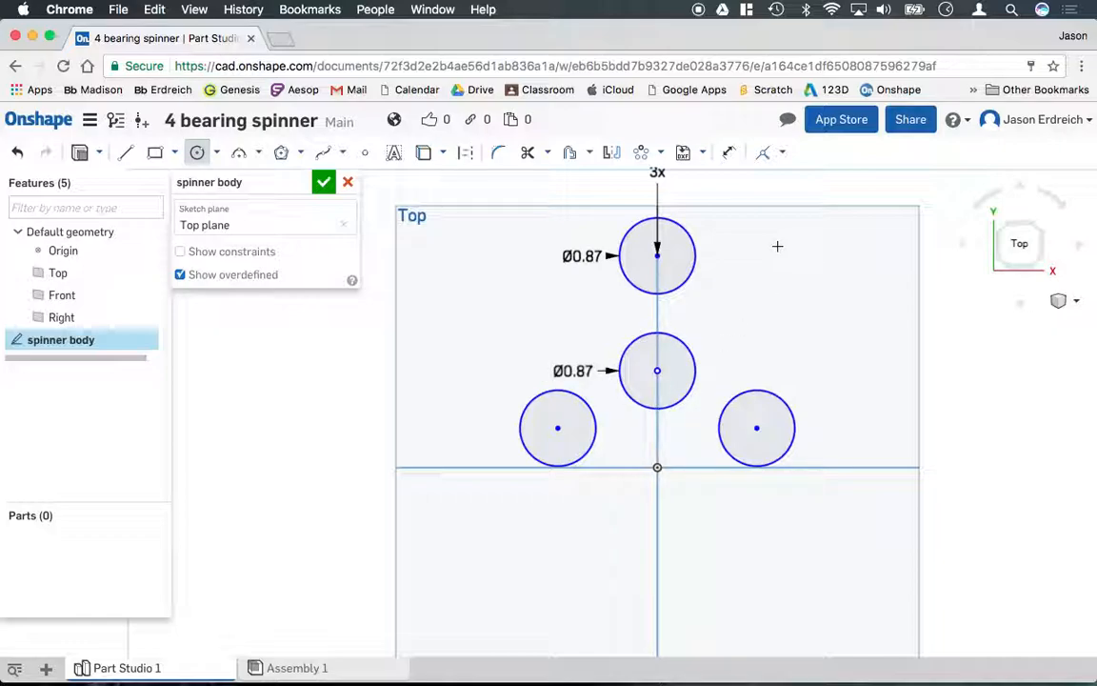
pyautogui.moveTo(720, 207)
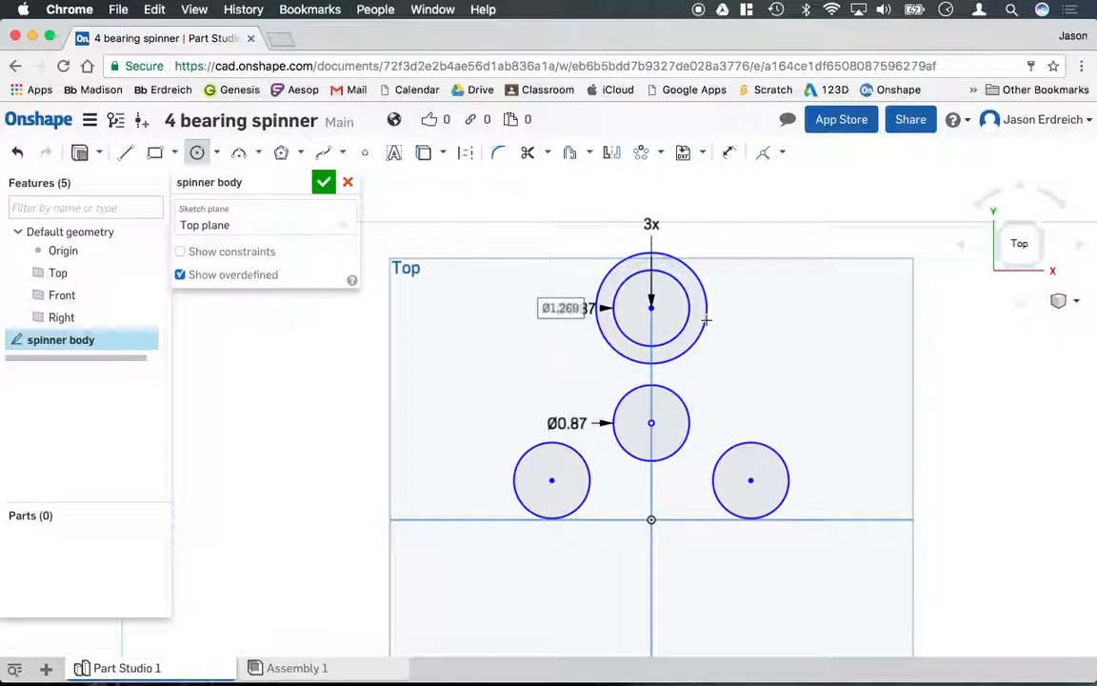
pyautogui.write('1.25')
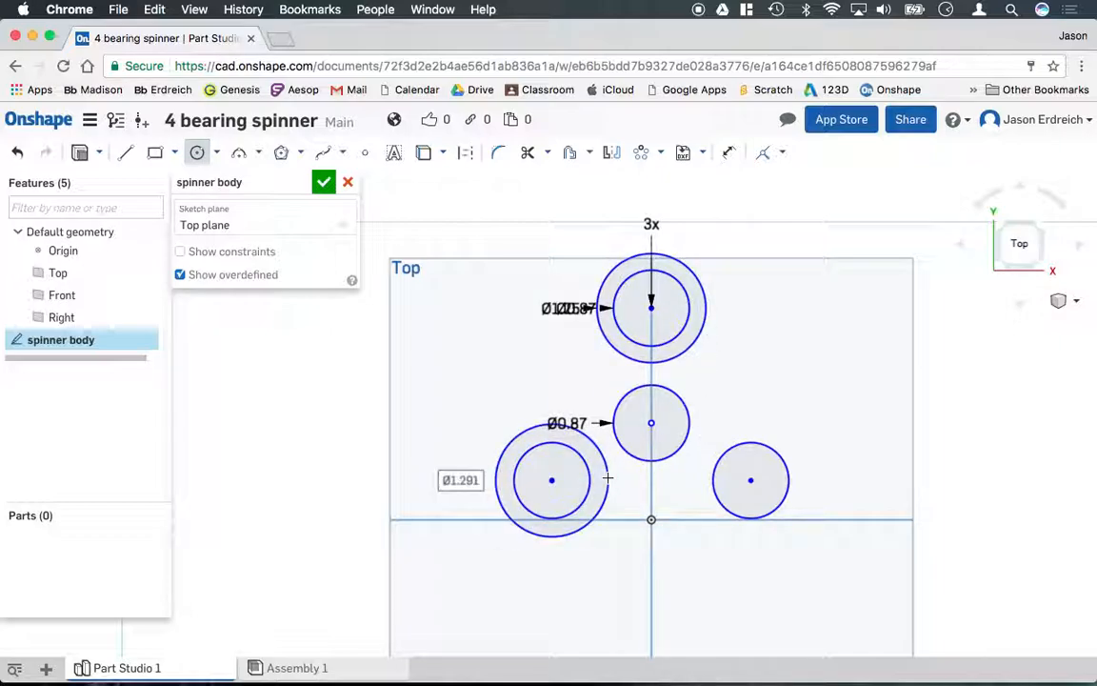
pyautogui.doubleClick(461, 480)
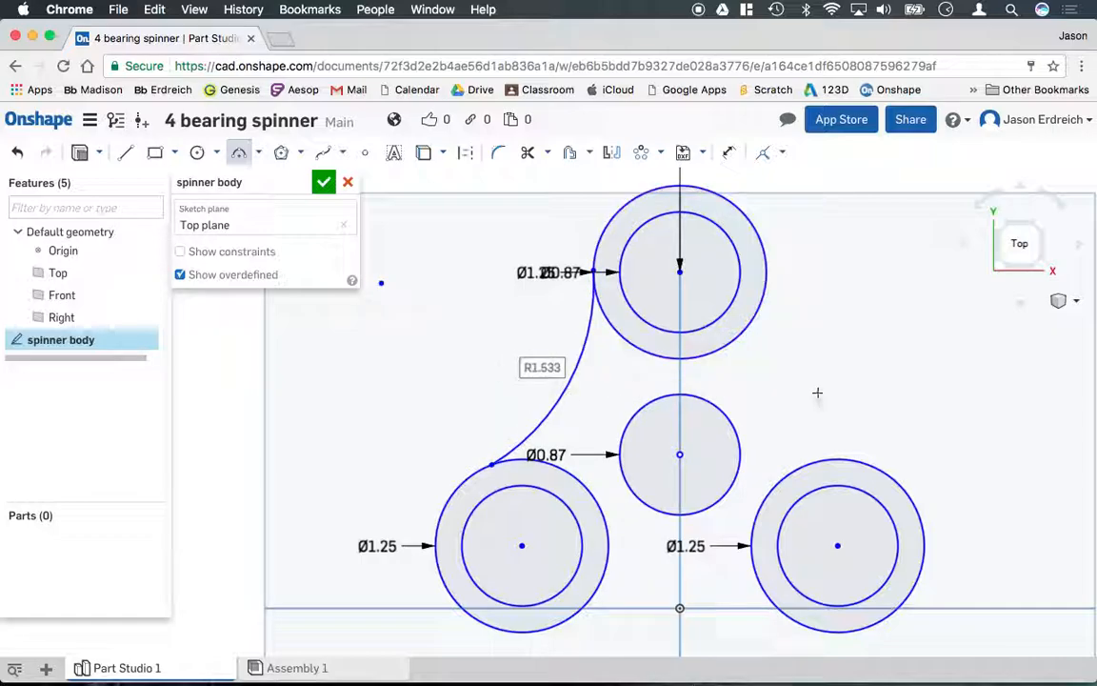
pyautogui.moveTo(853, 385)
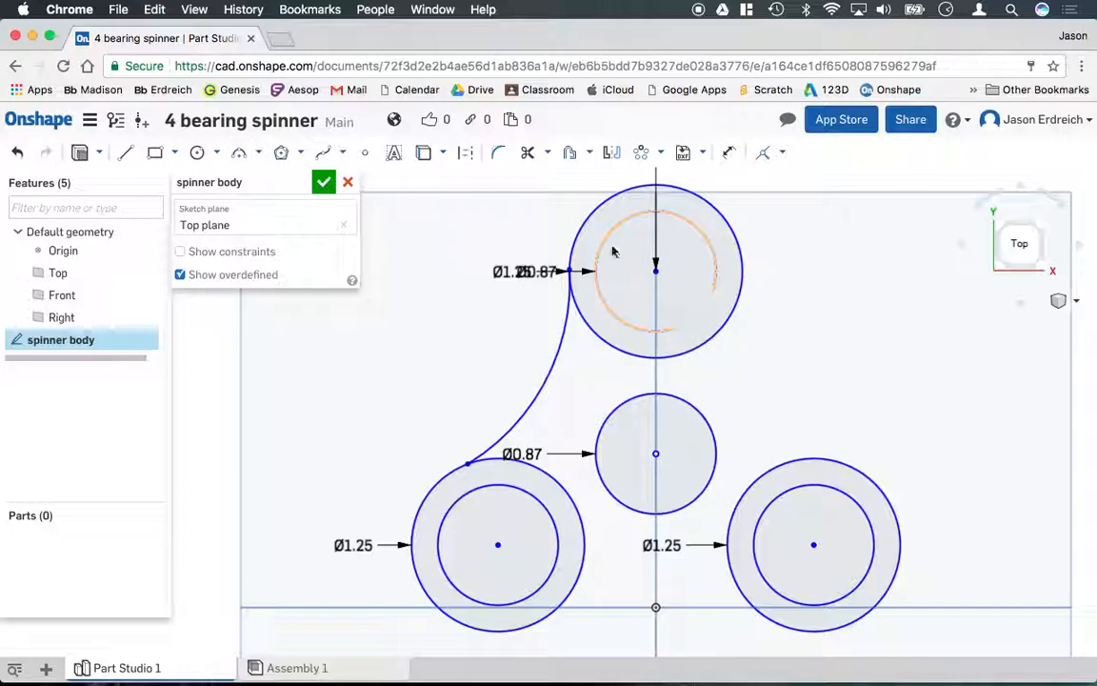
# - Draw a tangent arc from the top outer ring to the lower-left ring
pyautogui.click(682, 341)
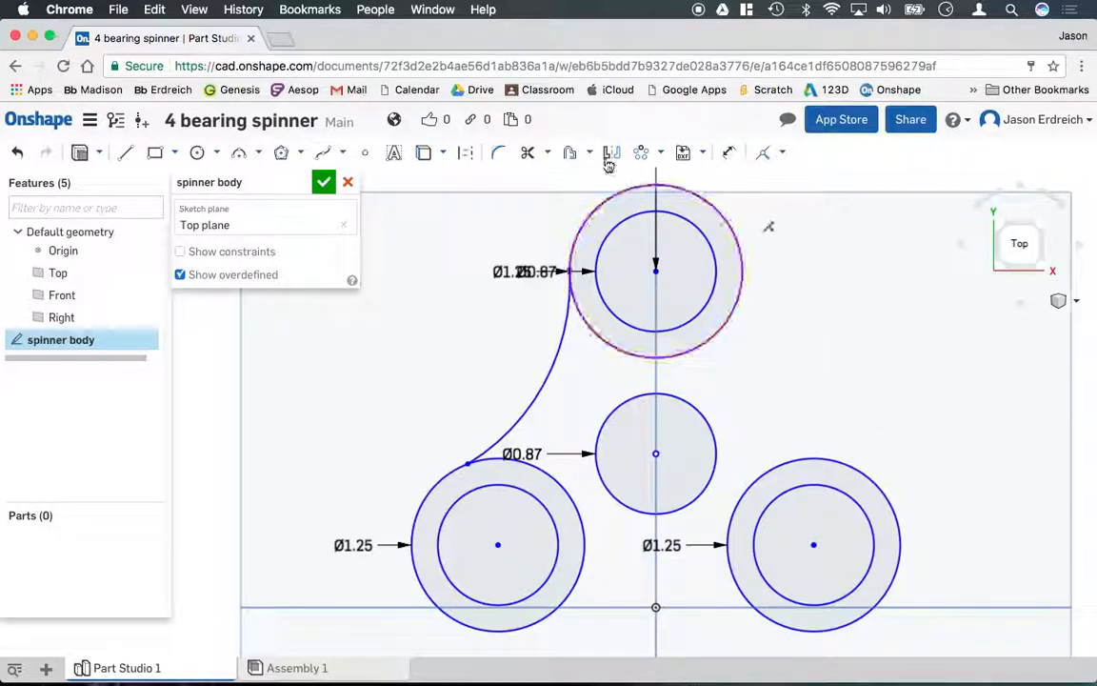
# - Mirror the arc about the vertical axis and trim the leftover circle arcs from the outline
pyautogui.click(611, 152)
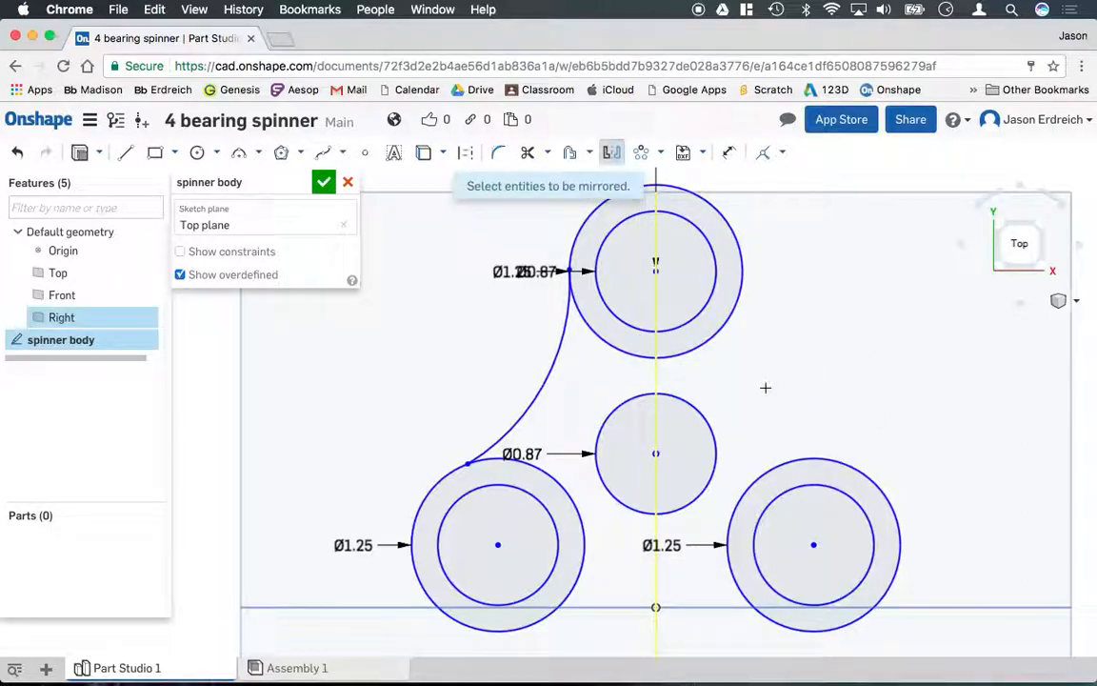
pyautogui.click(556, 362)
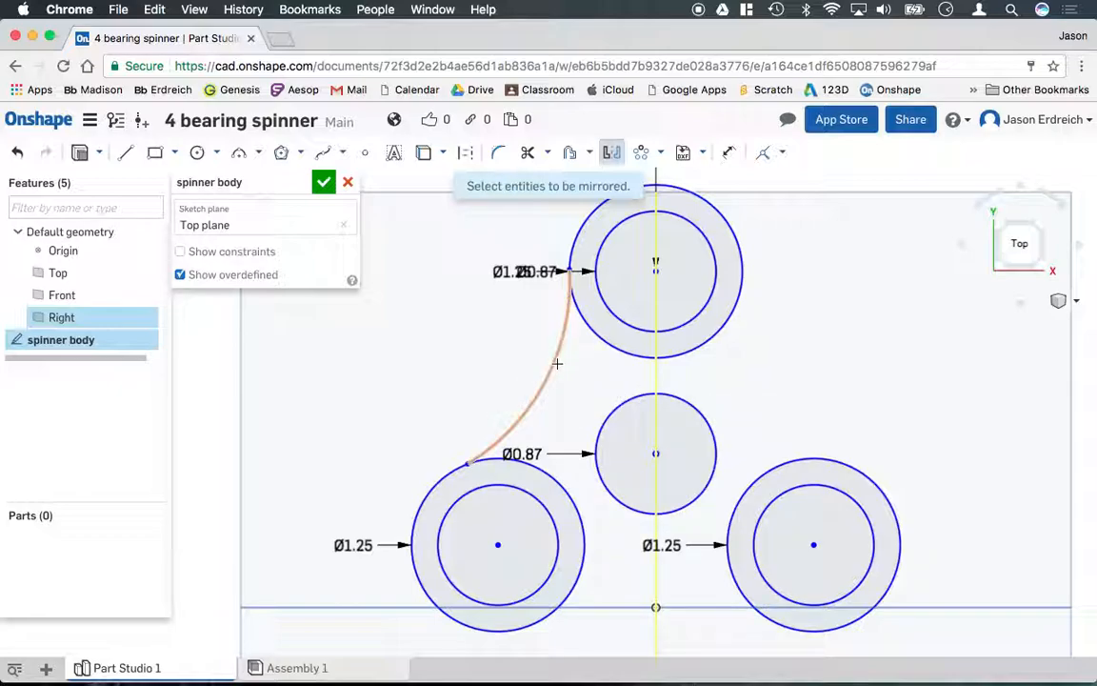
pyautogui.click(556, 362)
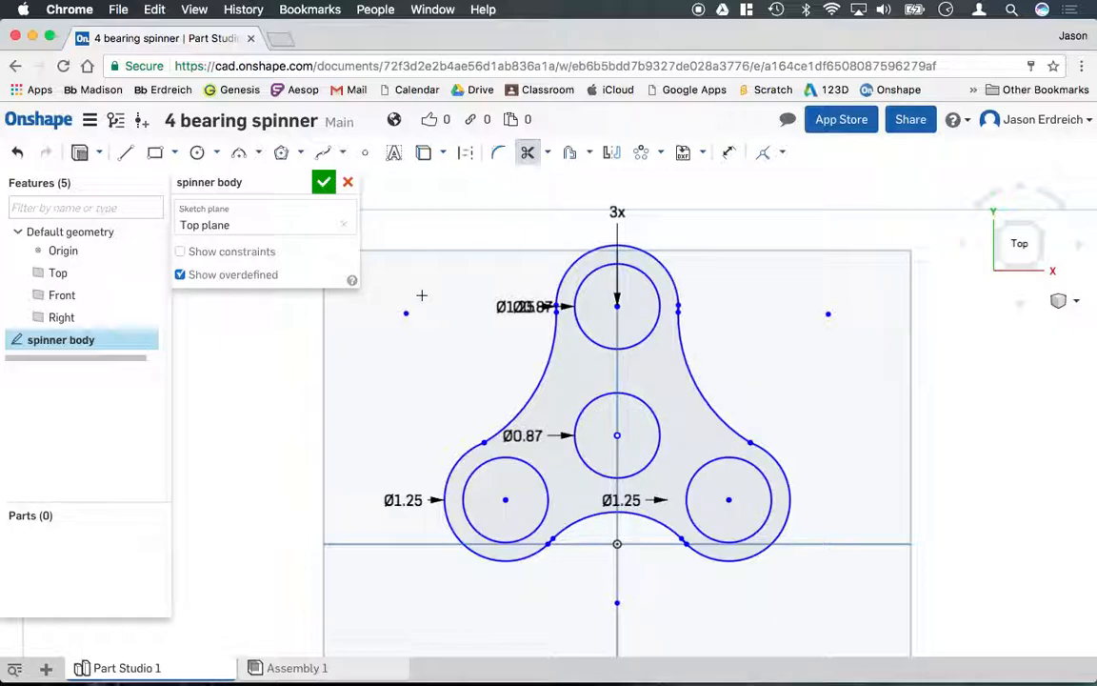
pyautogui.click(324, 183)
pyautogui.write('.35')
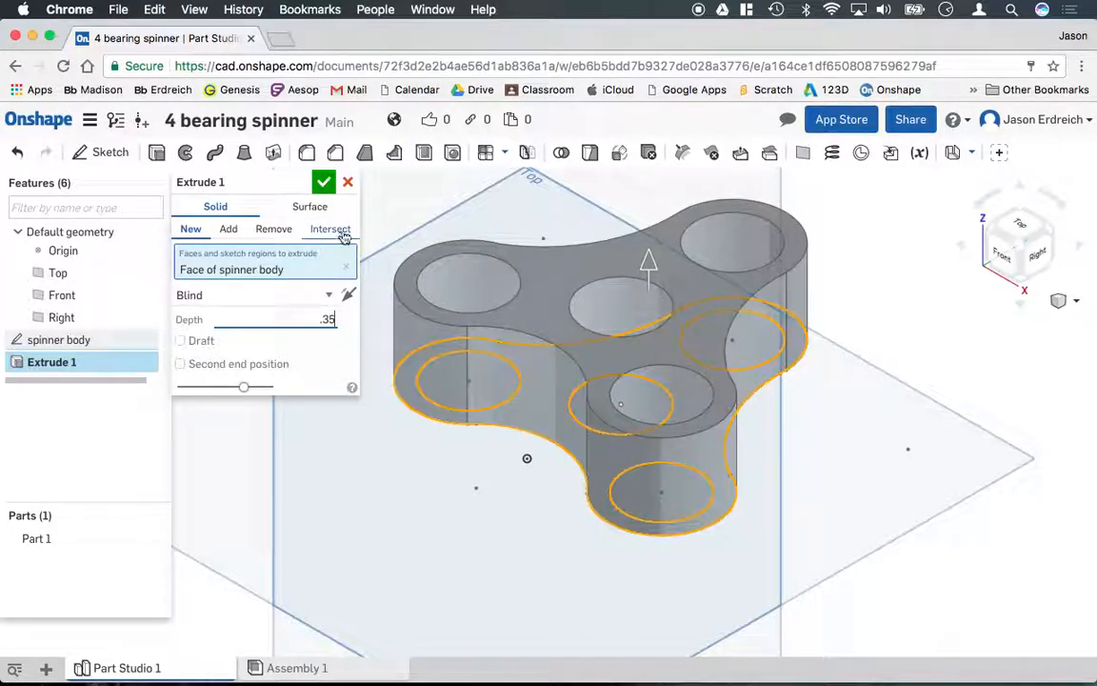
# - Extrude the outline 0.35 in as a solid named 'spinner ext'
pyautogui.write('spinnner ext')
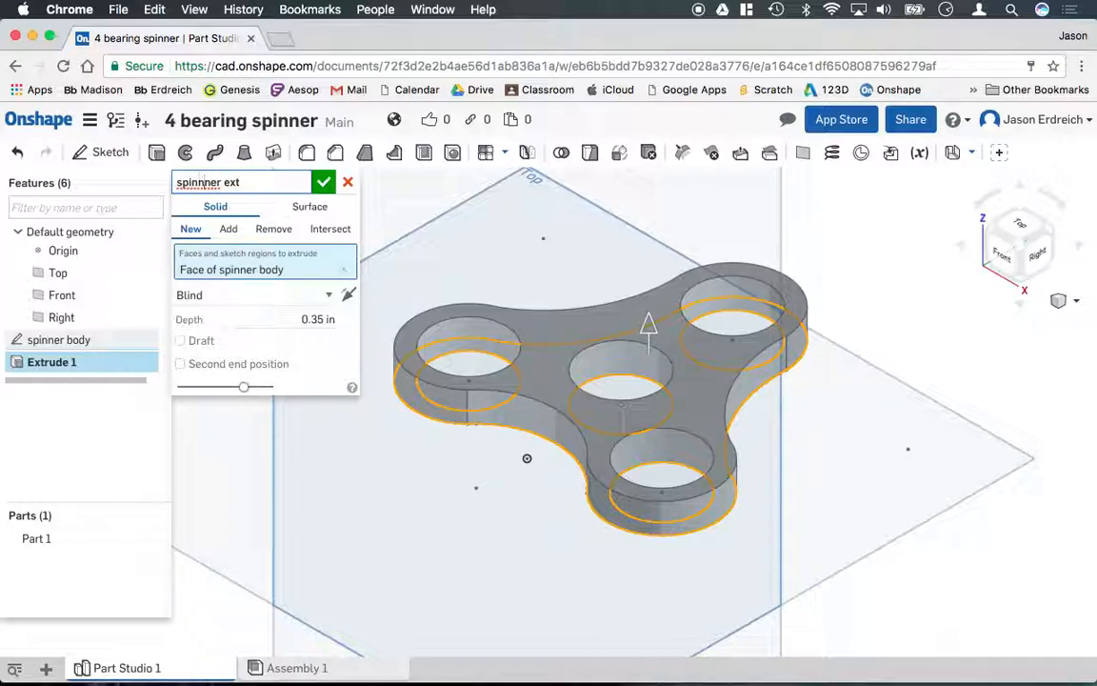
pyautogui.click(324, 183)
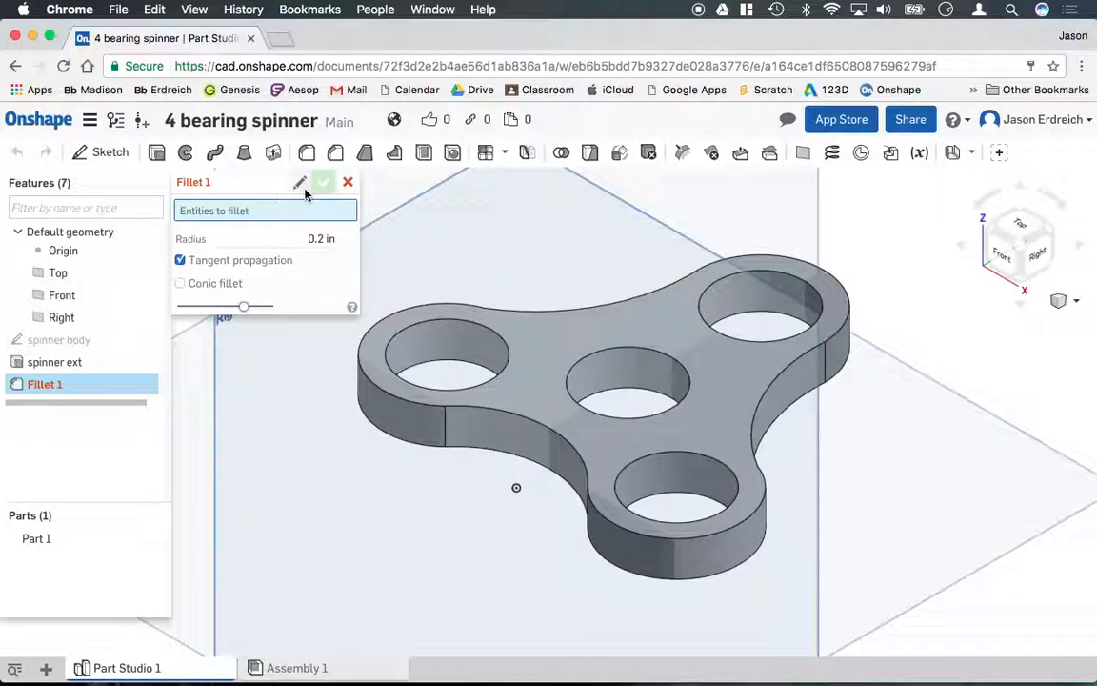
# - Set up a 0.125 in fillet named 'outer edge fillet' on the spinner's outer edges
pyautogui.write('outer edge f')
pyautogui.click(266, 238)
pyautogui.write('.125')
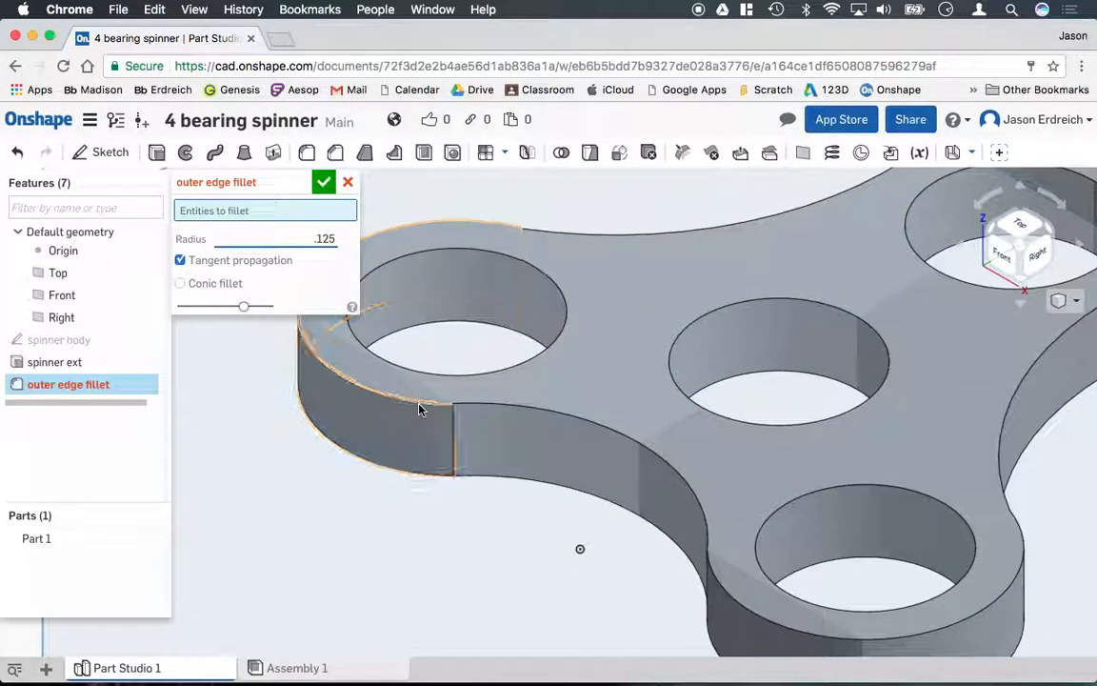
pyautogui.click(571, 423)
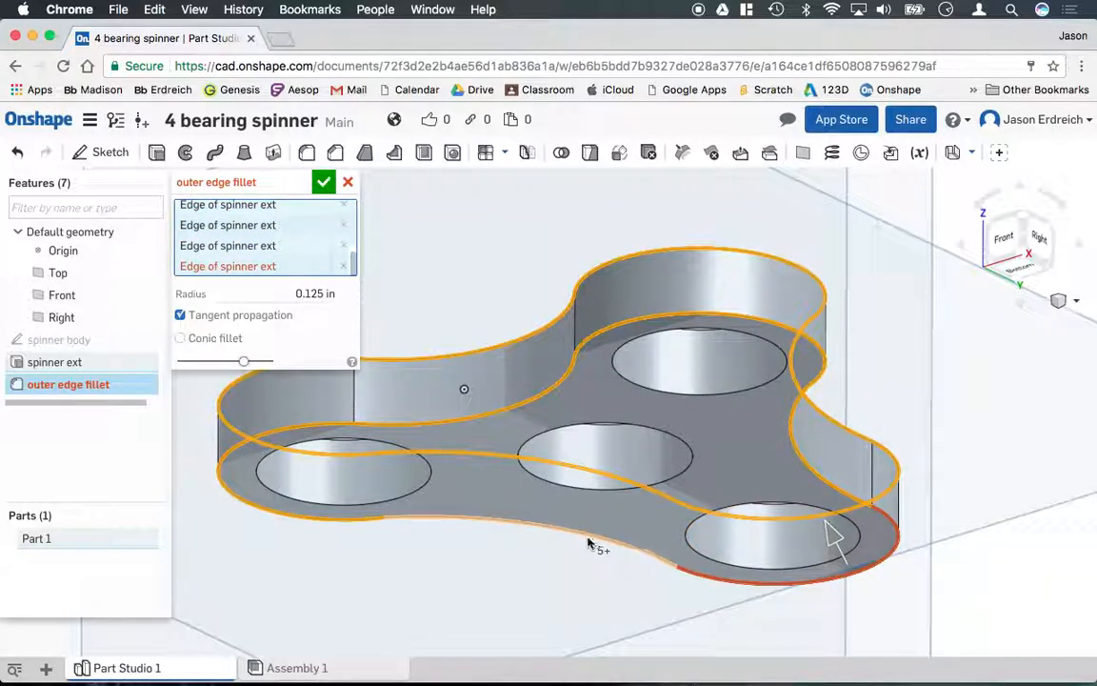
pyautogui.moveTo(834, 533); pyautogui.dragTo(492, 491)
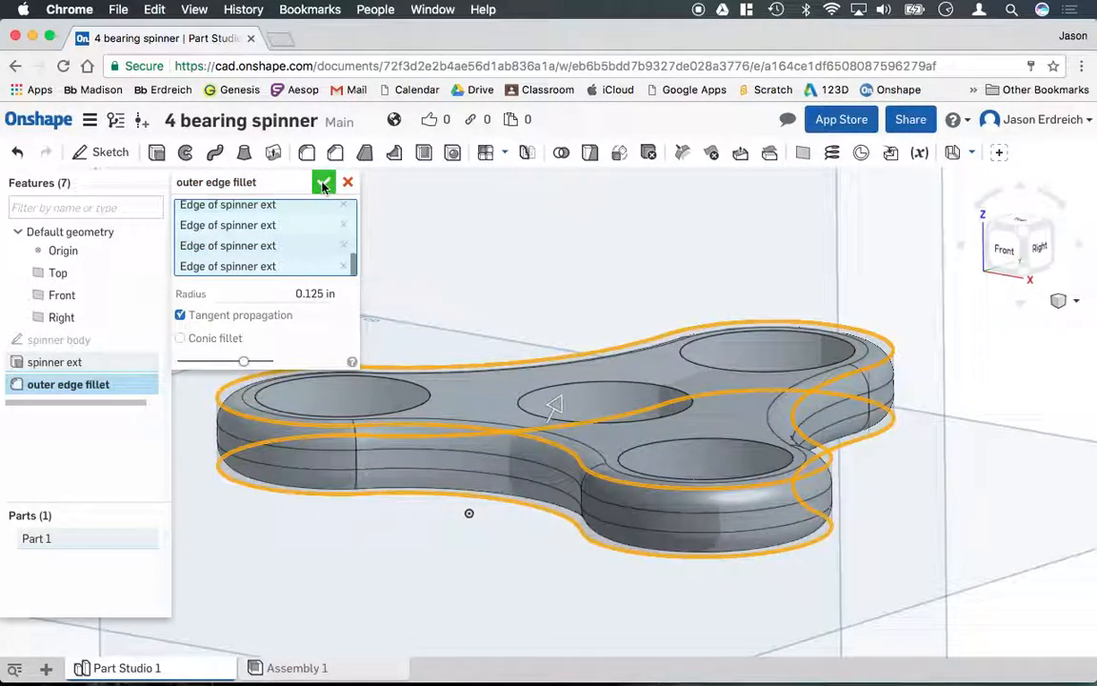
# - Accept the outer edge fillet and start a Top-plane sketch named 'cap part 1'
pyautogui.click(323, 183)
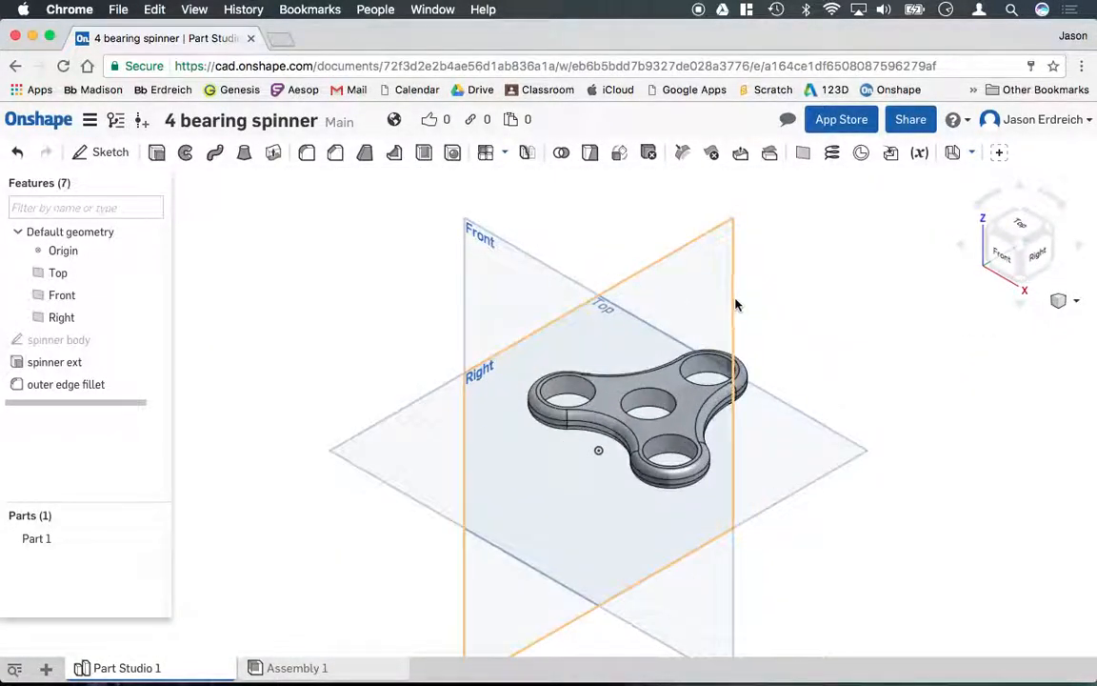
pyautogui.moveTo(733, 304); pyautogui.dragTo(766, 314)
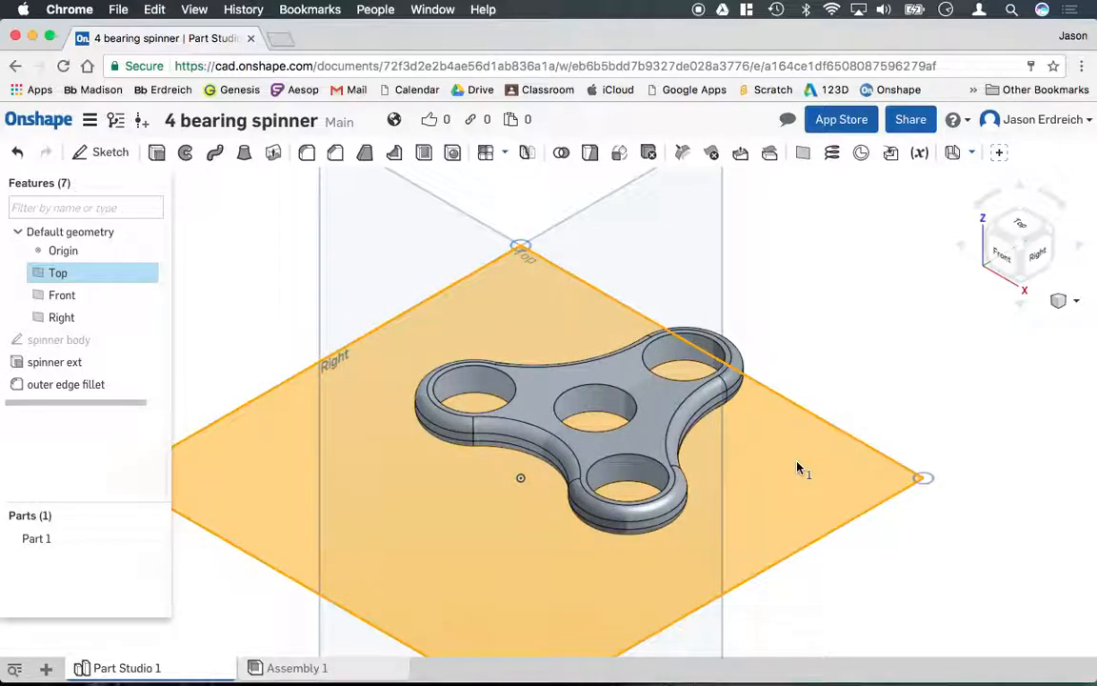
pyautogui.click(110, 153)
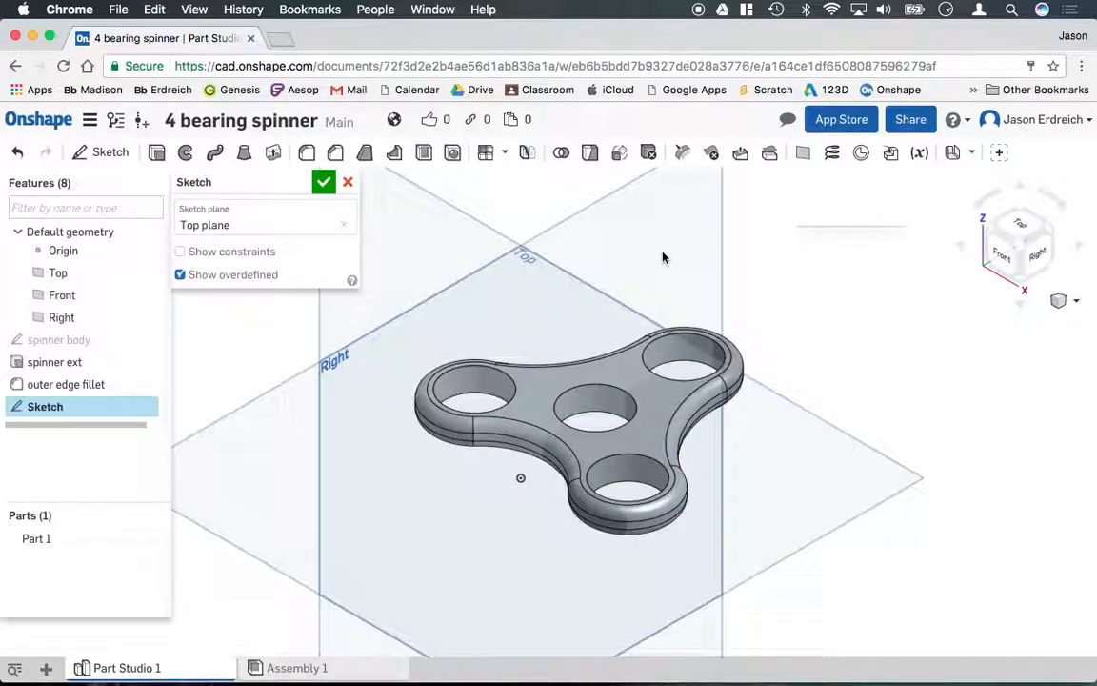
pyautogui.write('cap part 1')
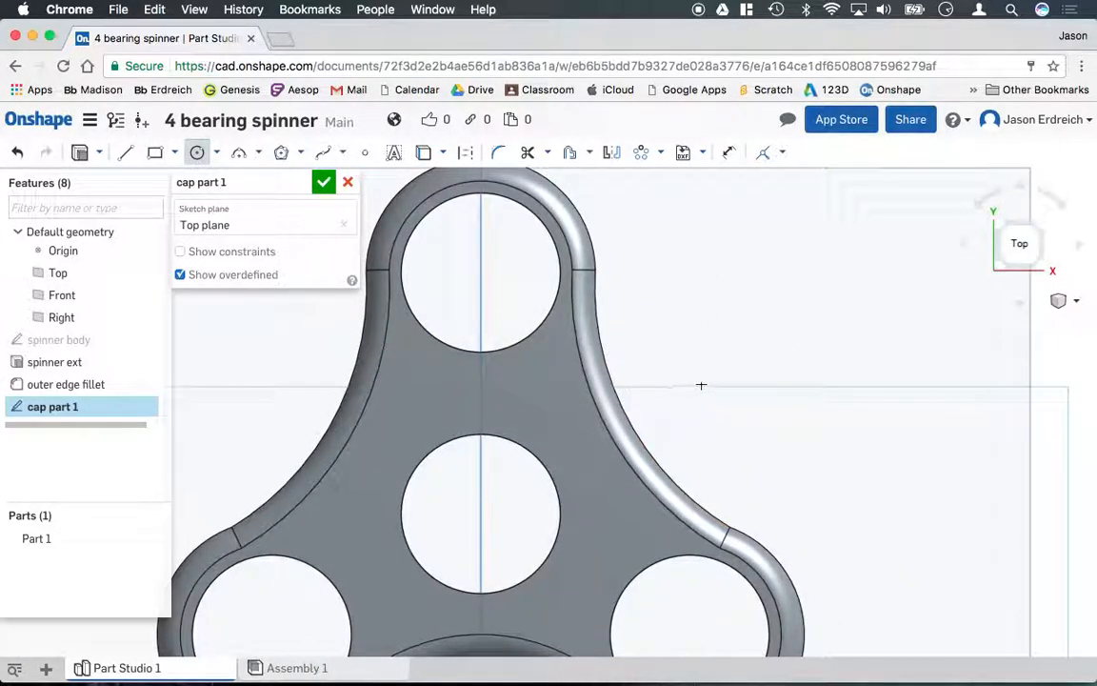
# - Draw a 0.9-diameter circle to the right of the spinner body
pyautogui.moveTo(708, 377); pyautogui.dragTo(791, 381)
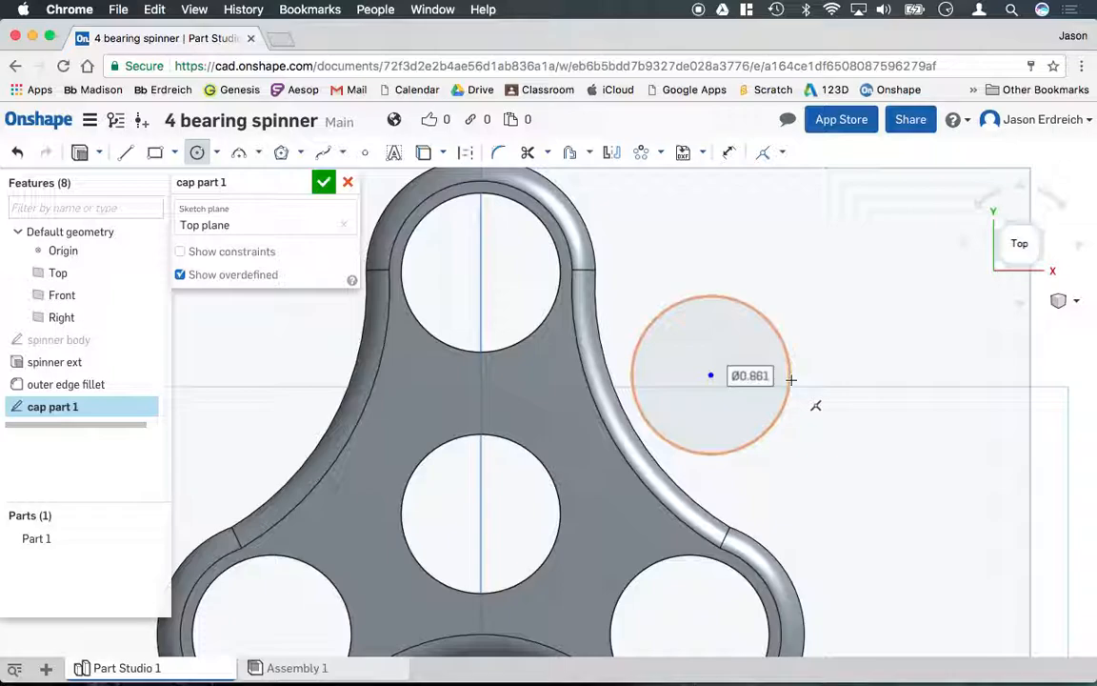
pyautogui.write('0.9')
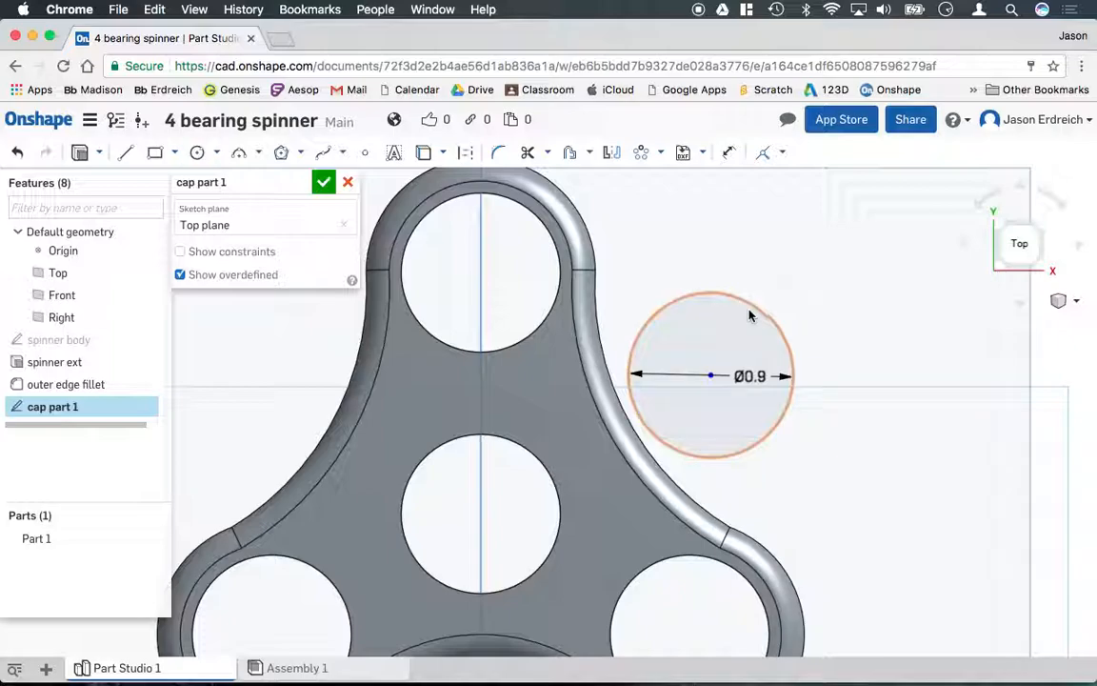
pyautogui.rightClick(747, 304)
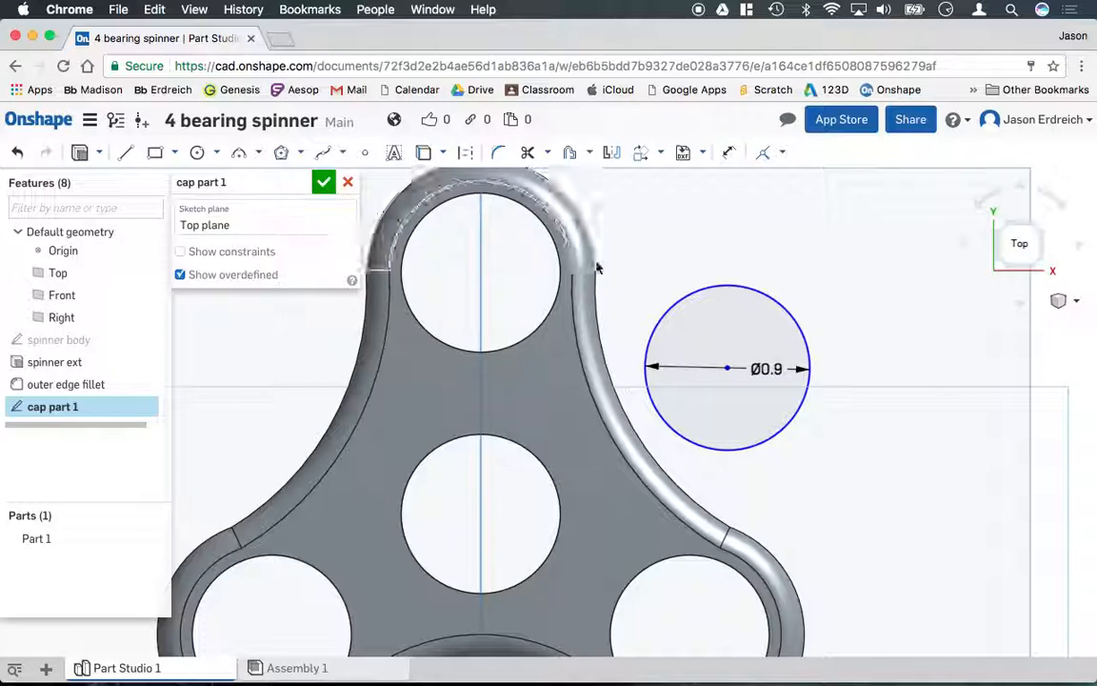
pyautogui.click(1076, 301)
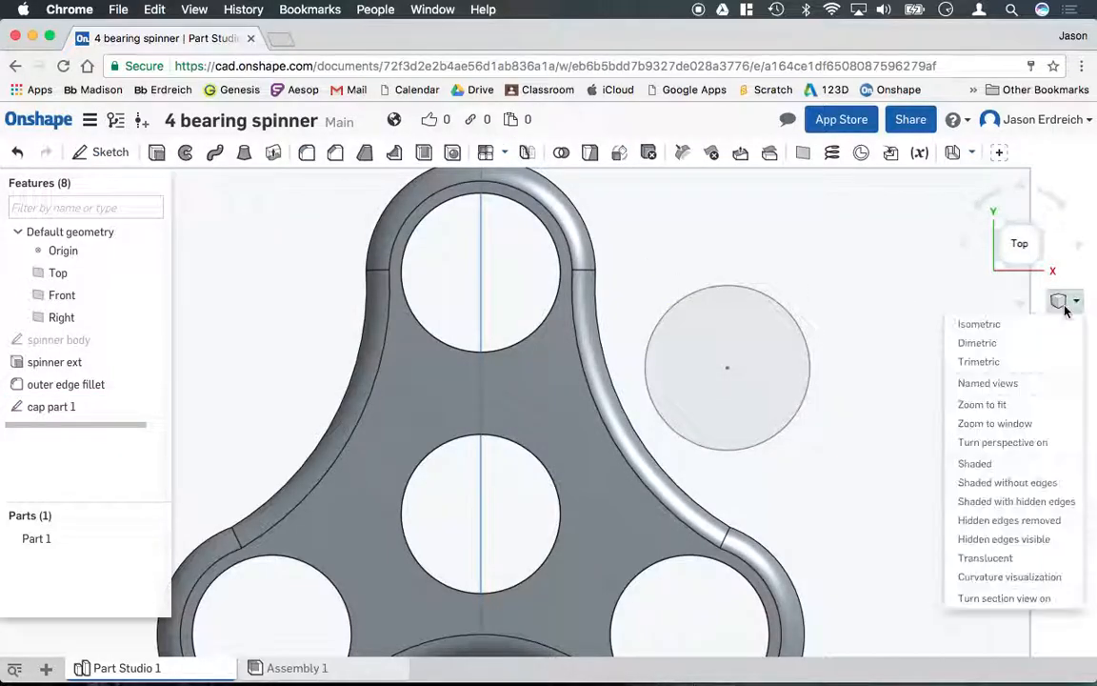
# - In isometric view, start an extrude named 'cap ext' on the cap circle
pyautogui.click(978, 324)
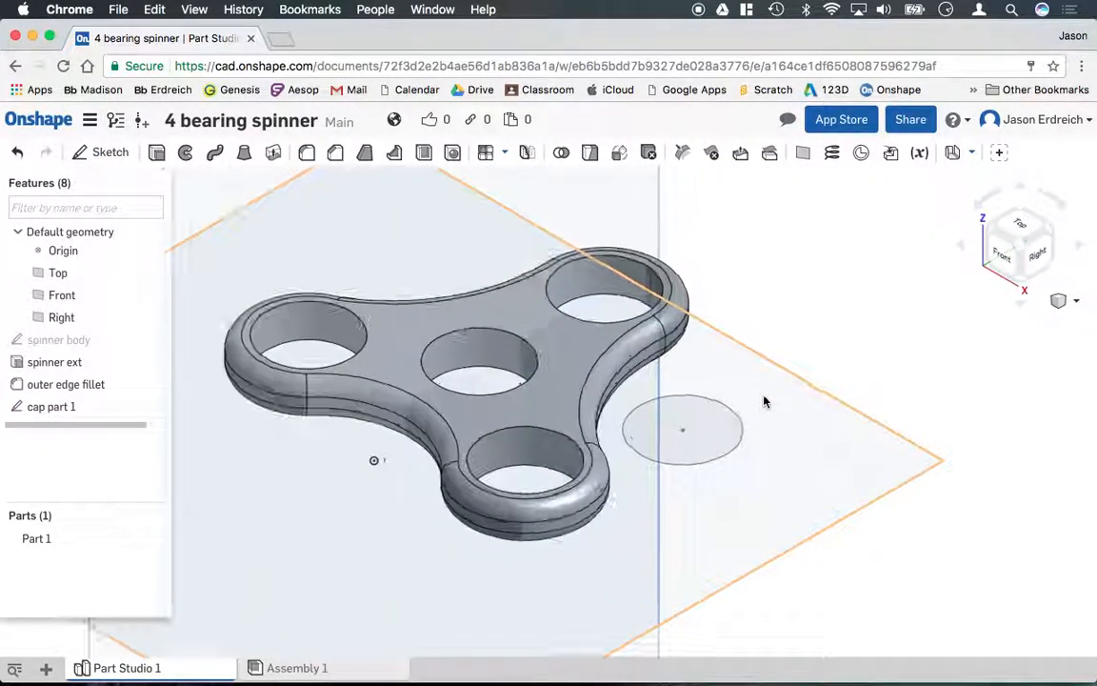
pyautogui.click(156, 152)
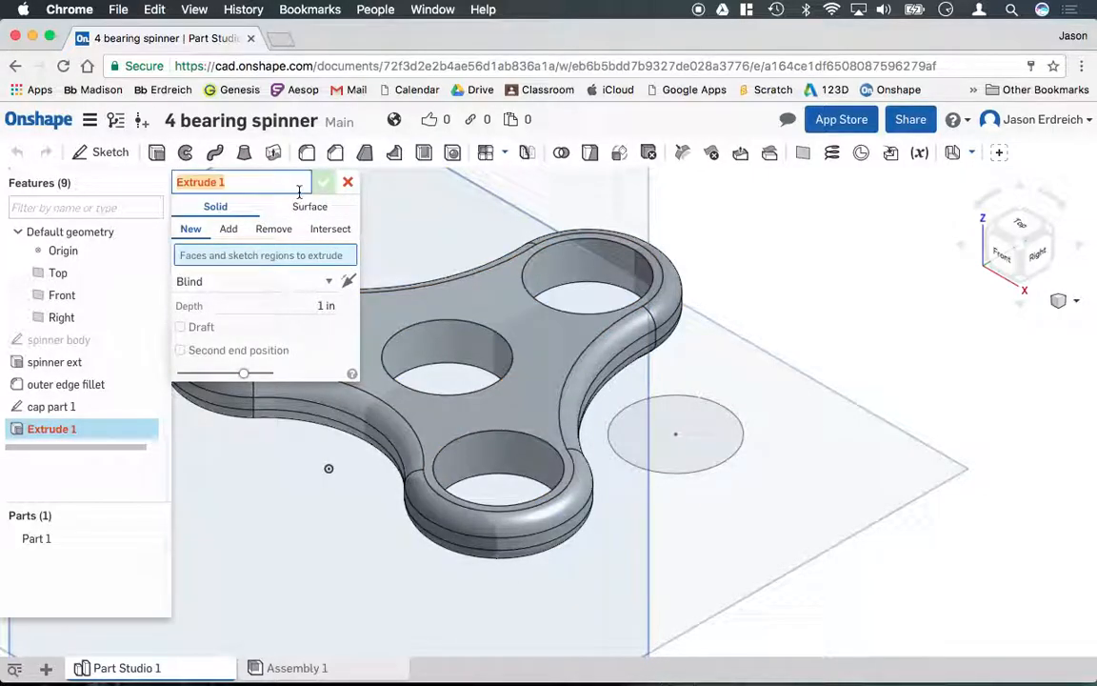
pyautogui.write('cap ext')
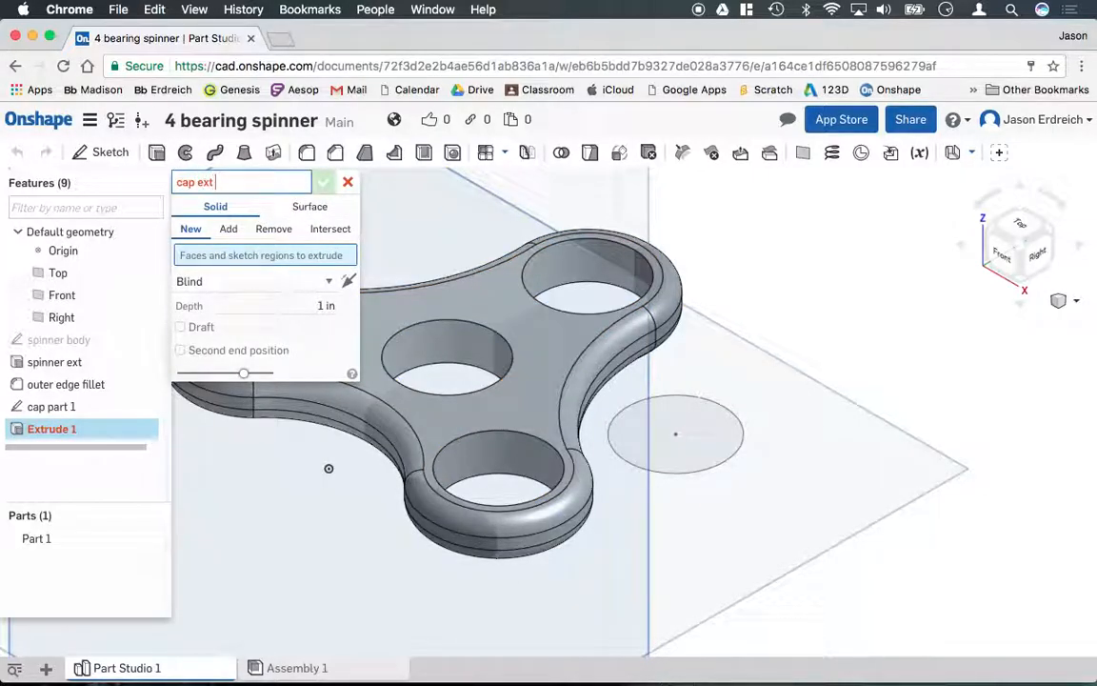
pyautogui.click(674, 435)
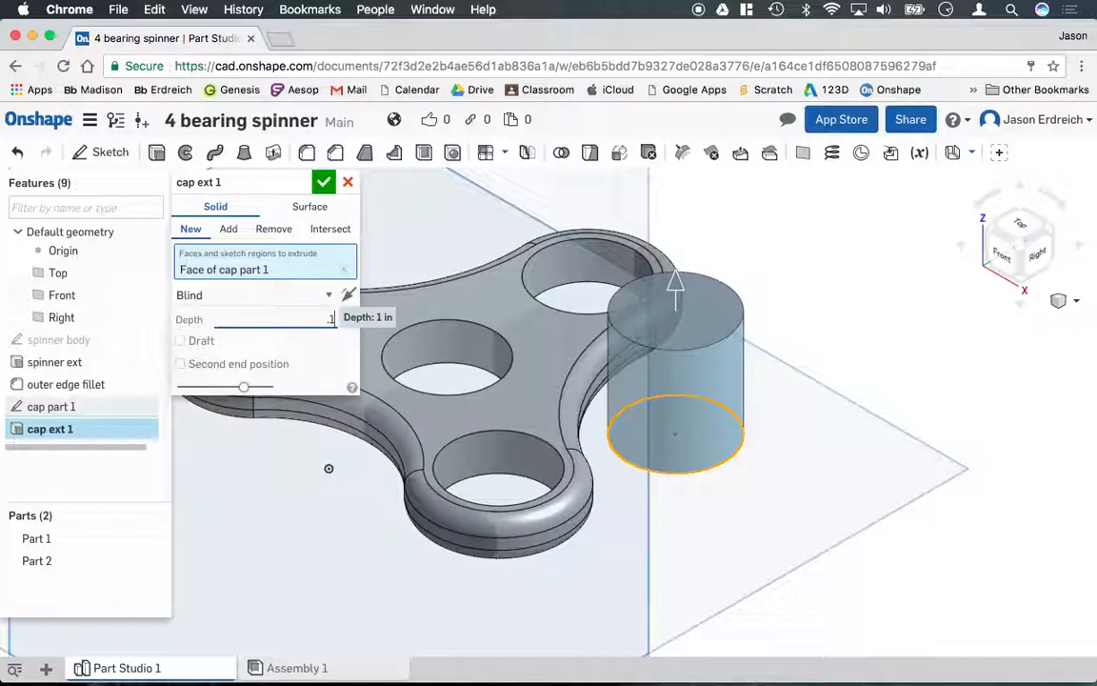
# - Set the cap extrusion depth to 0.1 in and confirm the thin disc
pyautogui.write('1.1')
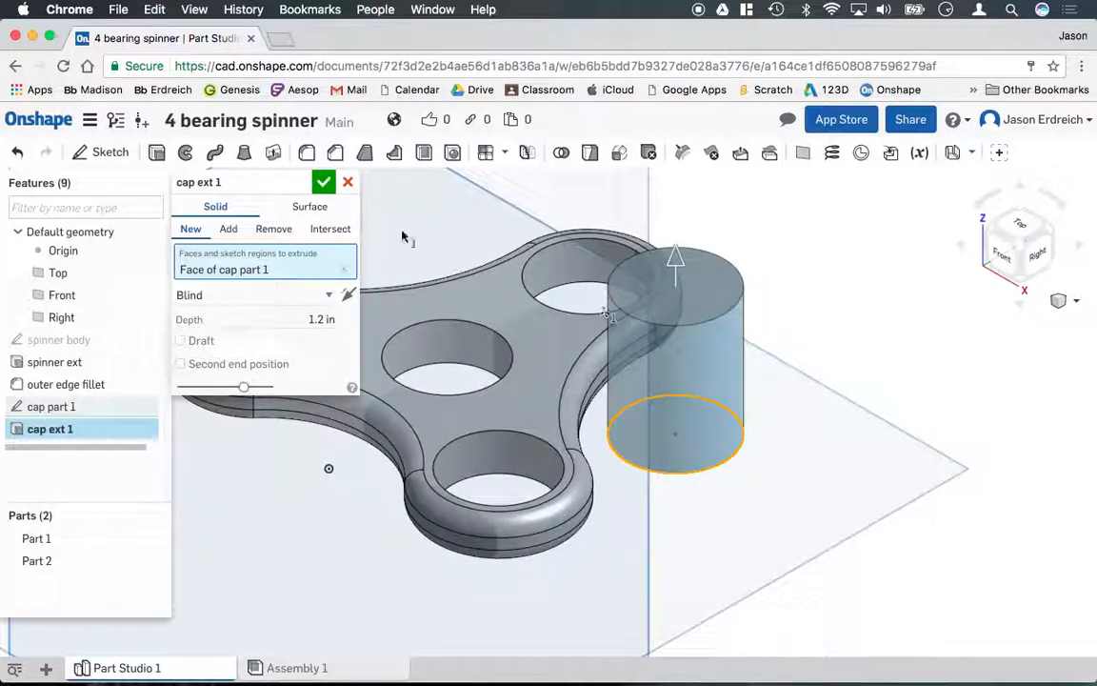
pyautogui.click(323, 183)
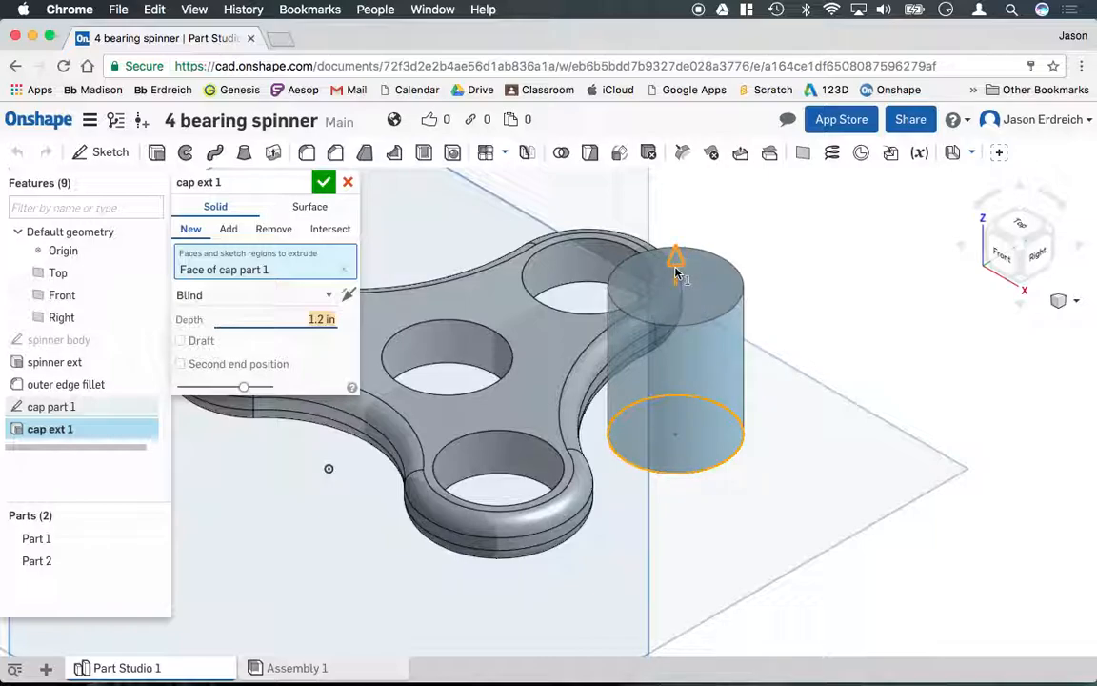
pyautogui.write('0.1')
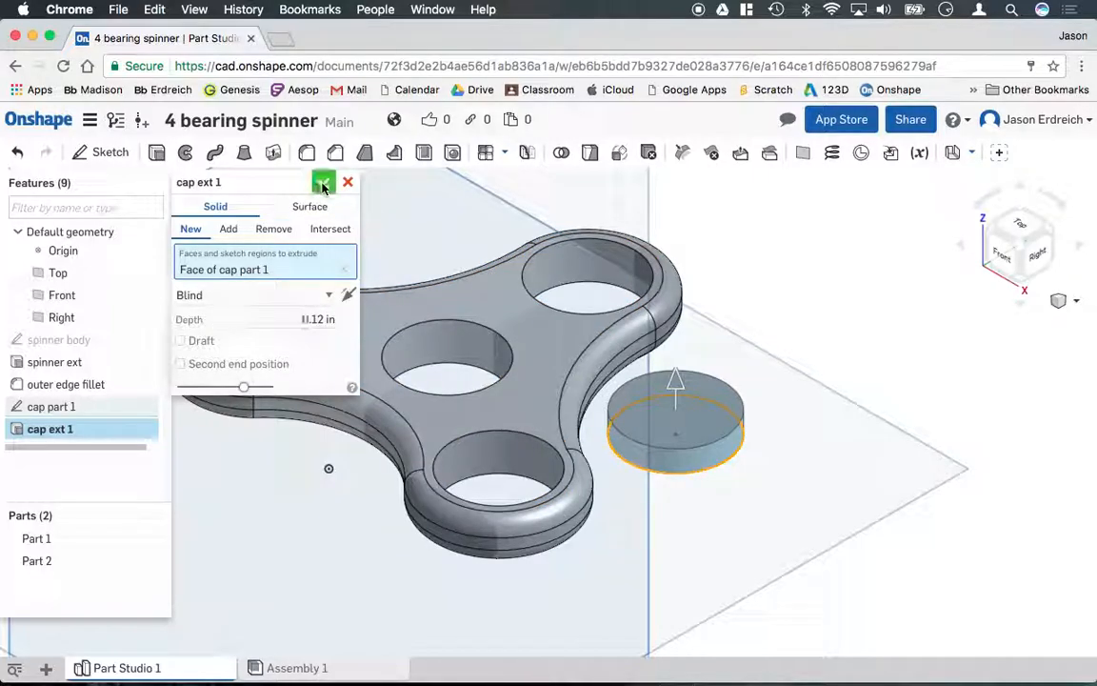
pyautogui.click(324, 183)
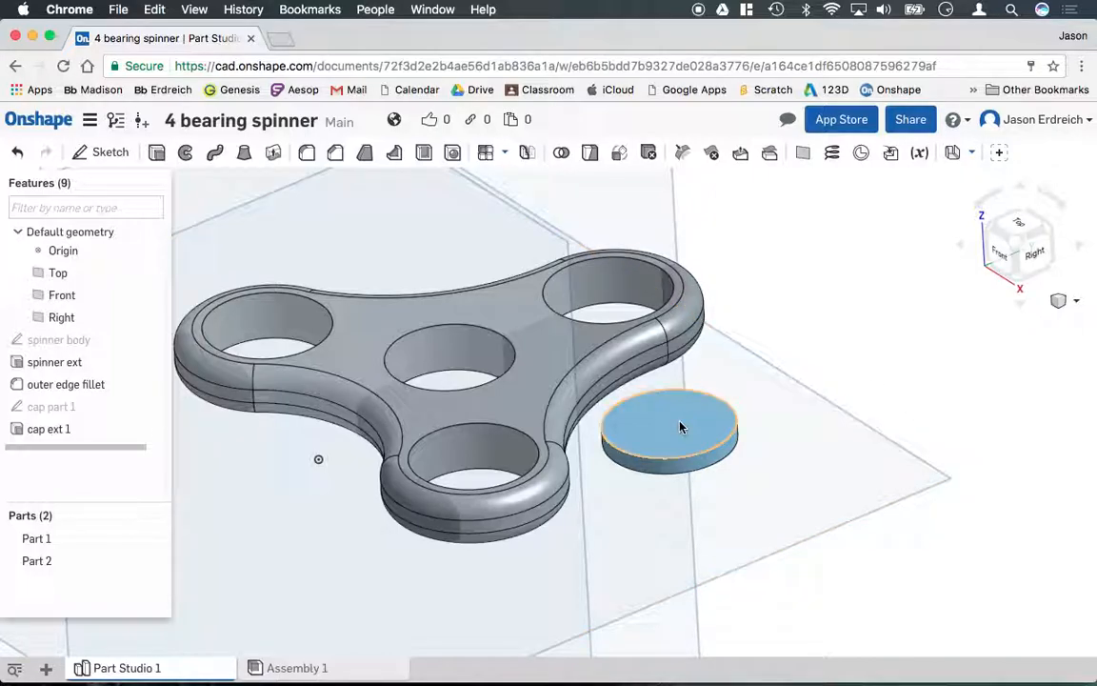
# - Start a sketch named cap part 2 on the cap disc's top face
pyautogui.click(668, 427)
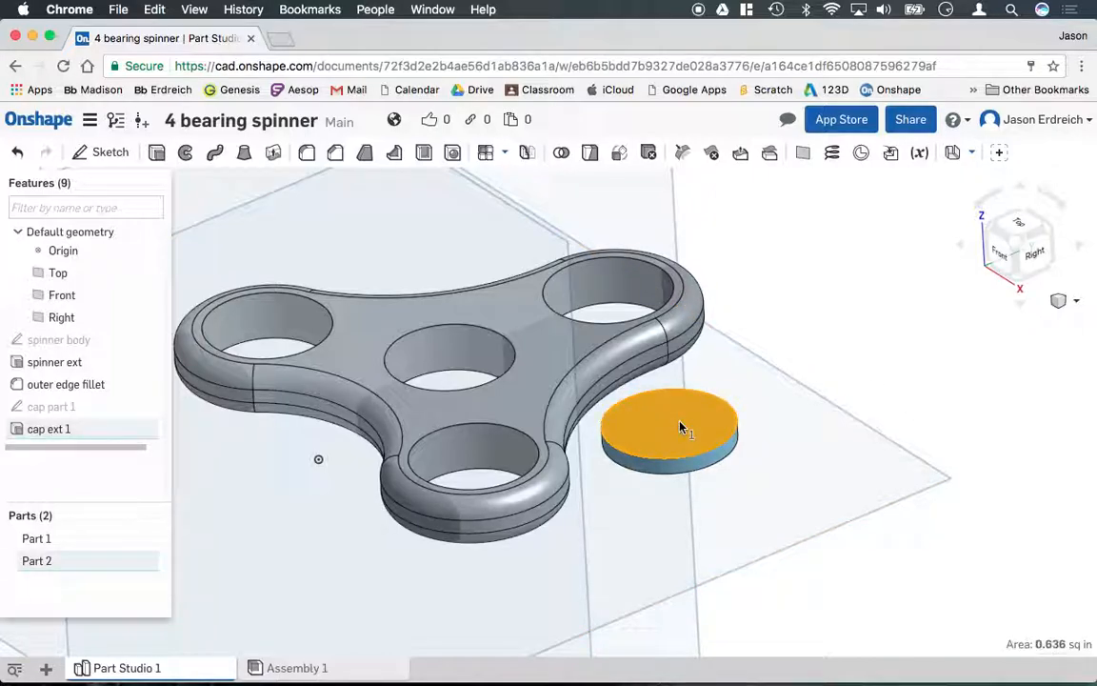
pyautogui.rightClick(671, 429)
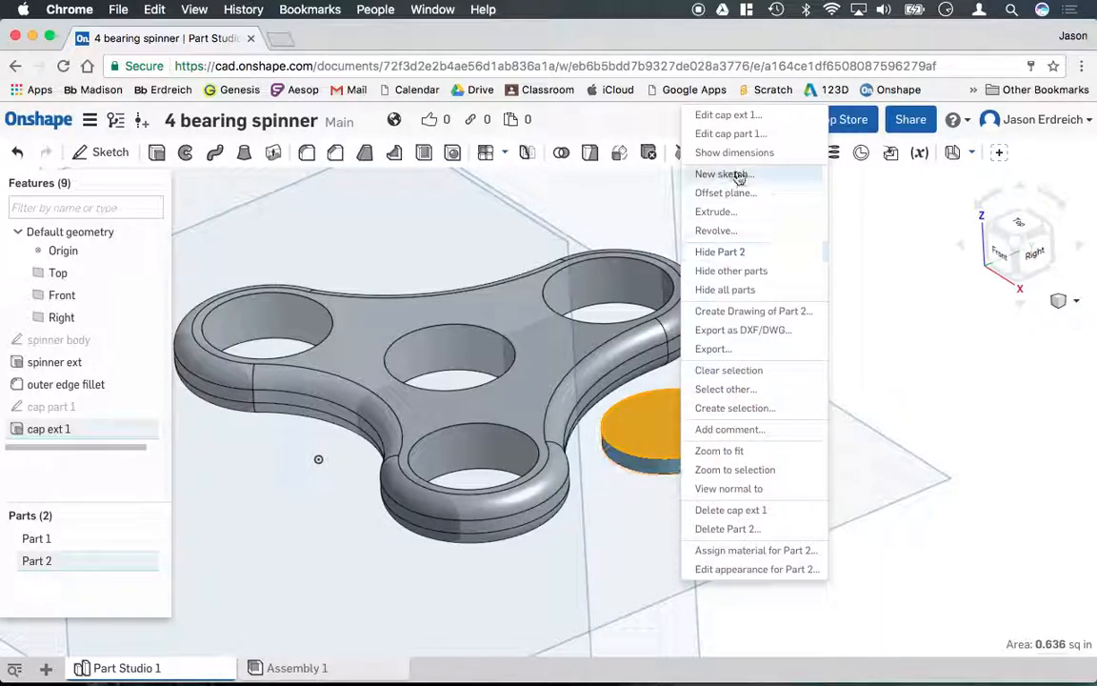
pyautogui.click(724, 173)
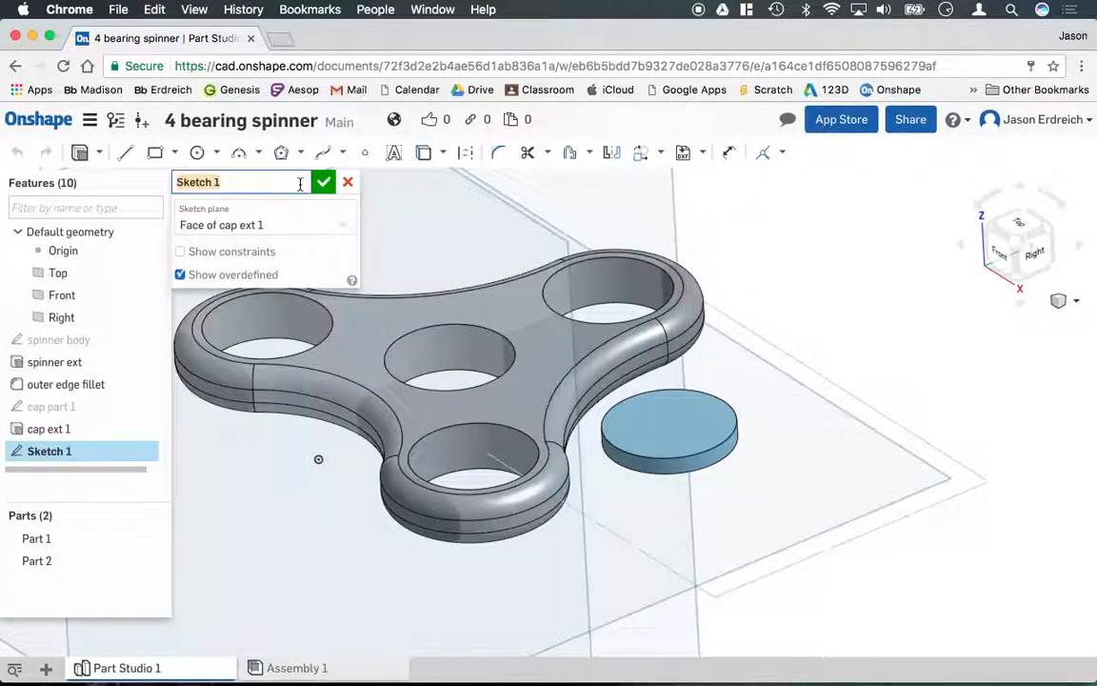
pyautogui.write('cap part 2')
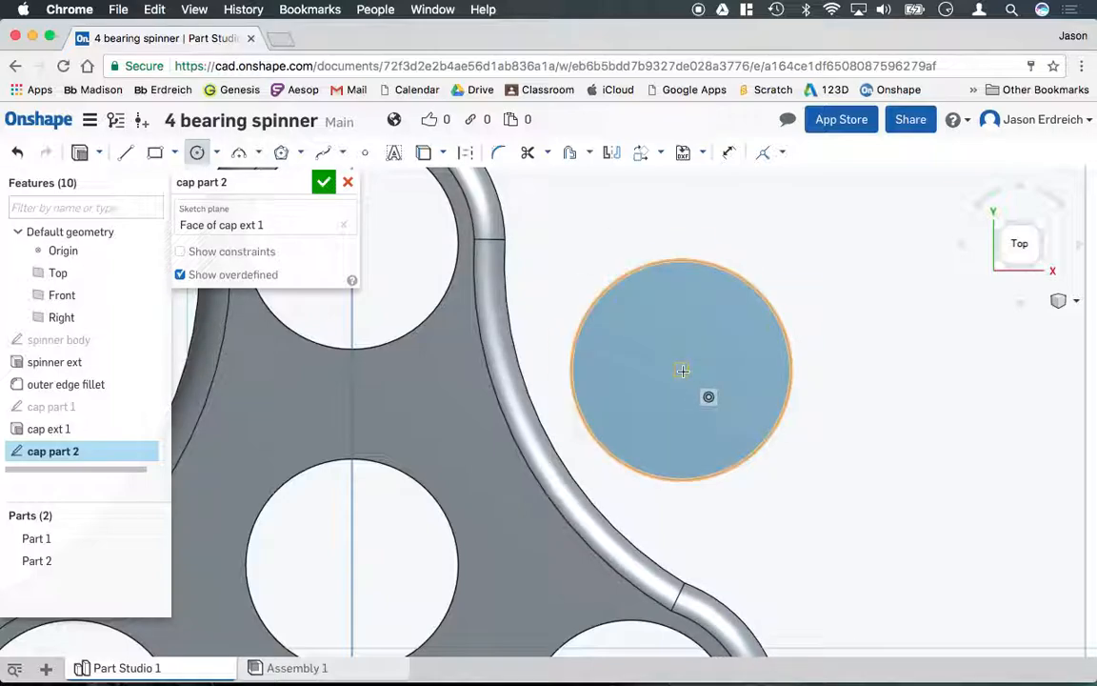
# - Draw a centred circle on the cap and set its diameter to 0.314
pyautogui.moveTo(682, 369); pyautogui.dragTo(720, 358)
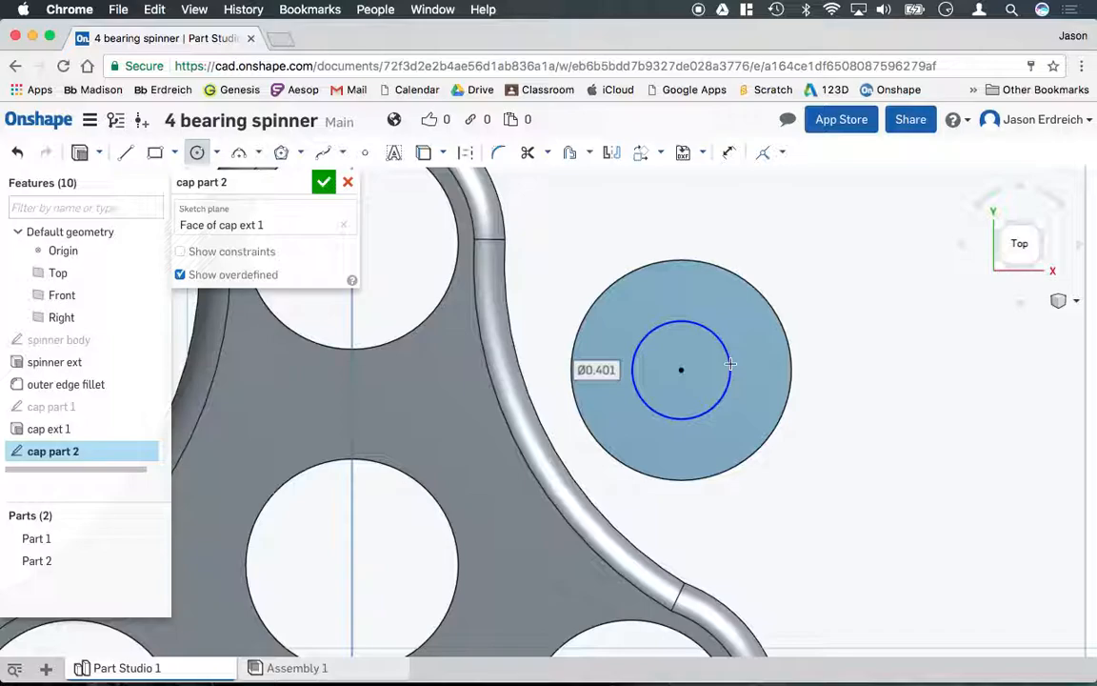
pyautogui.doubleClick(596, 370)
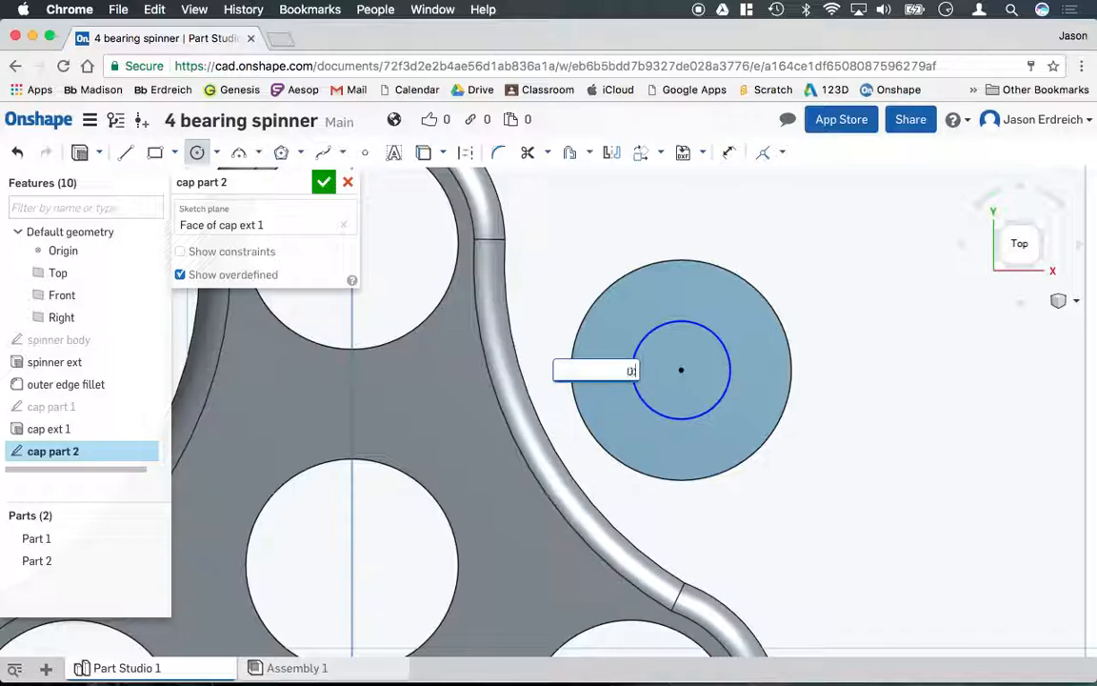
pyautogui.write('0.314')
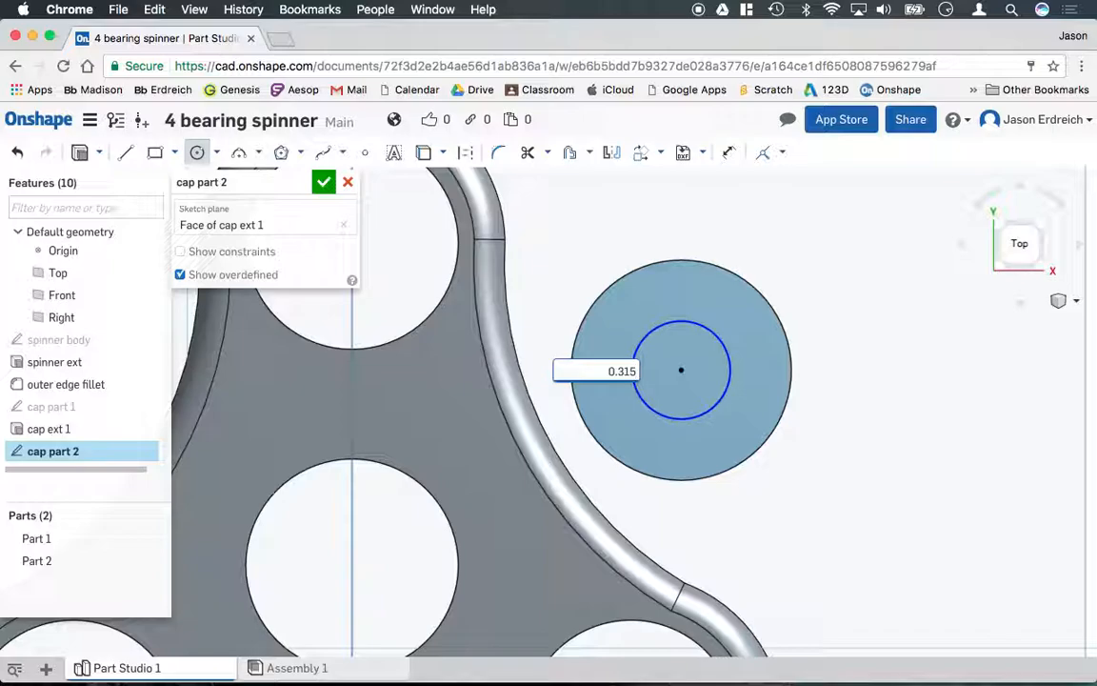
pyautogui.click(1074, 301)
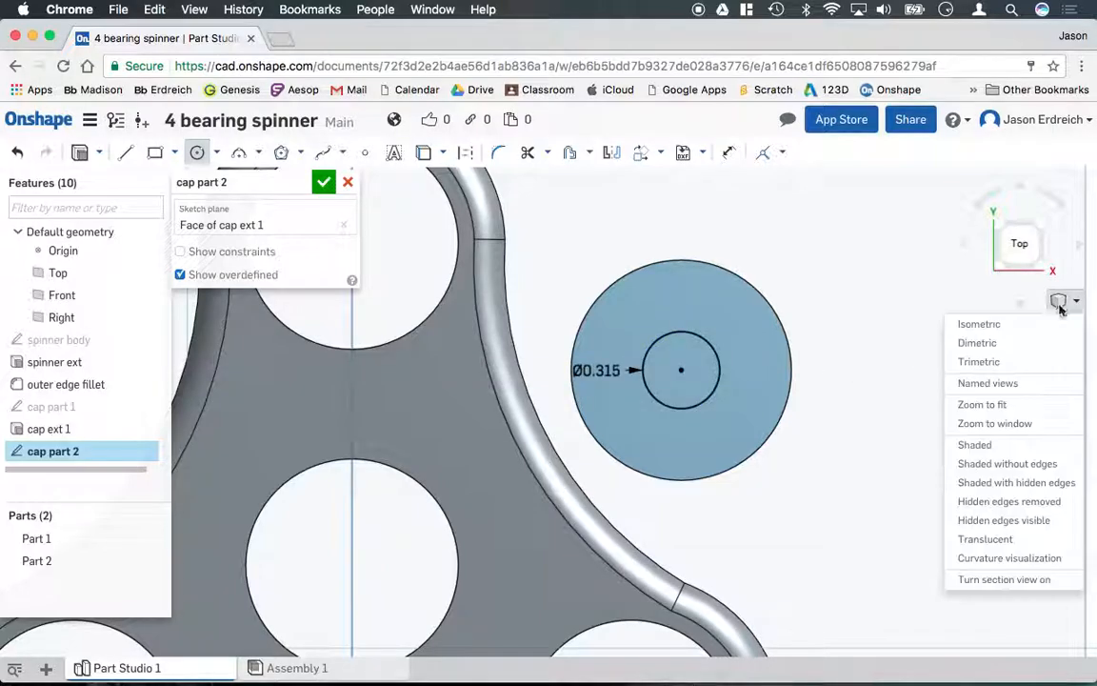
pyautogui.click(979, 324)
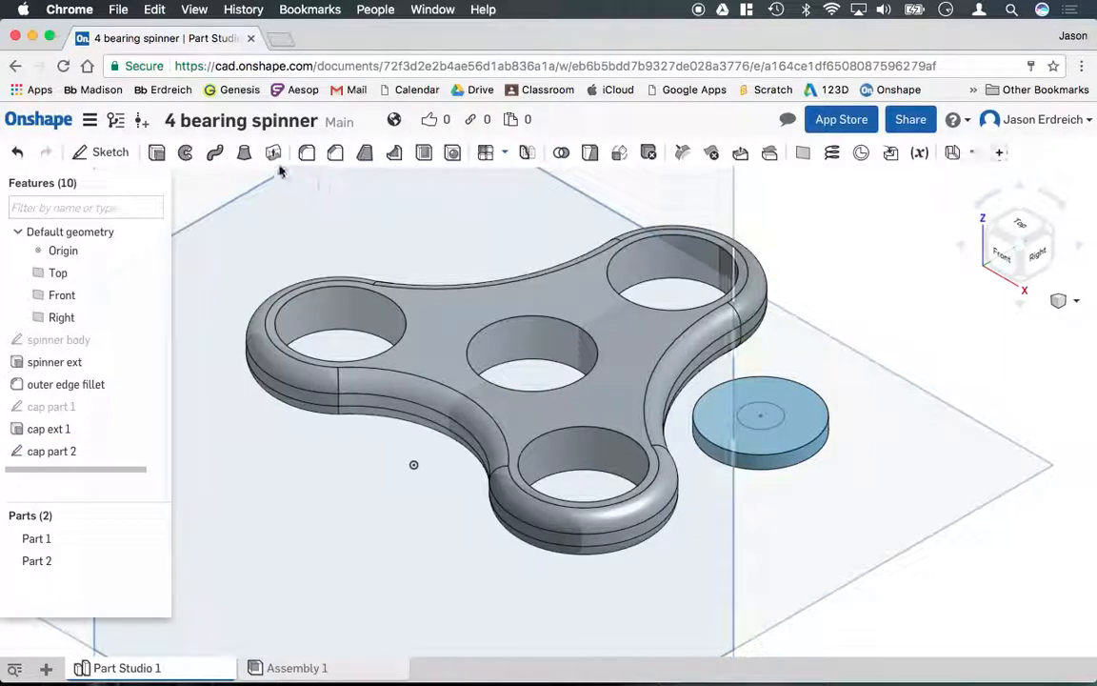
# - Extrude the small circle 0.175 in, adding onto the cap, as feature cap 2 ext
pyautogui.click(244, 153)
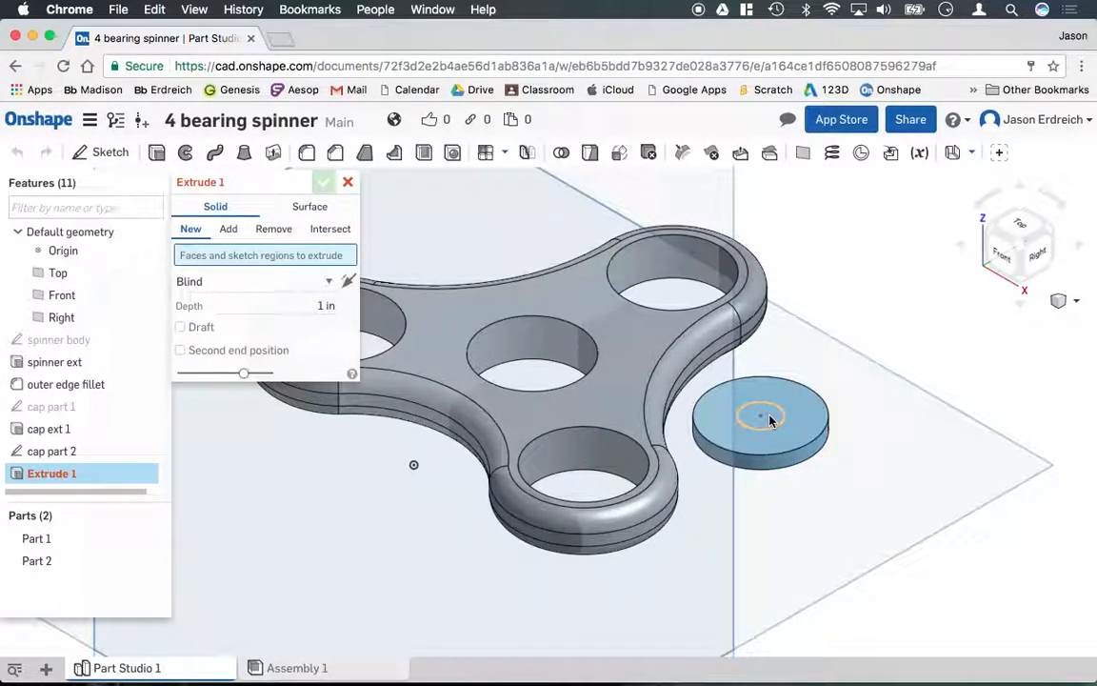
pyautogui.click(229, 229)
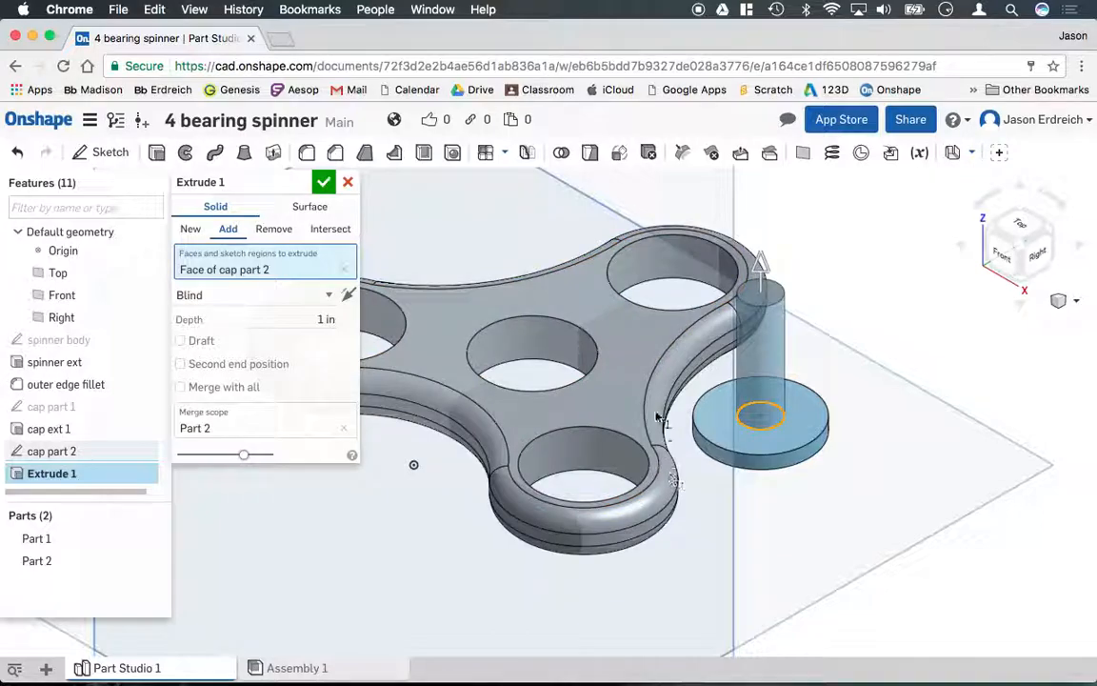
pyautogui.click(647, 314)
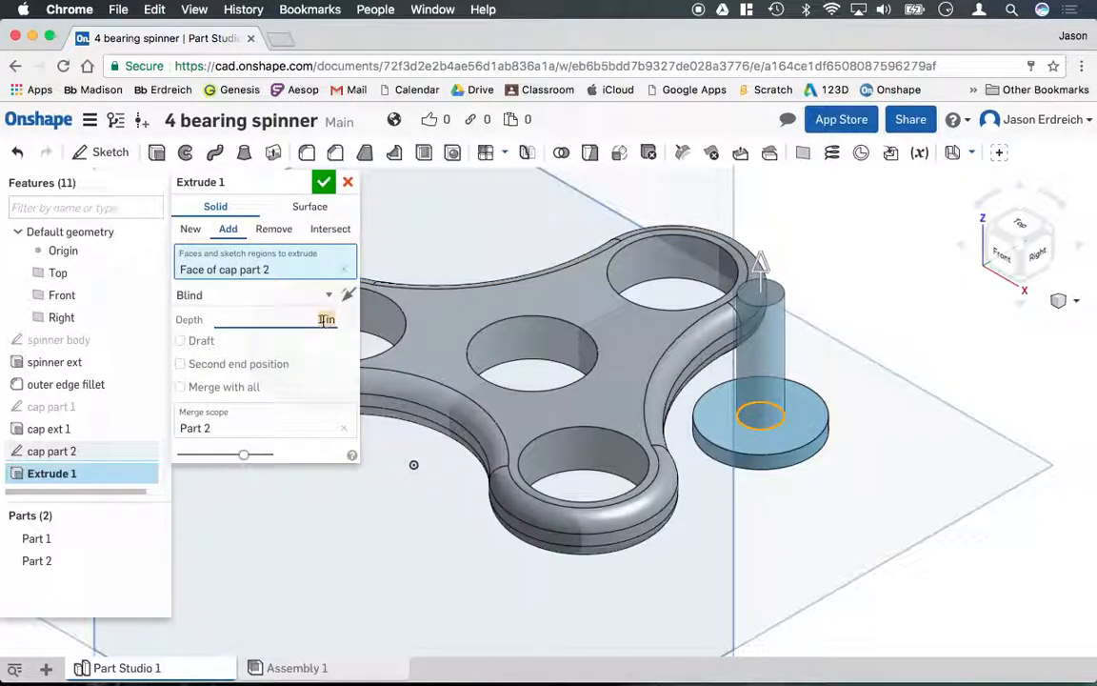
pyautogui.write('.175')
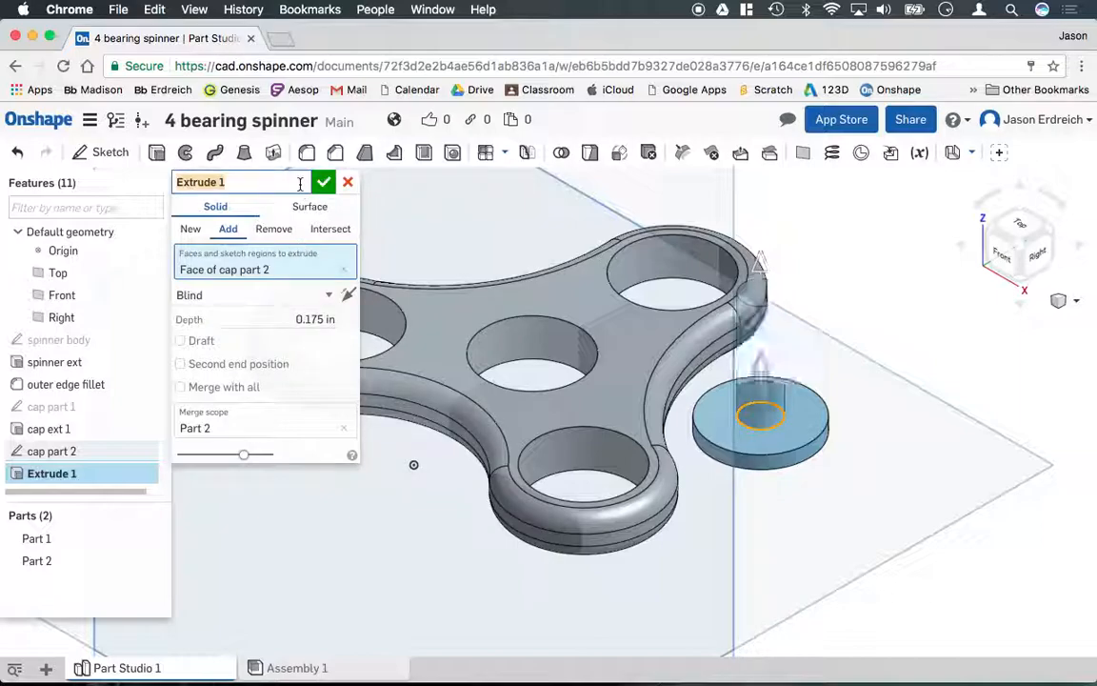
pyautogui.write('cap 2 e')
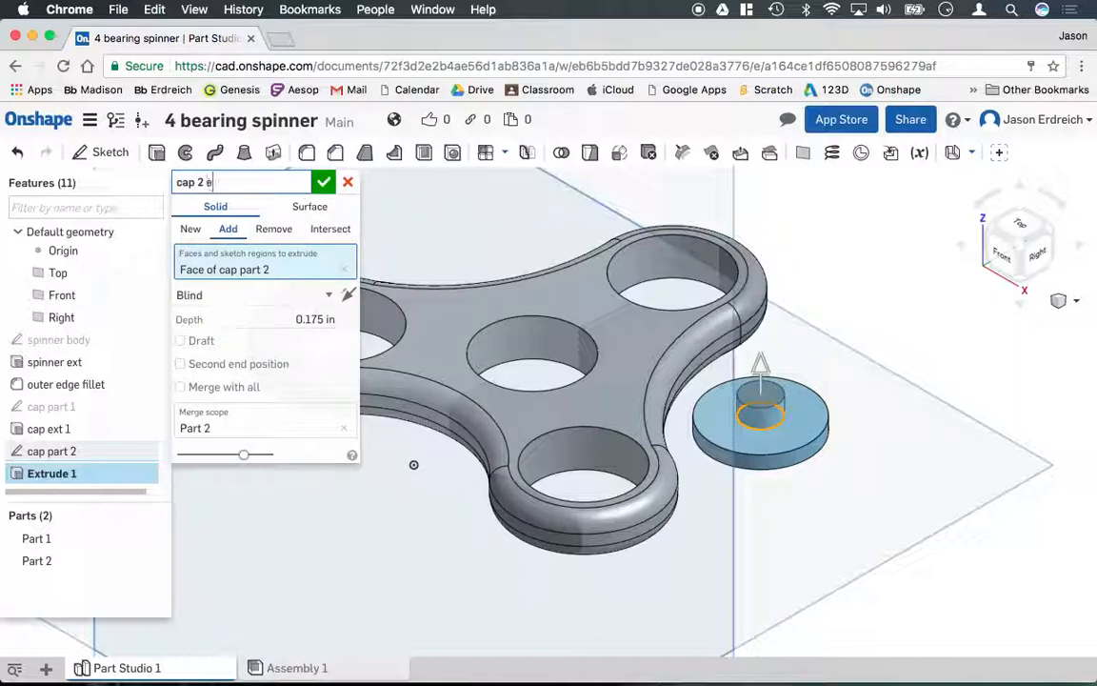
pyautogui.write('xt')
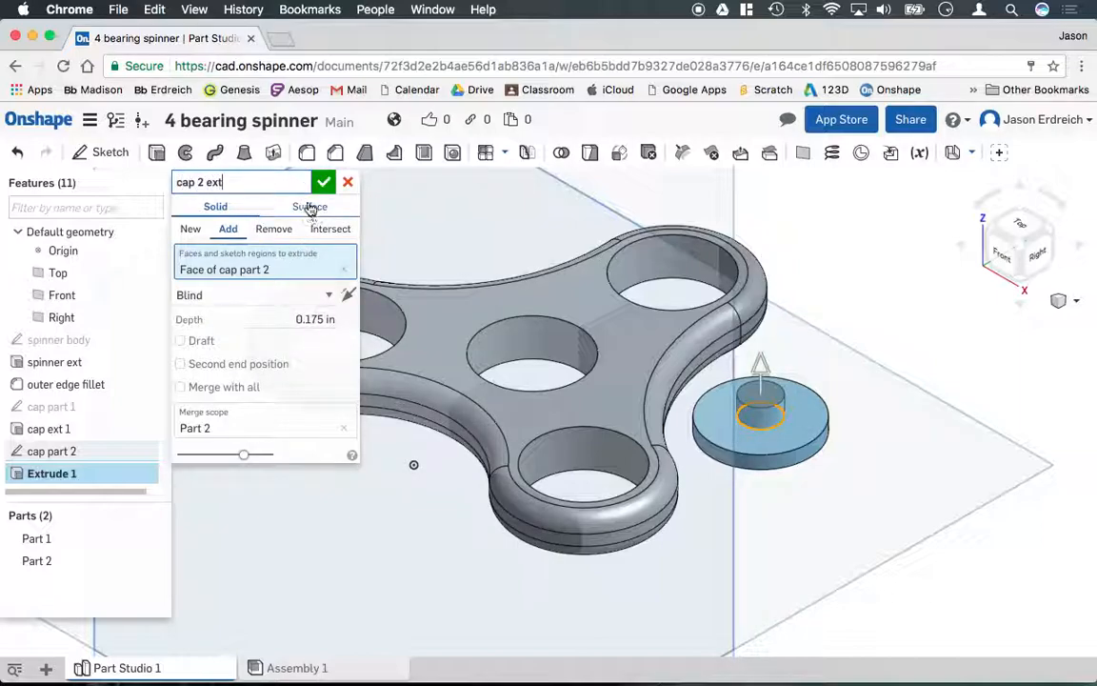
pyautogui.click(324, 183)
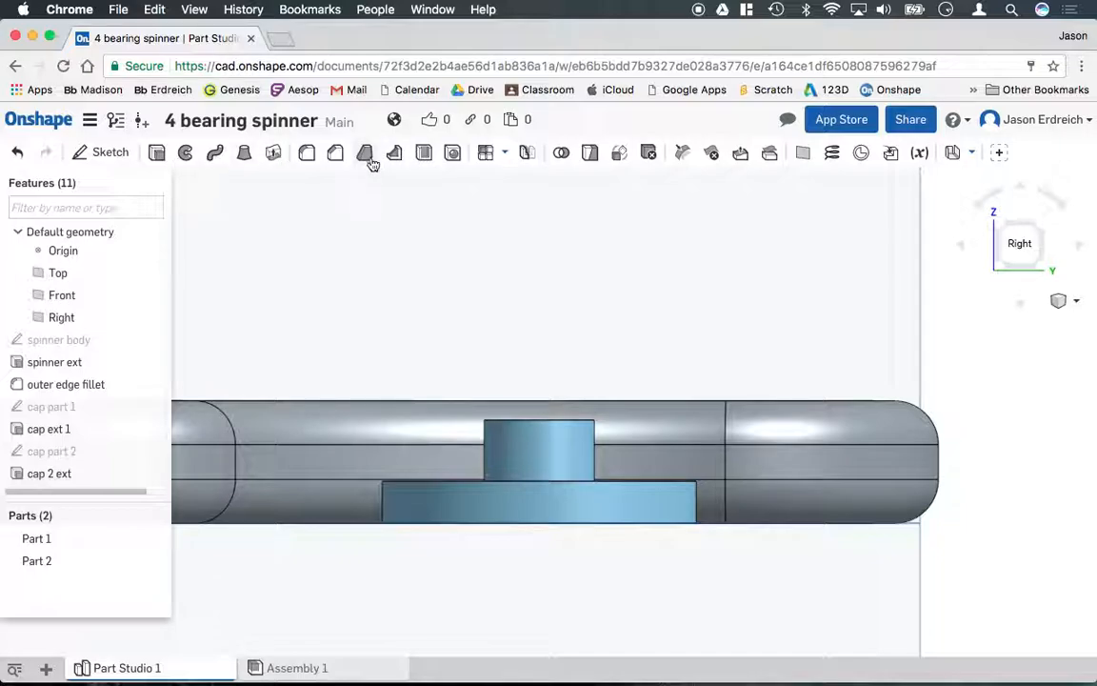
pyautogui.click(365, 152)
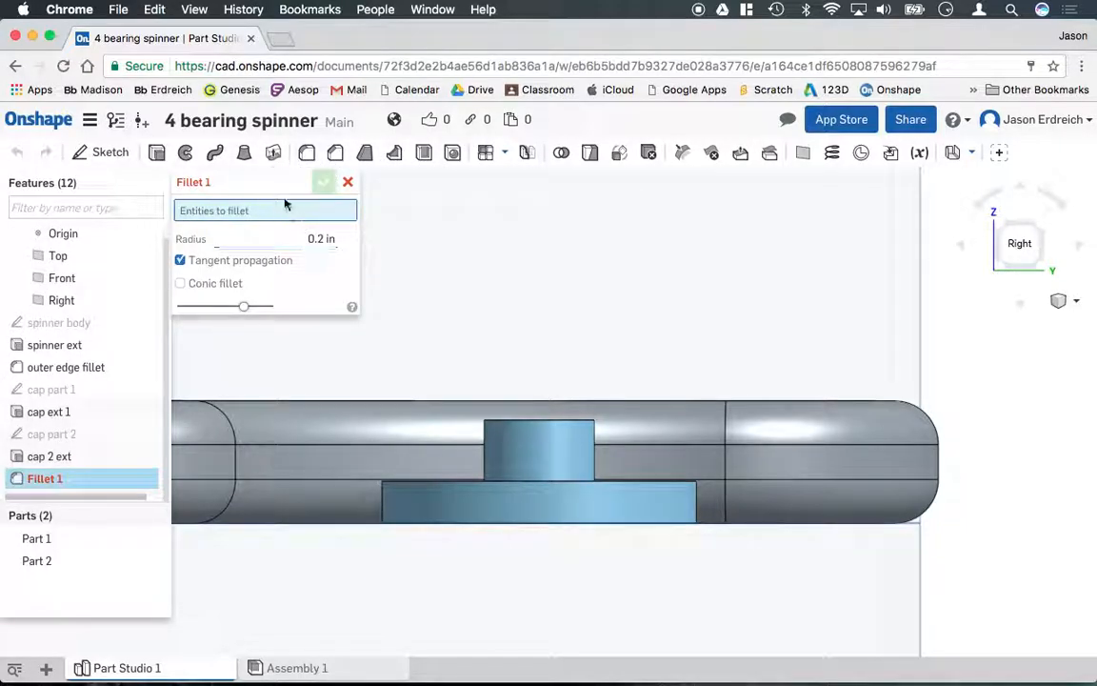
# - Name the feature cap fillet, pick the cap's outer edge and confirm the 0.1 in fillet
pyautogui.write('cap ro')
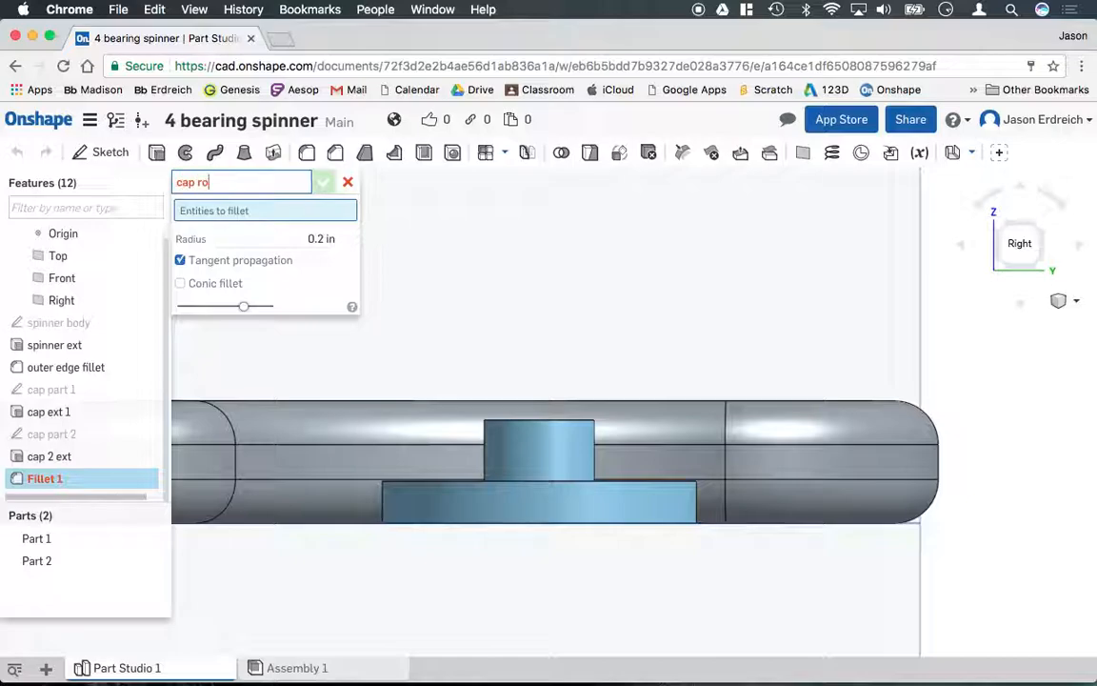
pyautogui.press('Backspace')
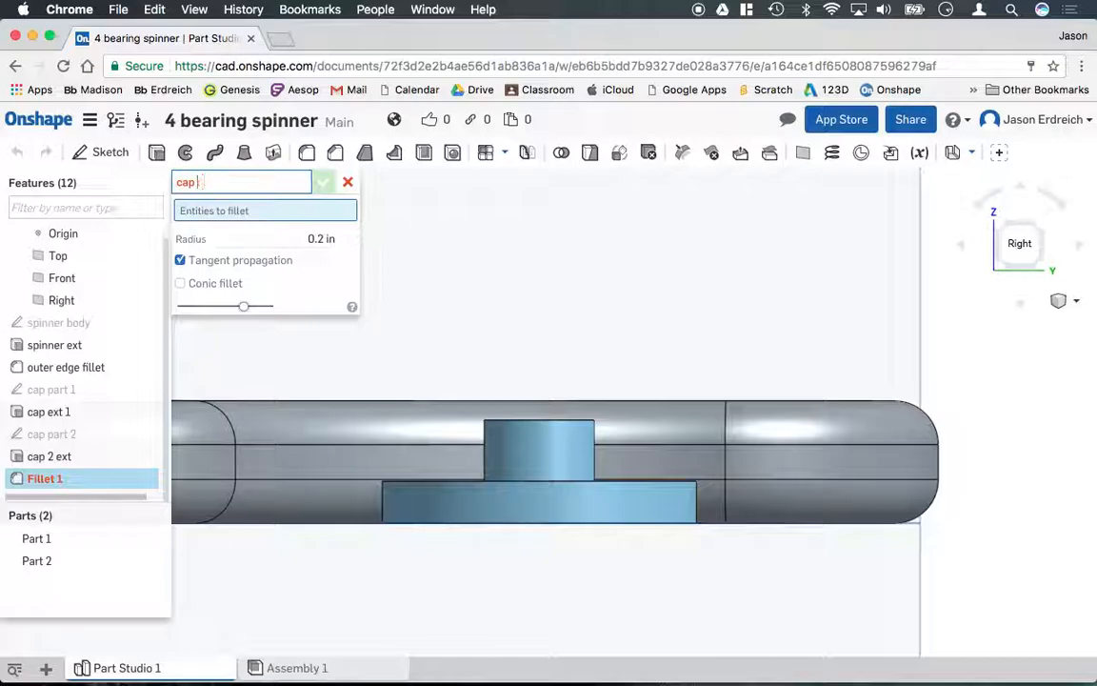
pyautogui.write('fillet')
pyautogui.click(266, 238)
pyautogui.write('0.1')
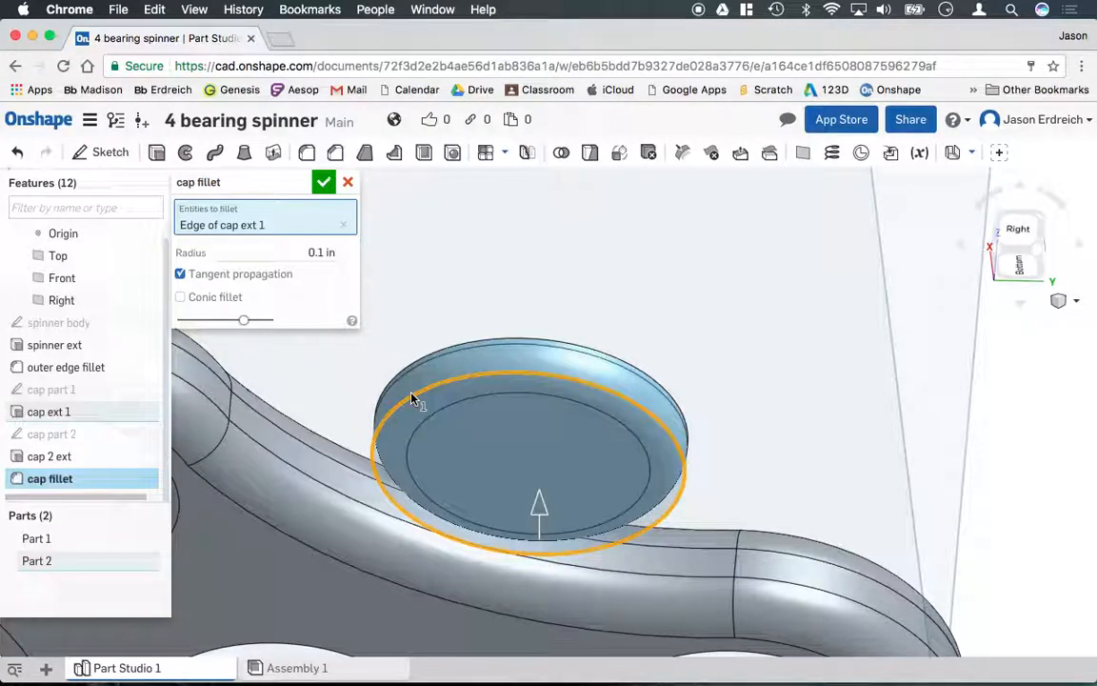
pyautogui.rightClick(410, 398)
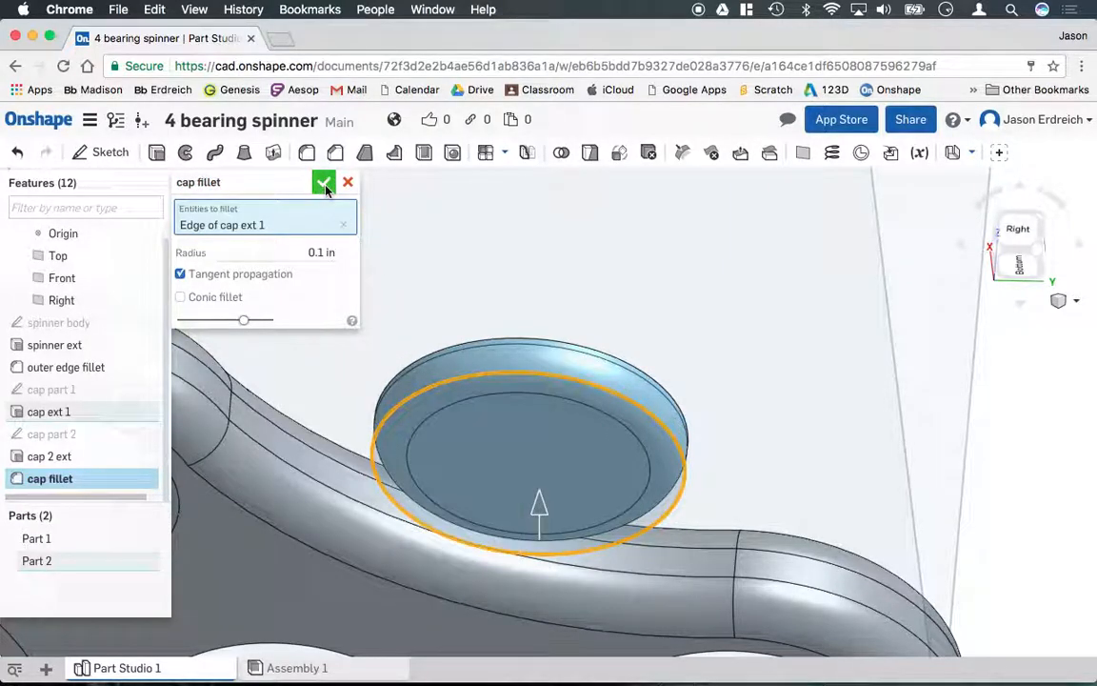
pyautogui.click(324, 183)
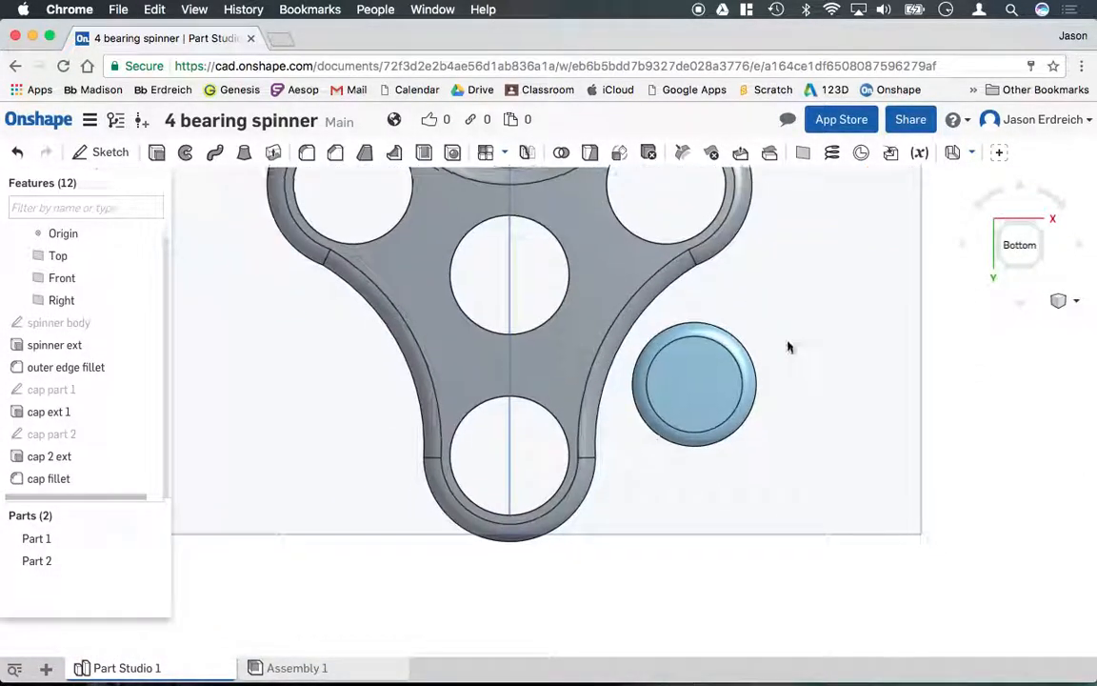
# - Start a new sketch on the flat face of the cap
pyautogui.click(689, 380)
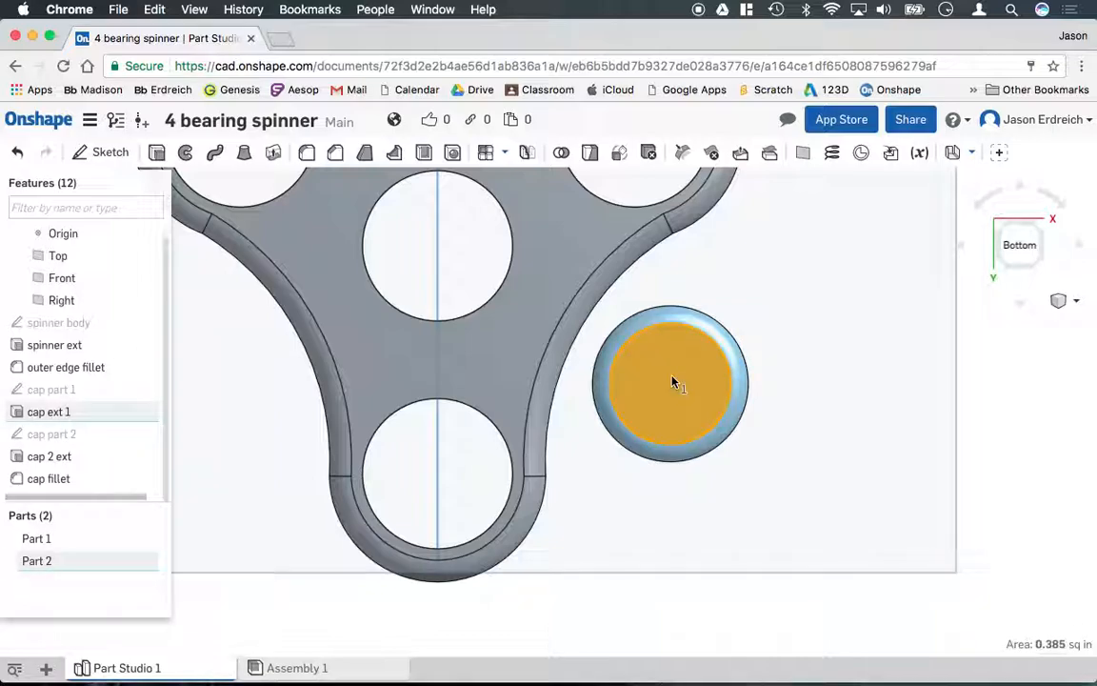
pyautogui.rightClick(670, 381)
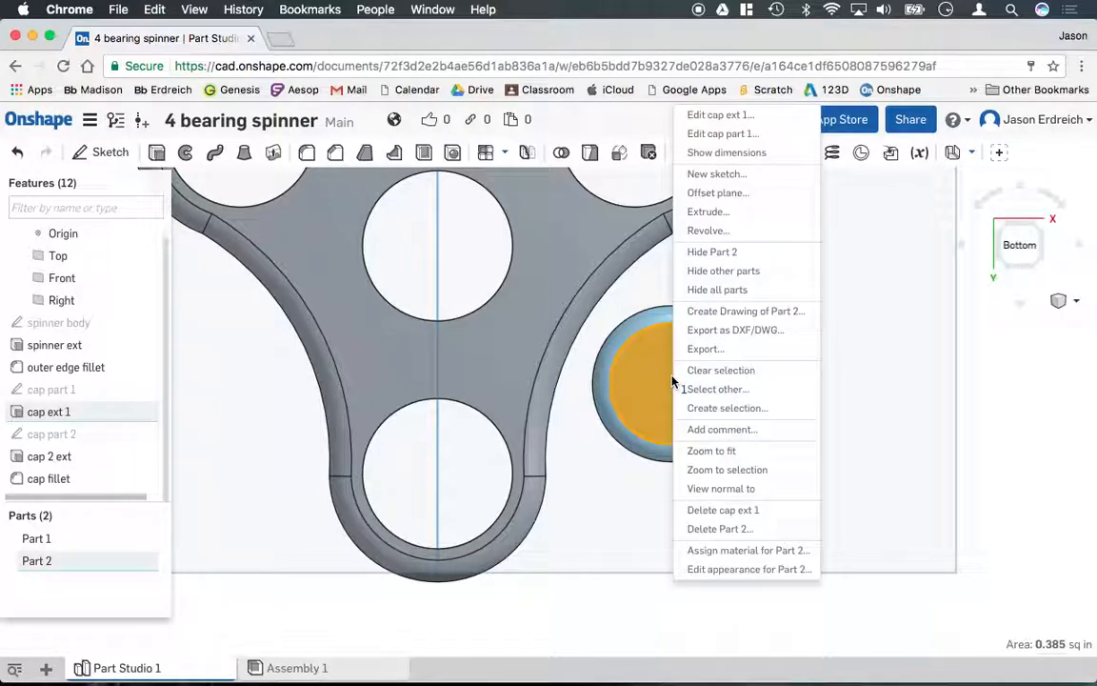
pyautogui.click(716, 174)
pyautogui.write('E')
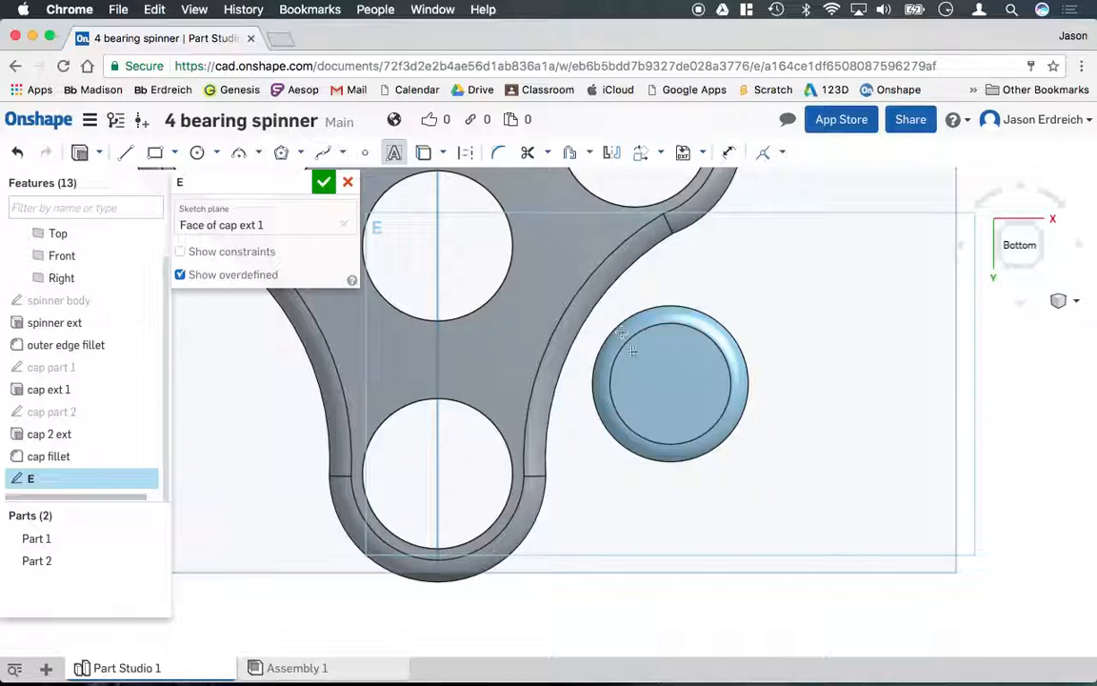
# - Place a bold letter E text and stretch it to fill the cap face
pyautogui.click(392, 152)
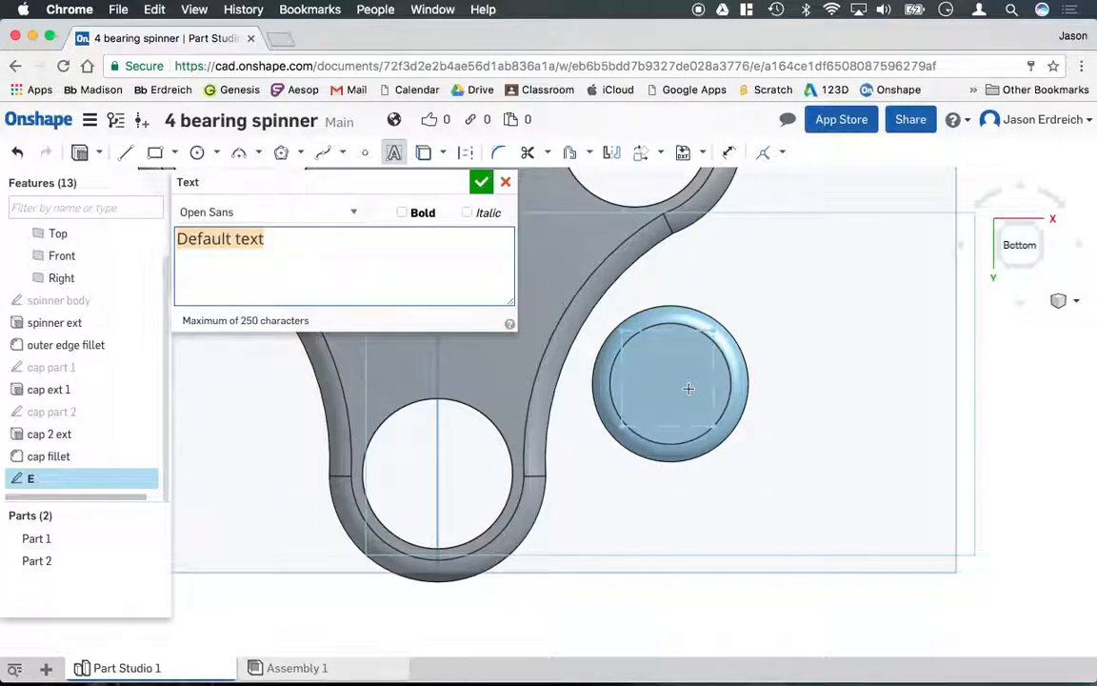
pyautogui.write('E')
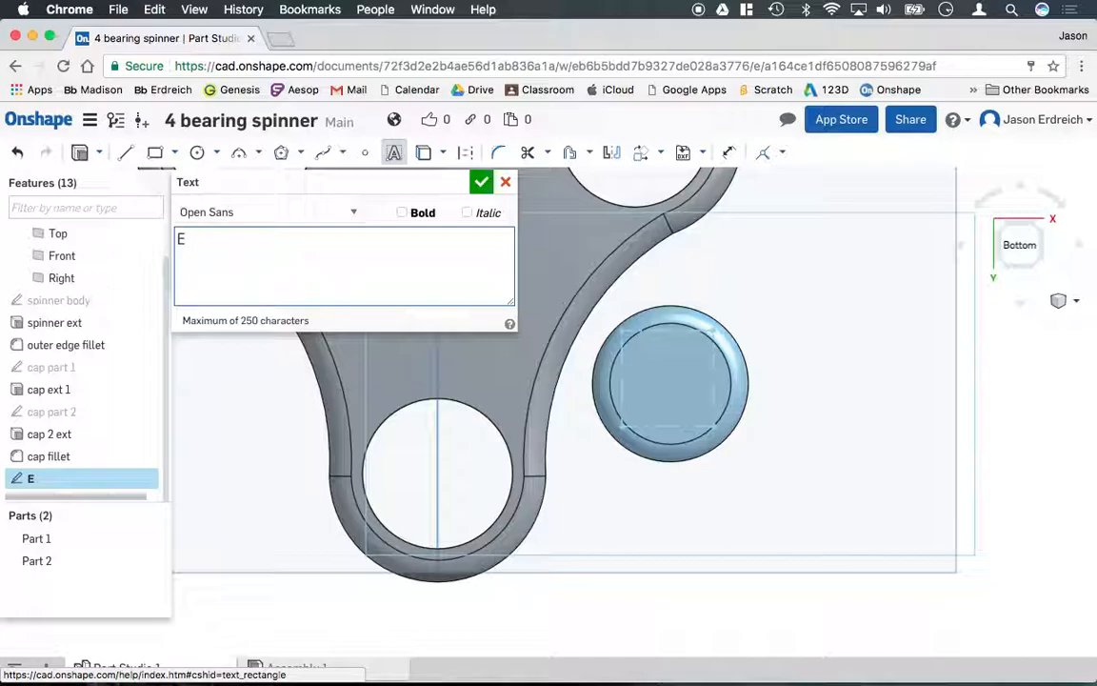
pyautogui.click(400, 211)
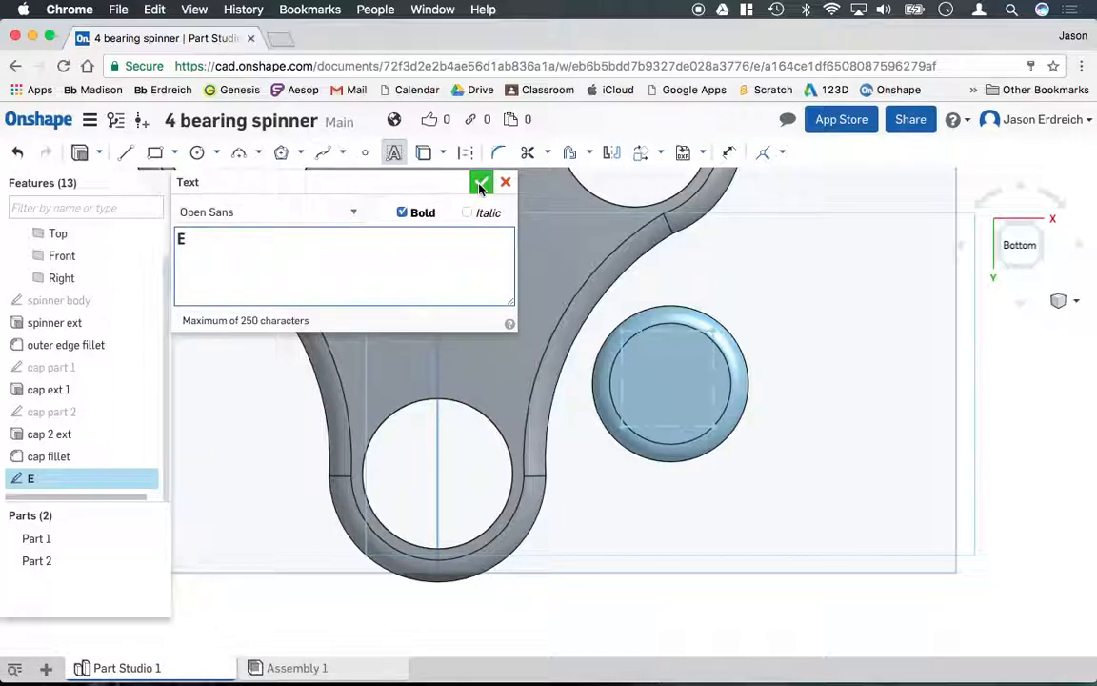
pyautogui.click(479, 182)
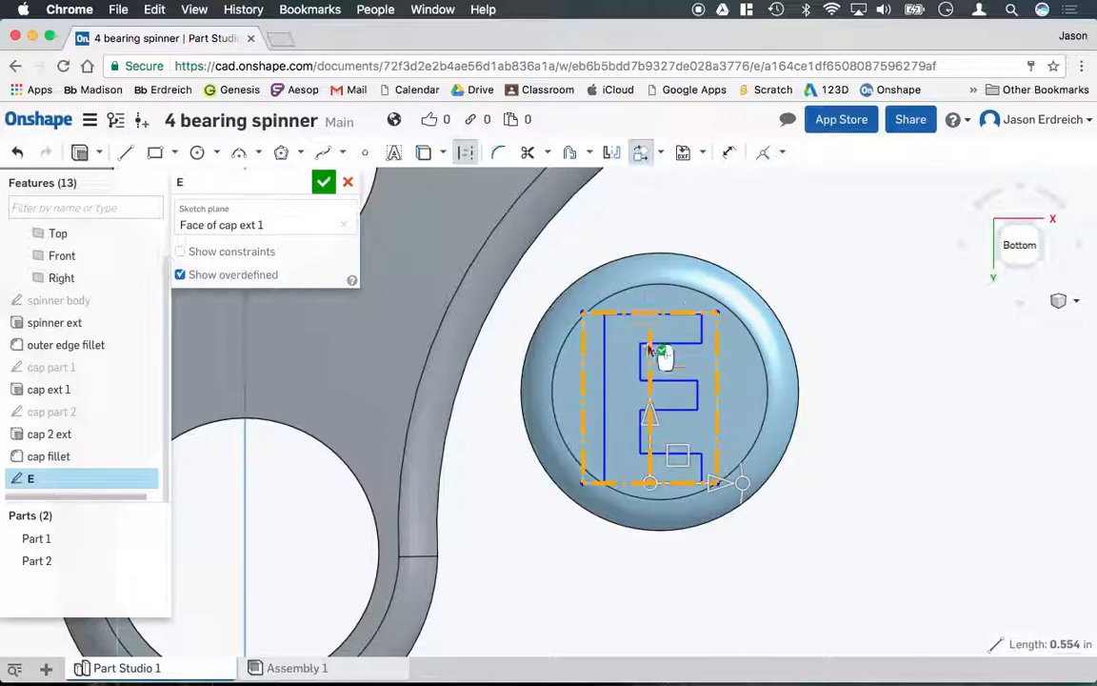
pyautogui.moveTo(666, 352); pyautogui.dragTo(716, 466)
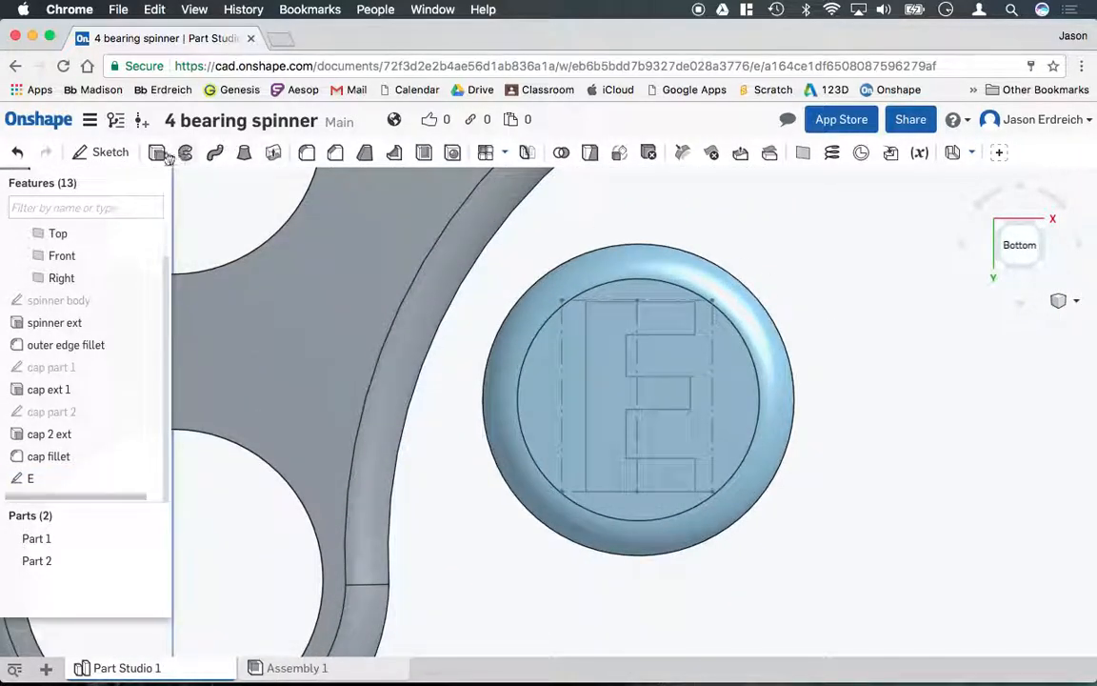
# - Cut the E sketch 0.06 in into the cap face as a Remove extrude
pyautogui.click(186, 152)
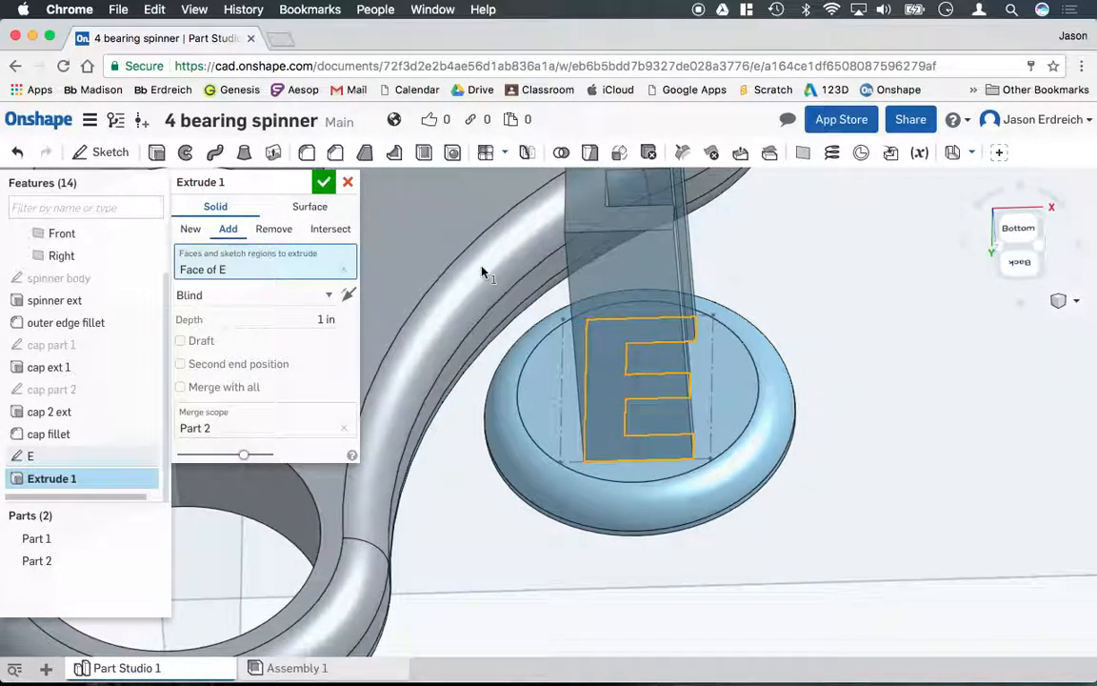
pyautogui.click(274, 228)
pyautogui.write('0.06')
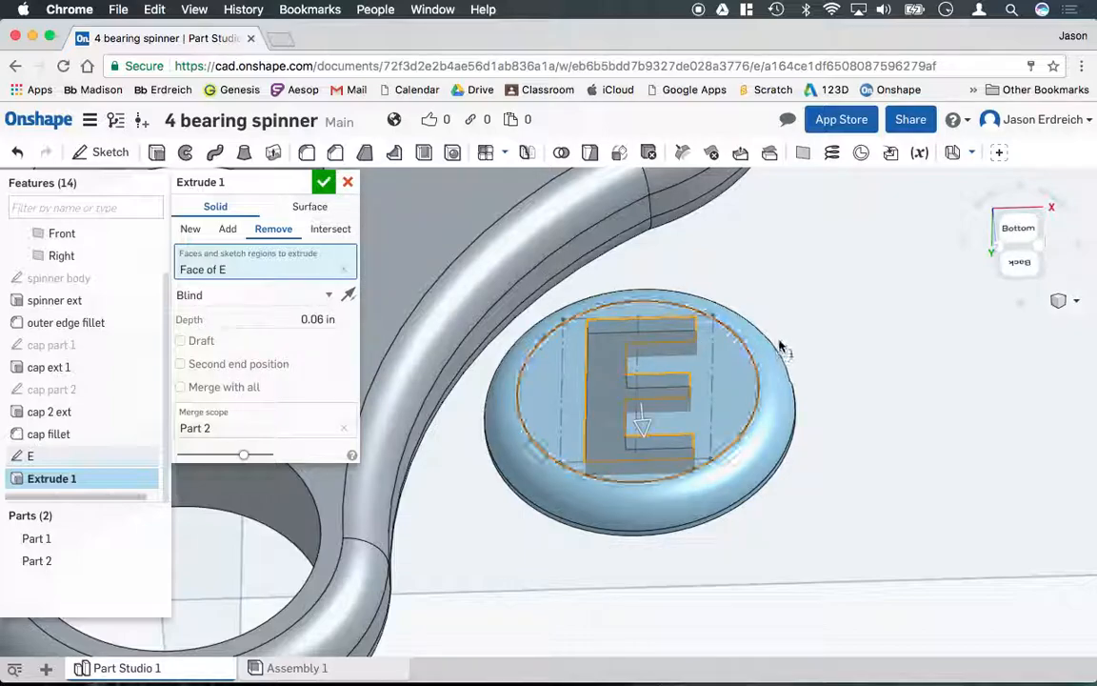
pyautogui.click(324, 183)
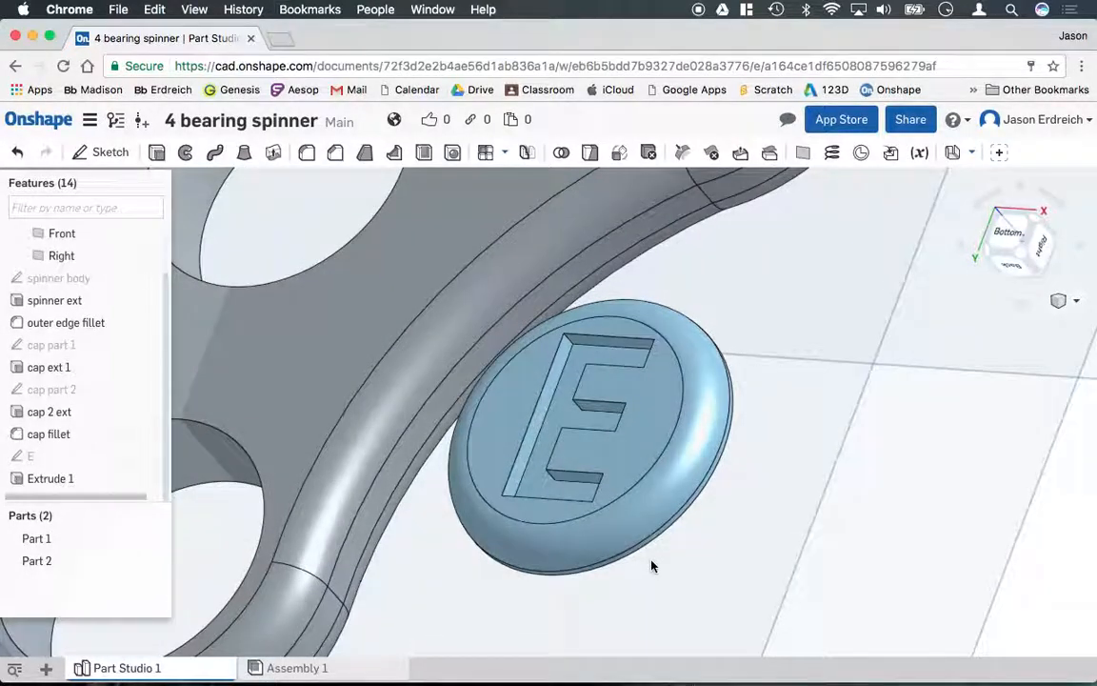
pyautogui.click(1059, 301)
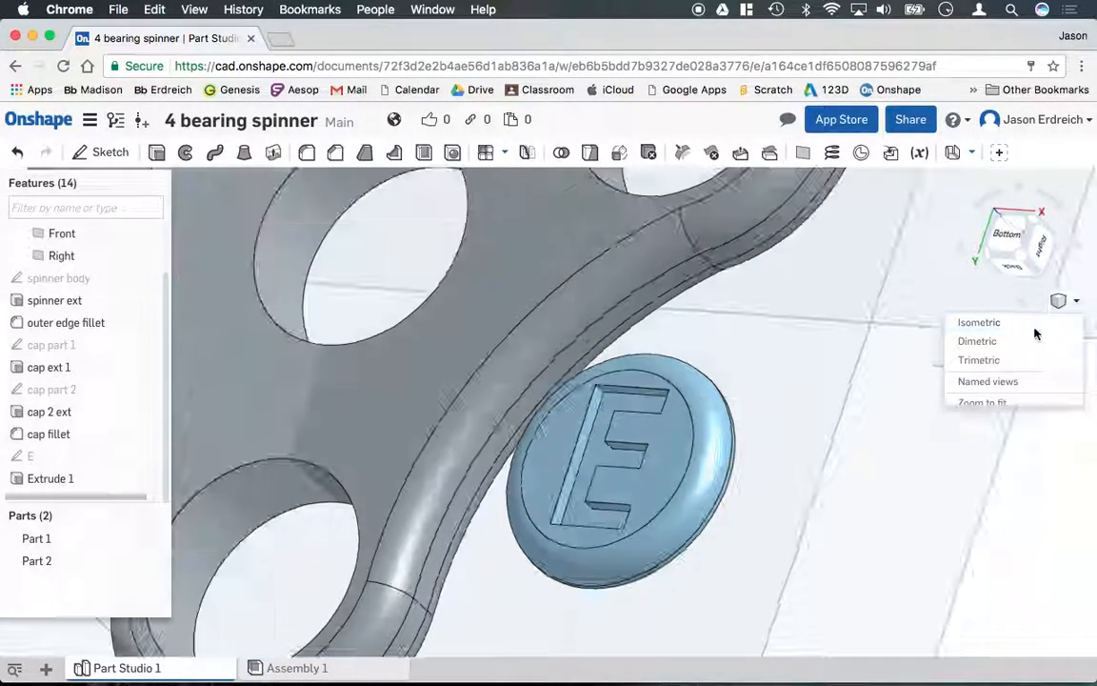
pyautogui.click(979, 322)
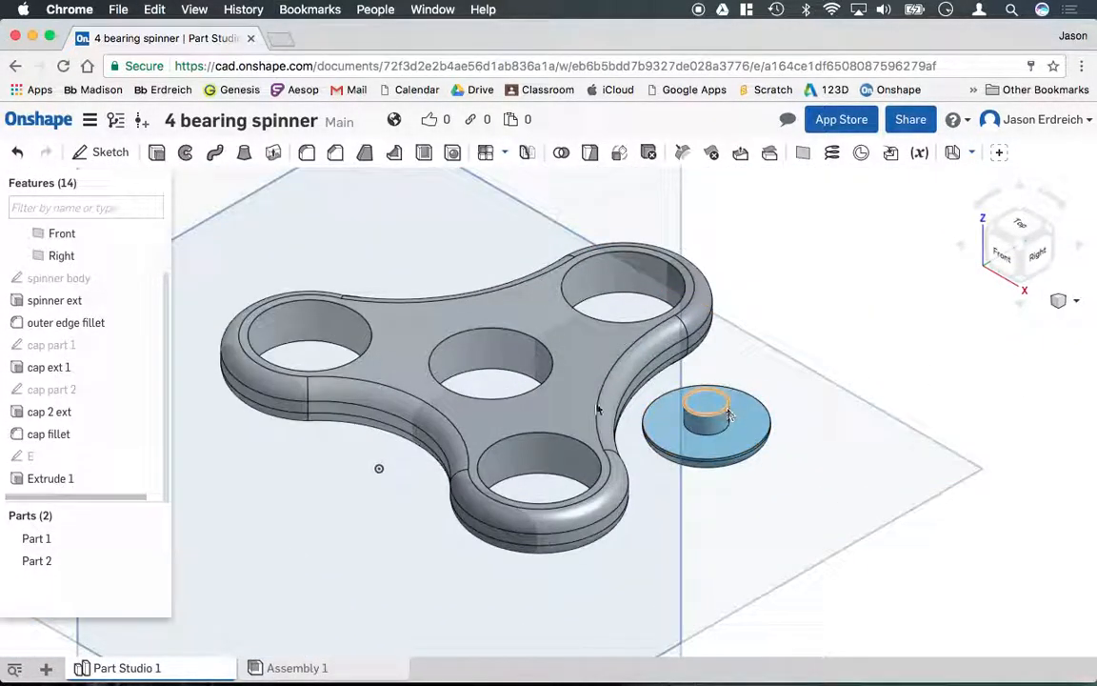
pyautogui.click(36, 559)
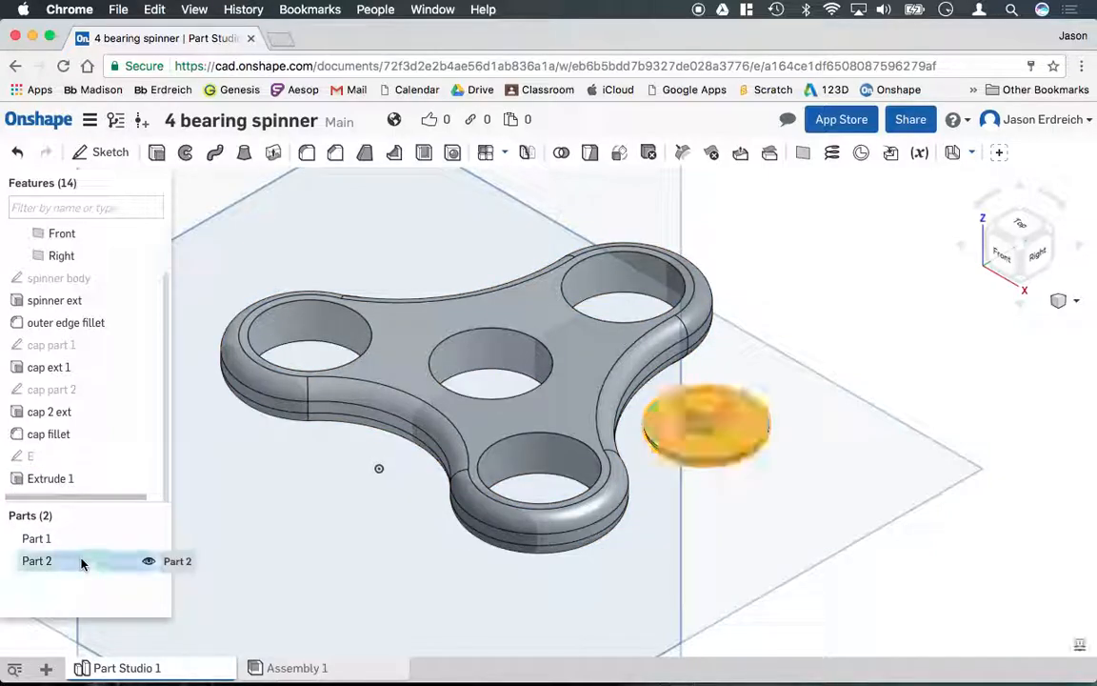
pyautogui.click(37, 560)
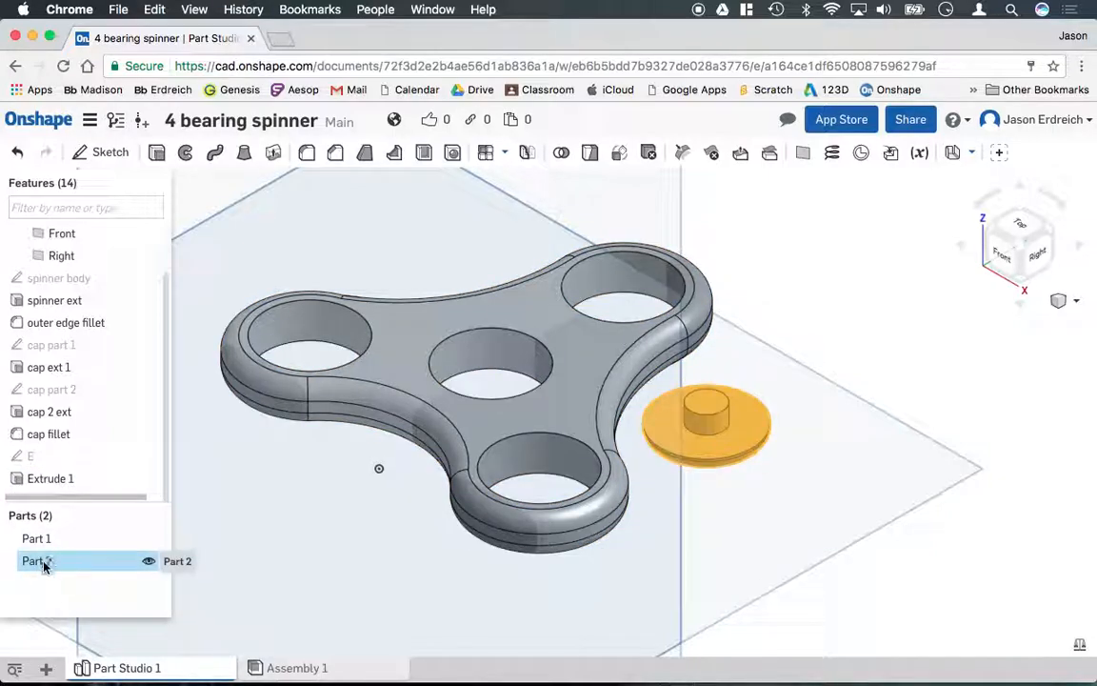
pyautogui.click(36, 537)
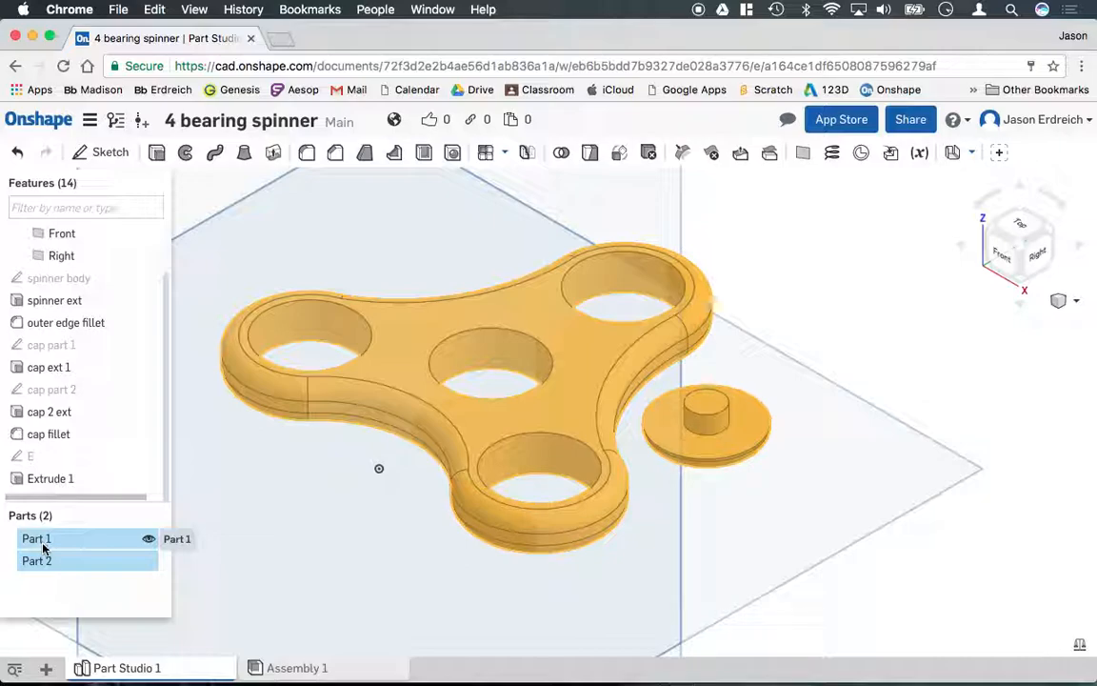
pyautogui.click(36, 560)
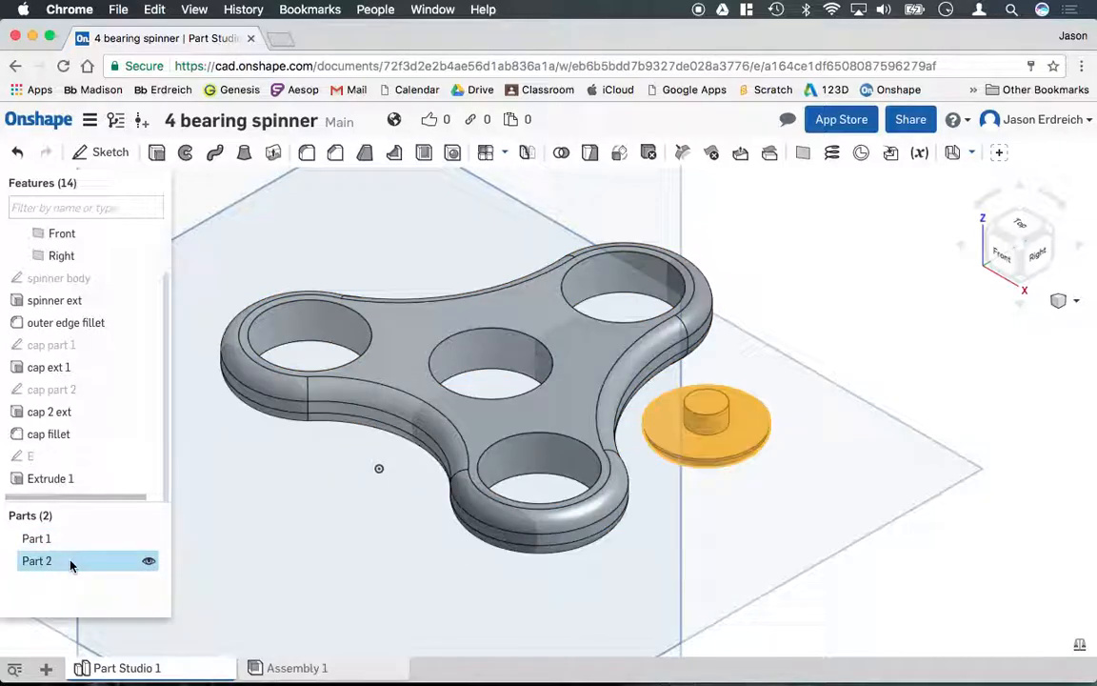
# - Transform-copy the cap part and slide the copy 2.71 in along X to the body's other side
pyautogui.rightClick(36, 560)
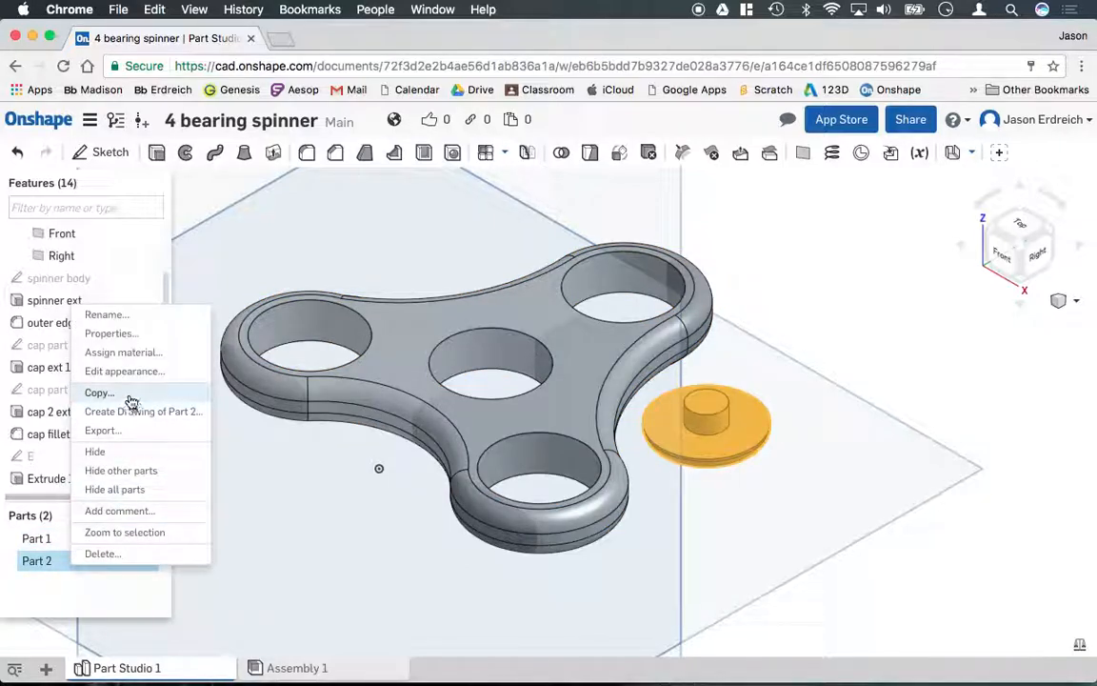
pyautogui.click(99, 392)
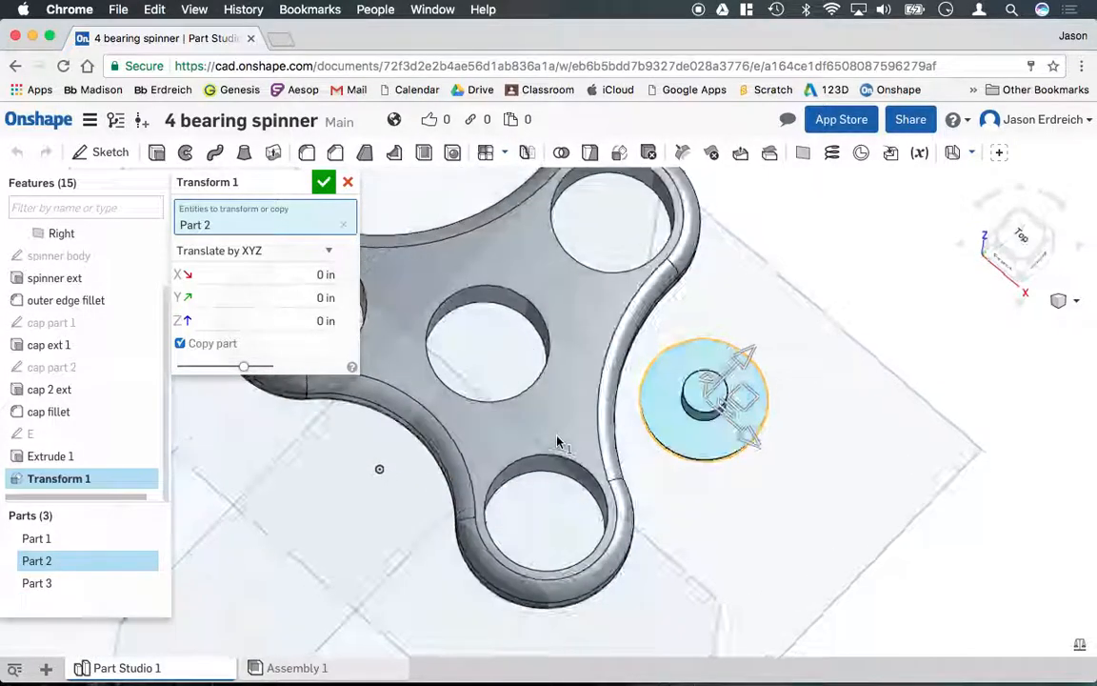
pyautogui.moveTo(746, 358); pyautogui.dragTo(625, 333)
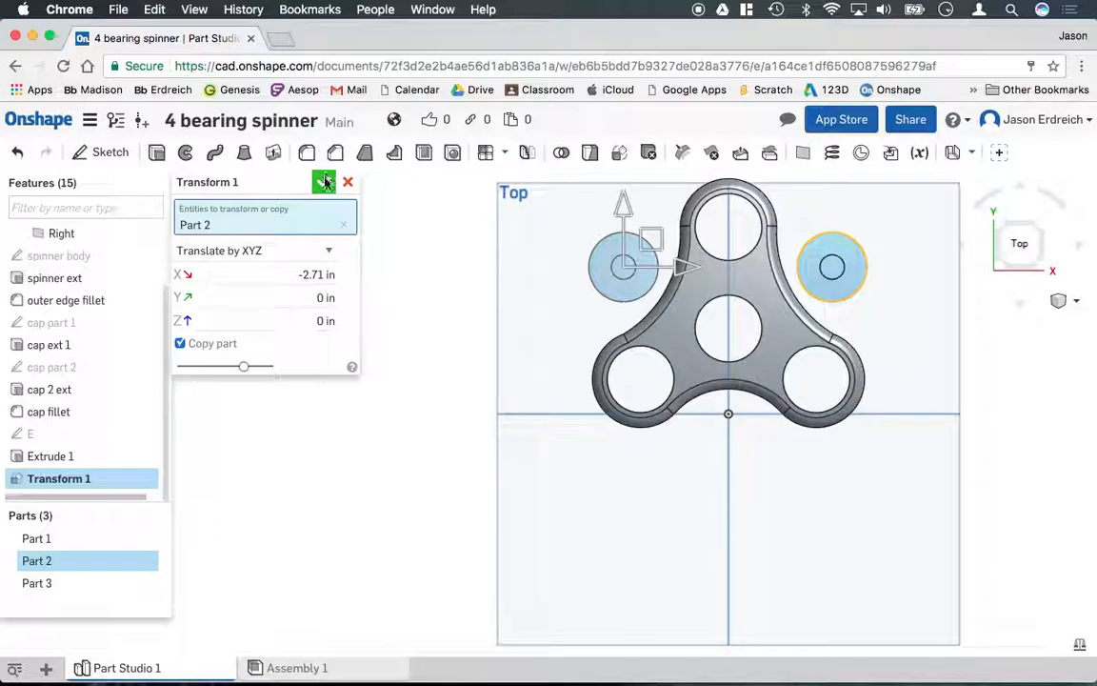
pyautogui.click(323, 183)
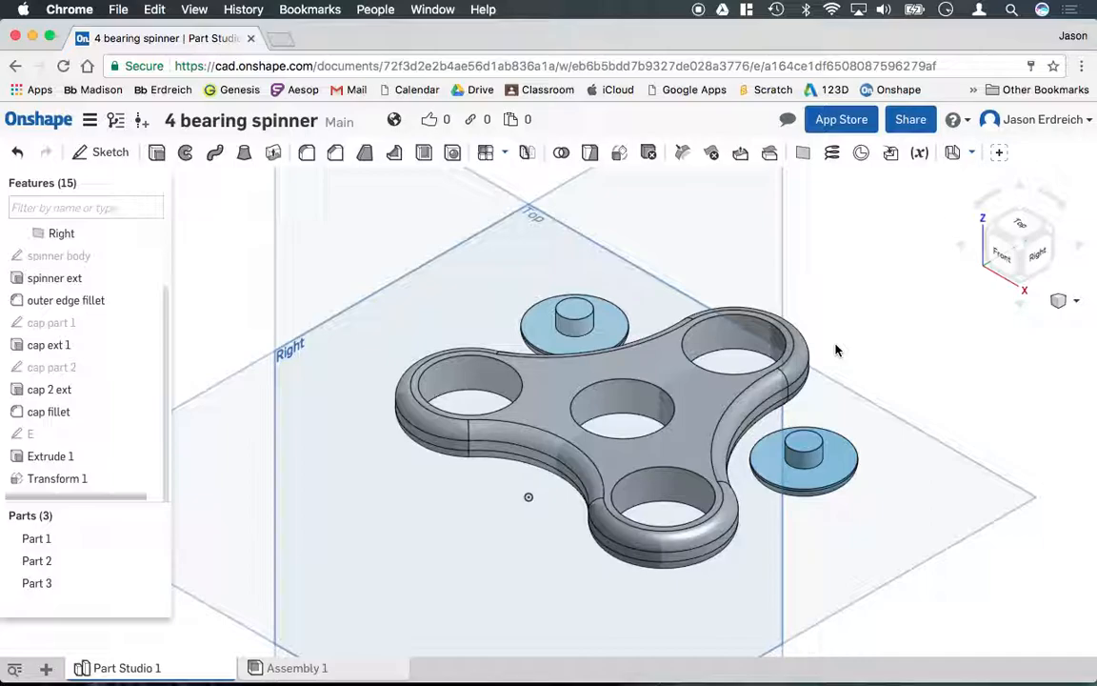
pyautogui.moveTo(810, 225)
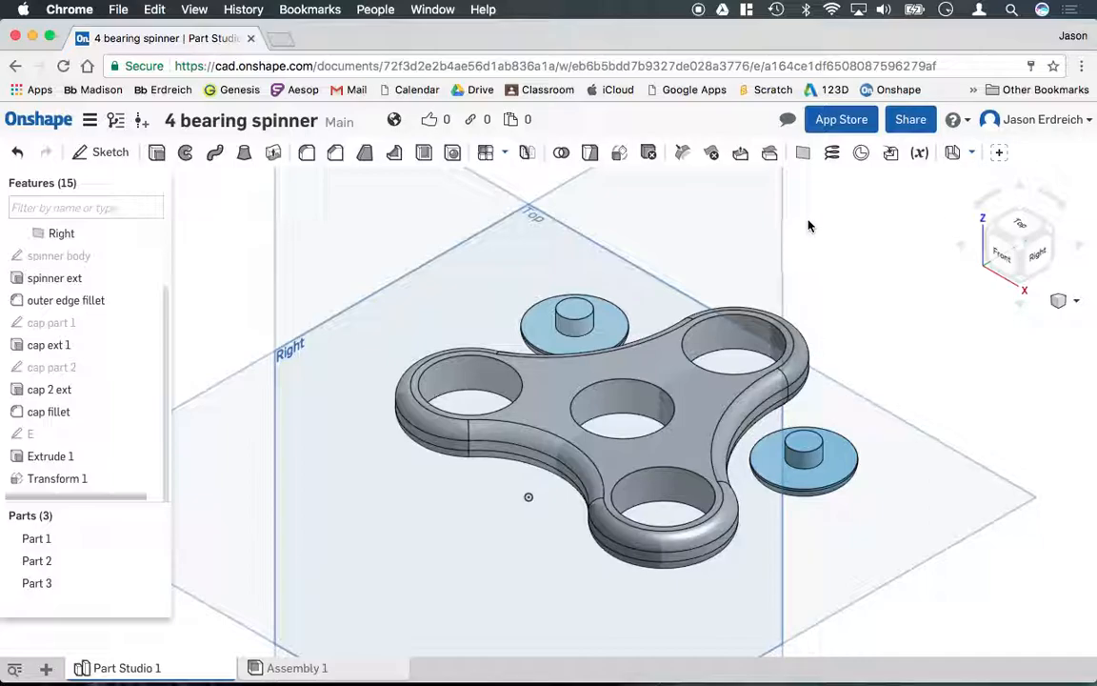
pyautogui.moveTo(815, 246)
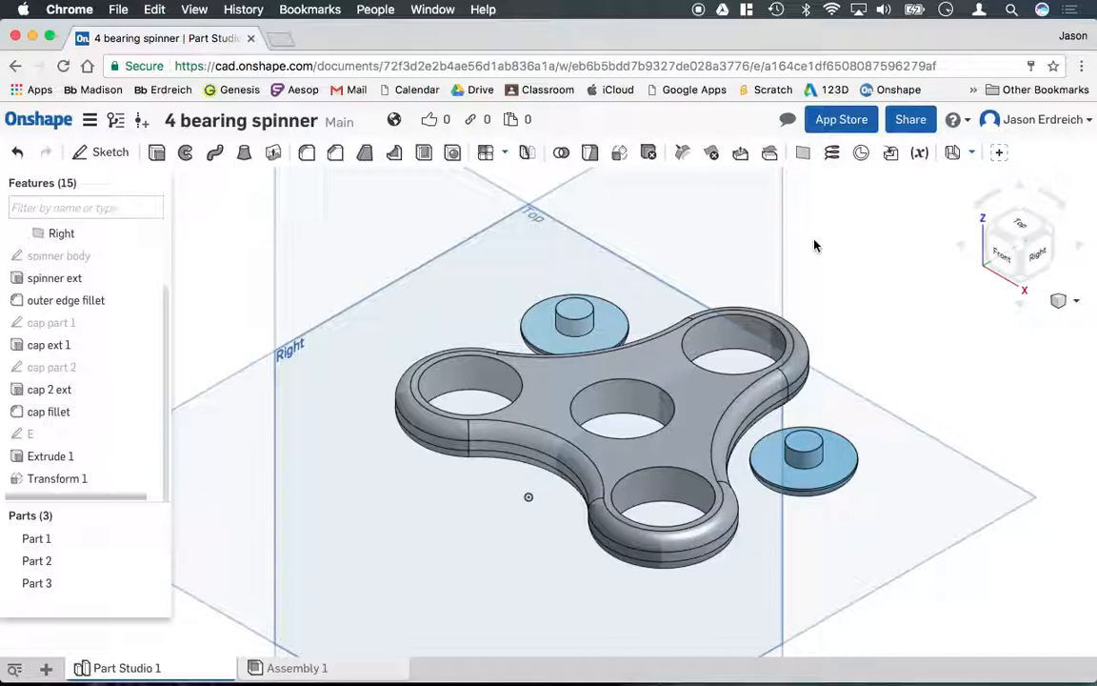
pyautogui.moveTo(823, 247)
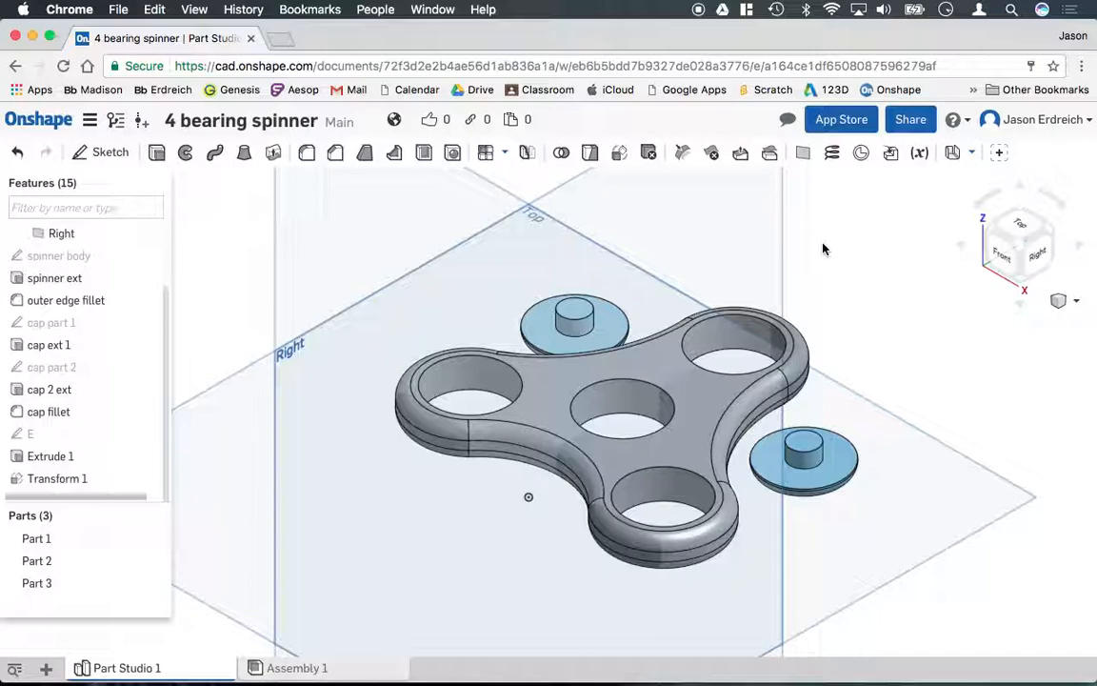